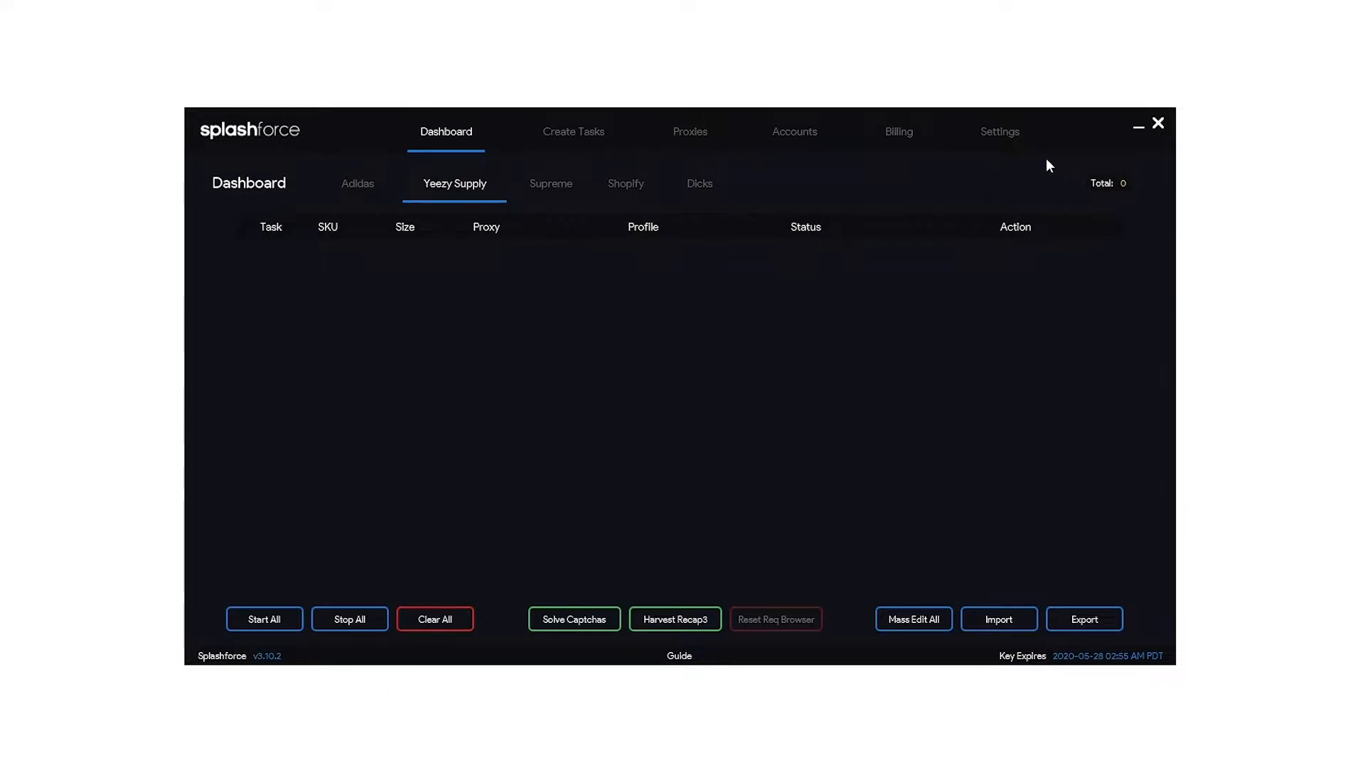
Step: Copy the success channel's 'You Checked Out!' webhook URL into Splashforce's Webhook field
{"action": "left_click", "coordinate": [998, 131]}
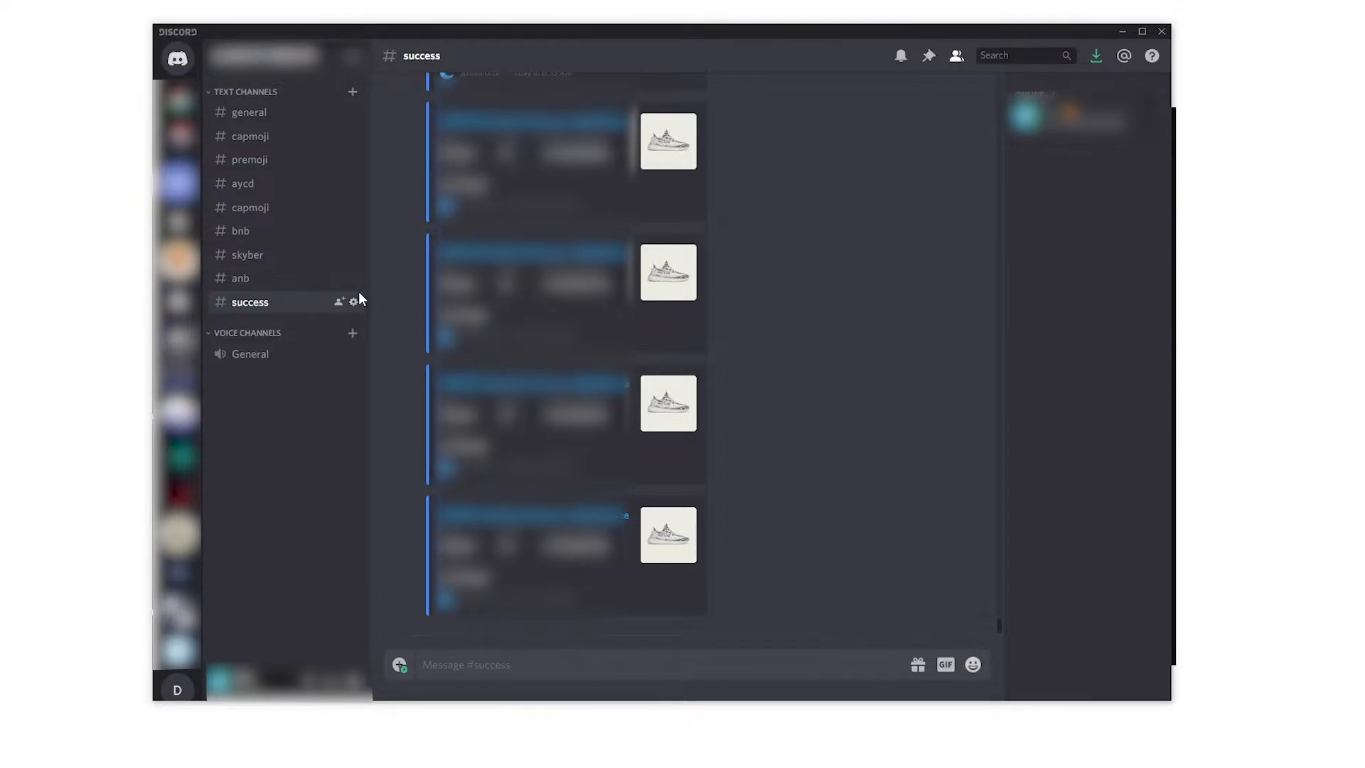
{"action": "mouse_move", "coordinate": [353, 306]}
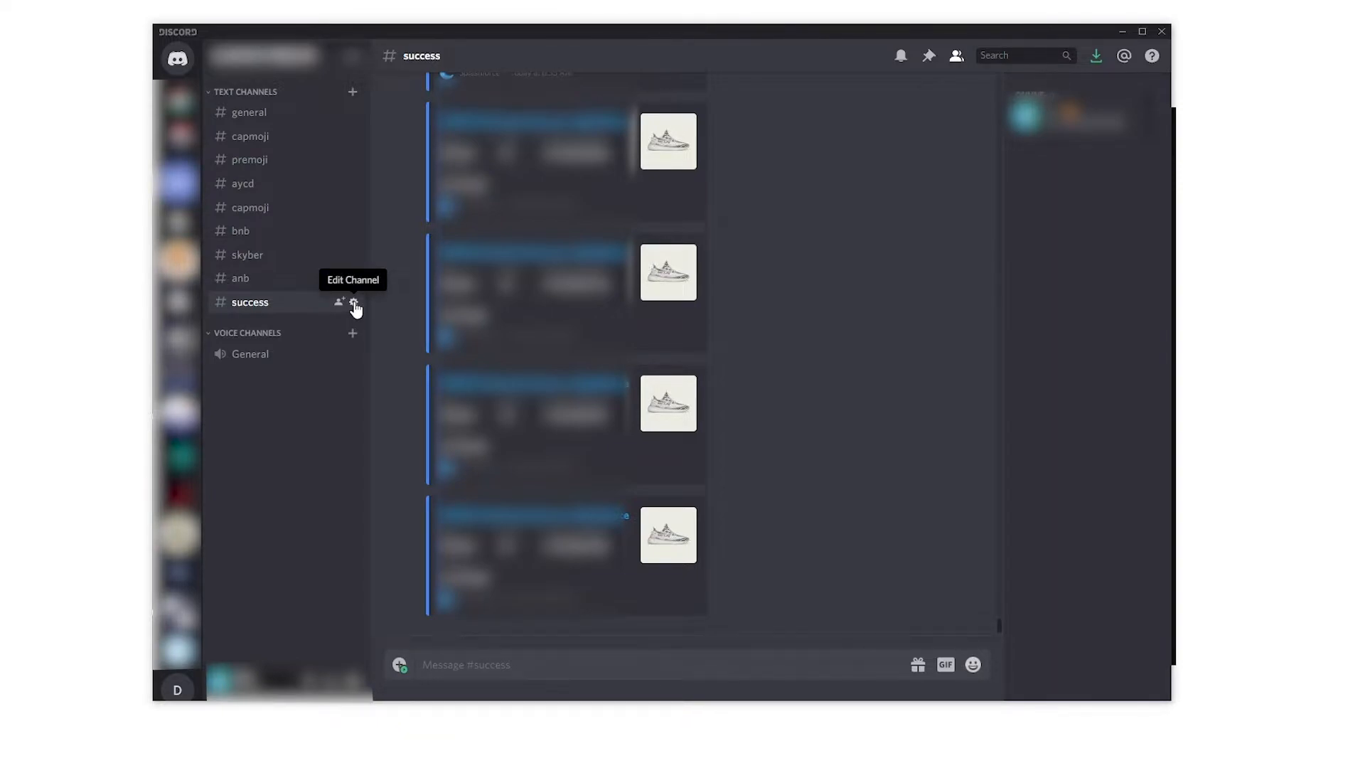
{"action": "left_click", "coordinate": [353, 302]}
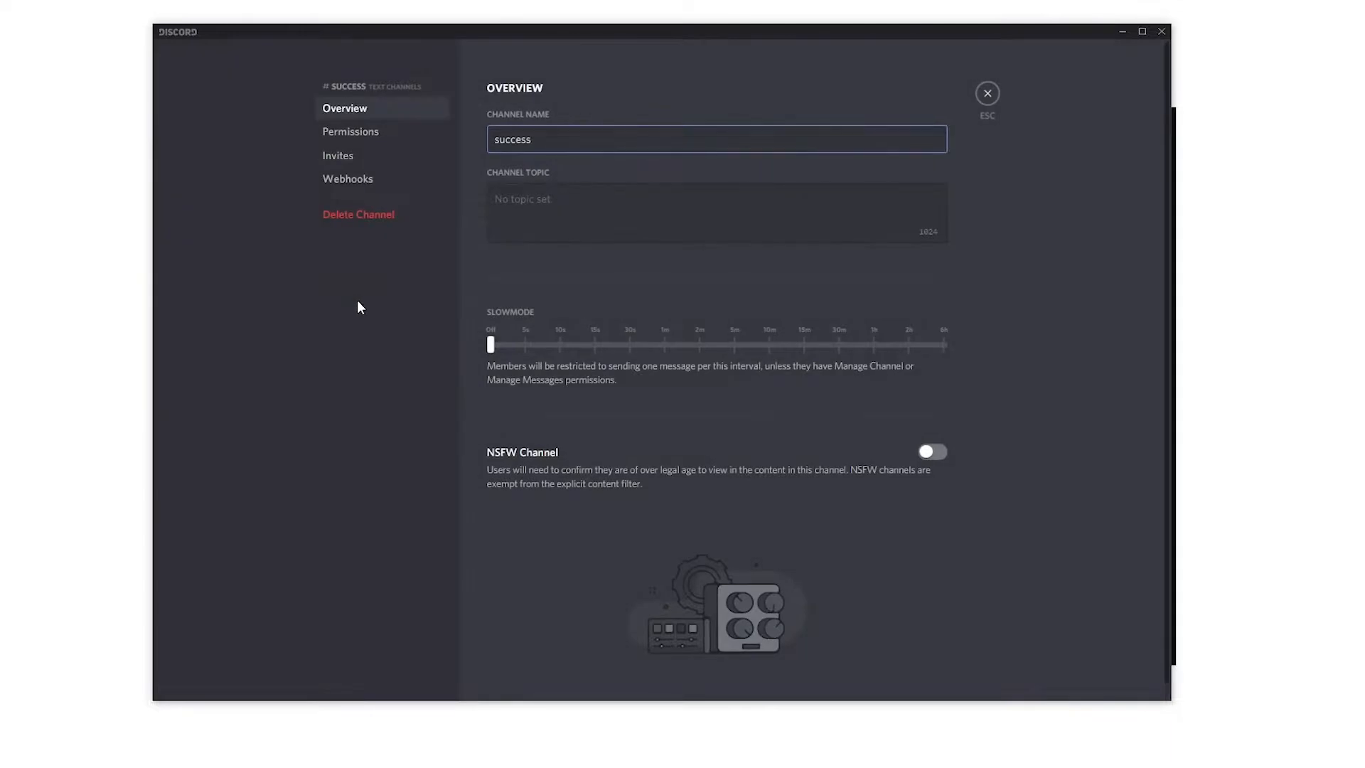
{"action": "left_click", "coordinate": [347, 178]}
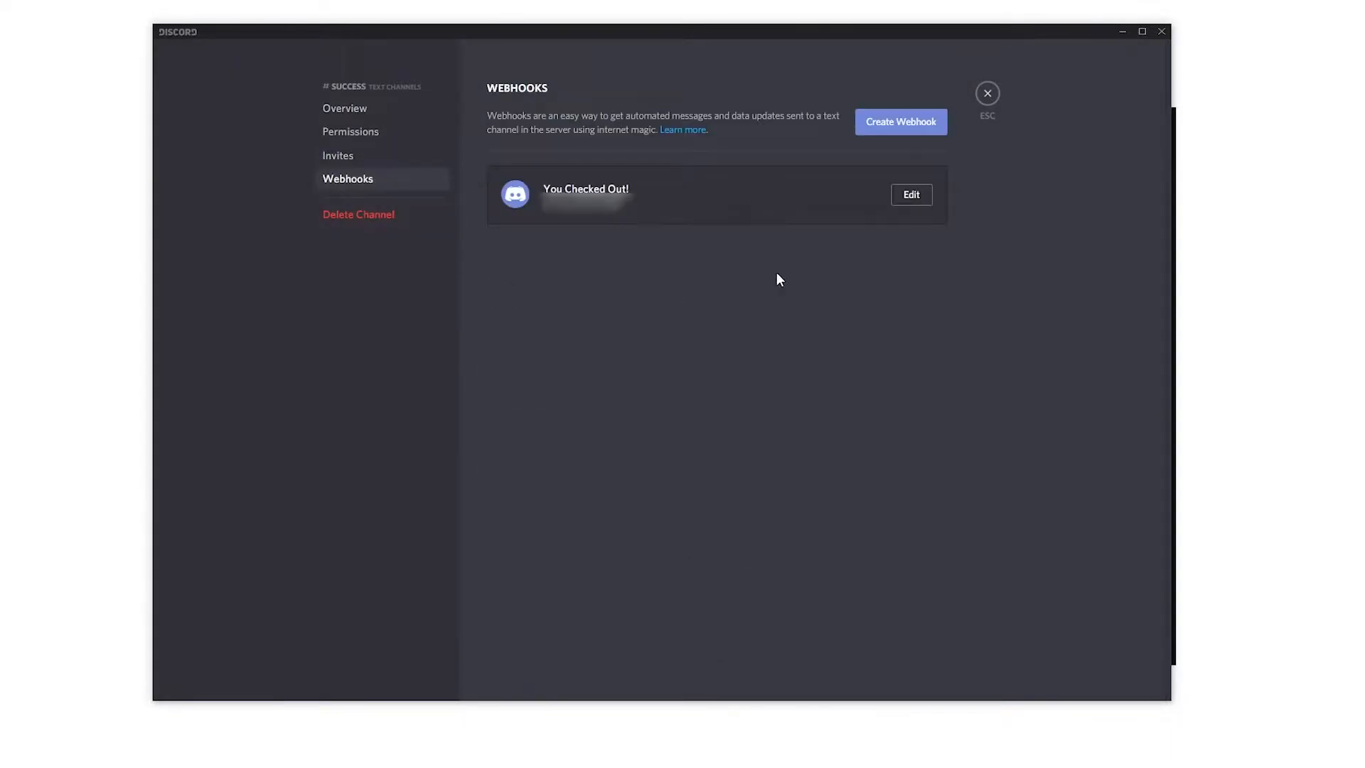
{"action": "left_click", "coordinate": [911, 194]}
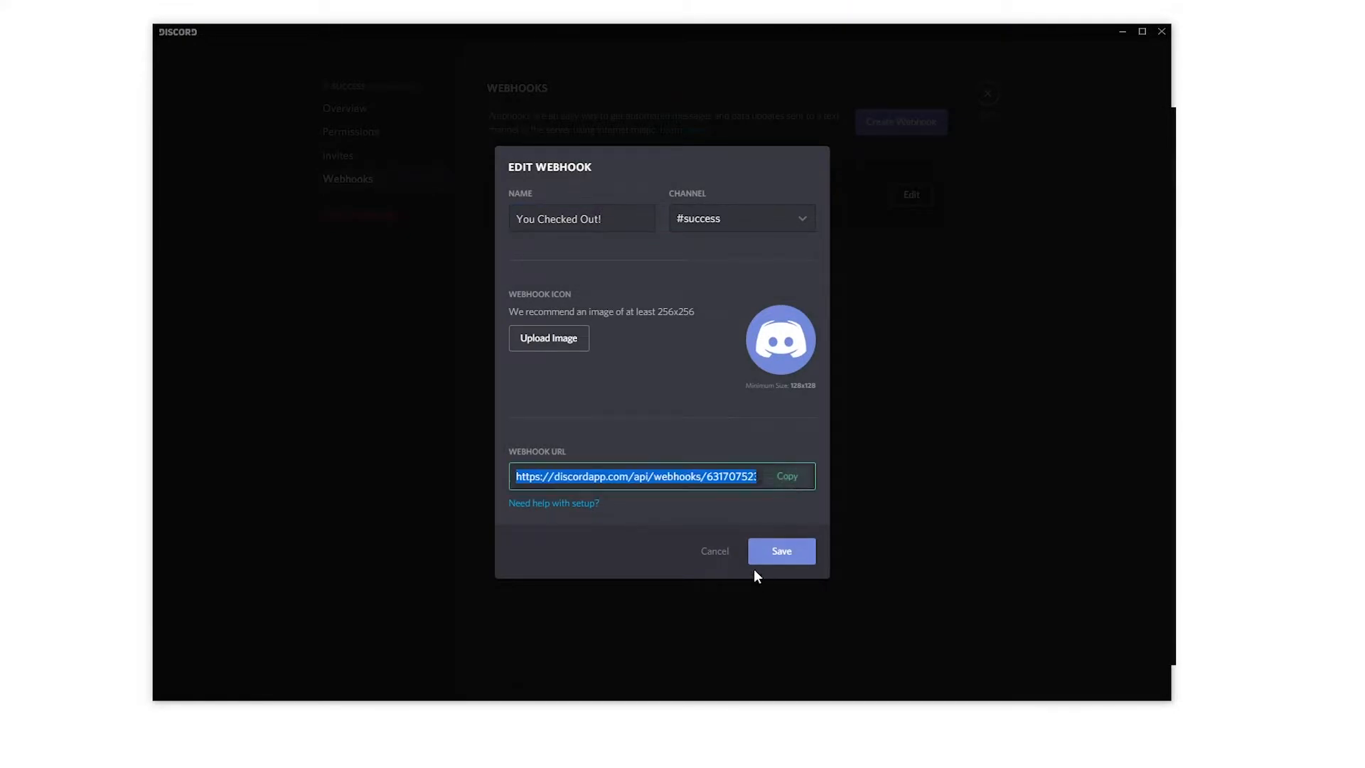
{"action": "left_click", "coordinate": [779, 550]}
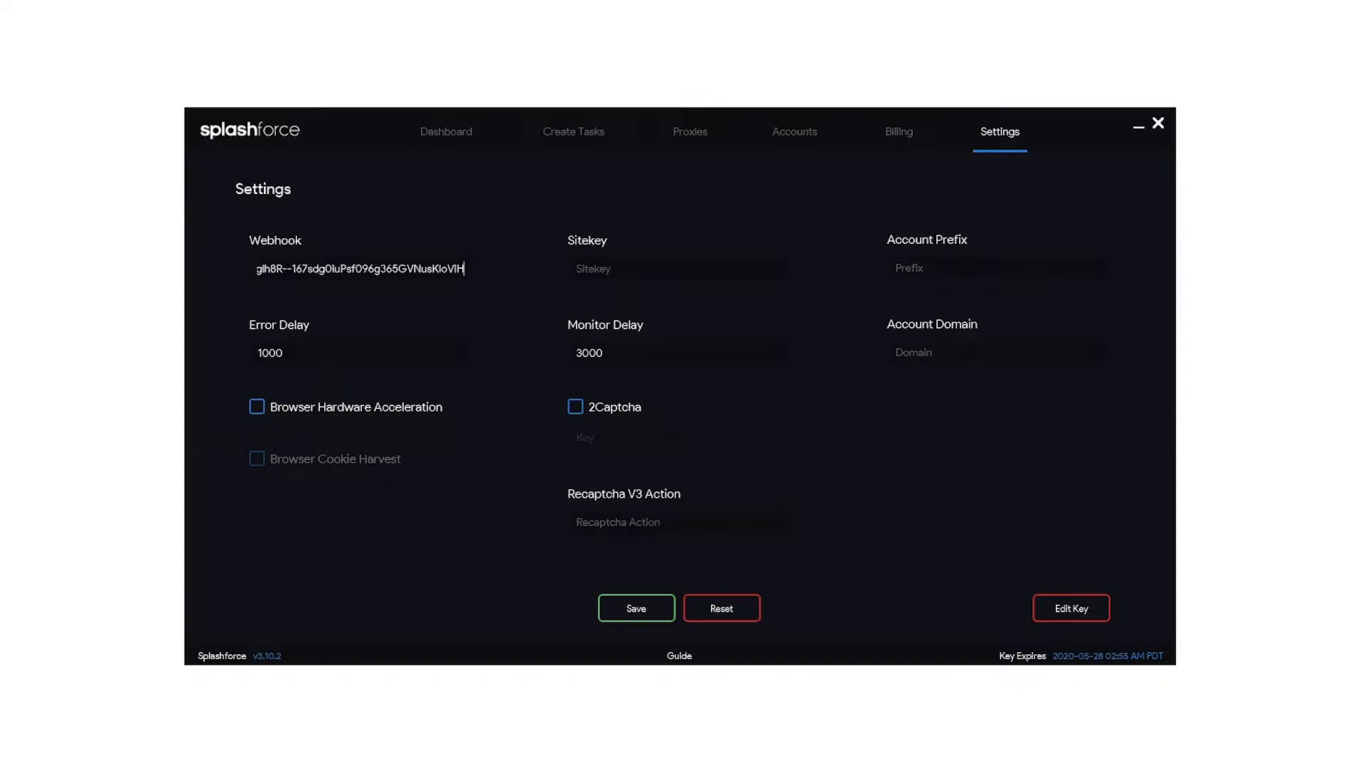
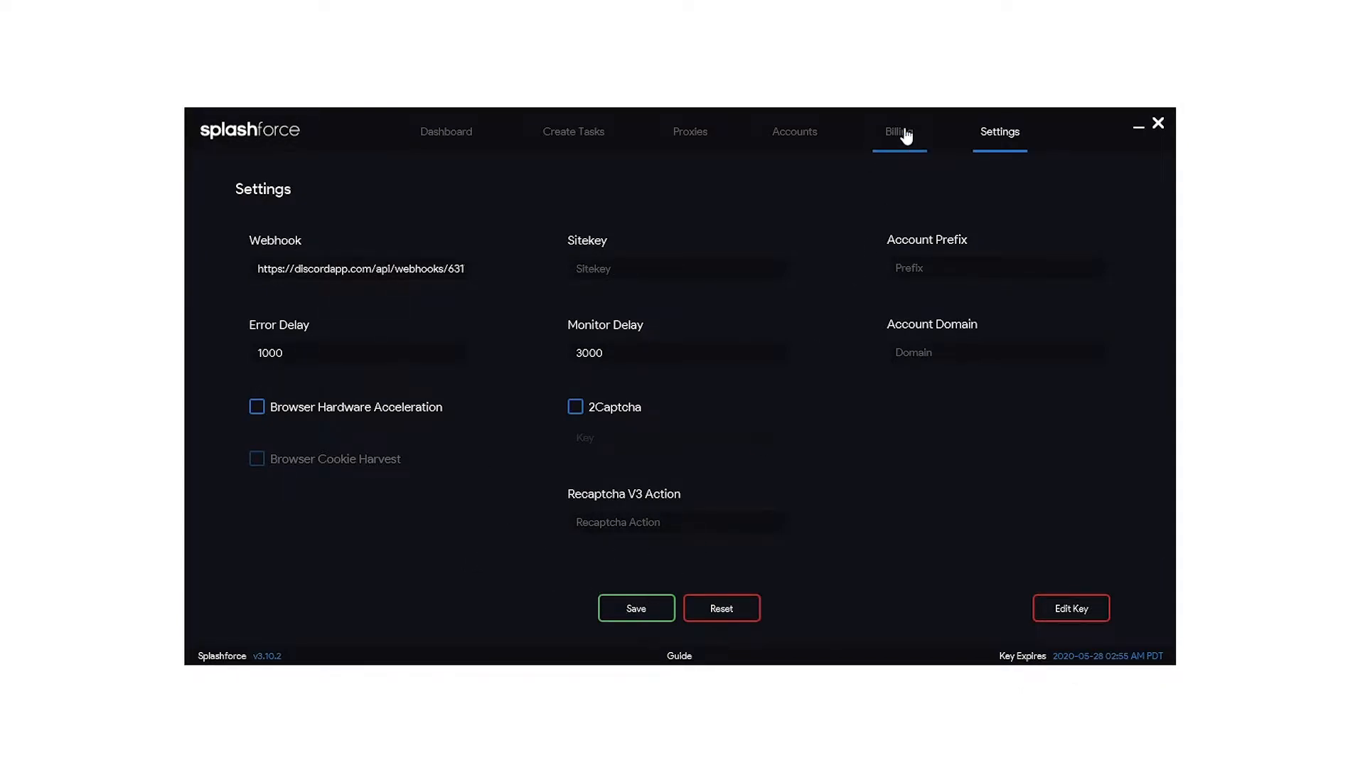
Step: Enter the billing name John and address in Los Angeles, California, United States
{"action": "left_click", "coordinate": [899, 131]}
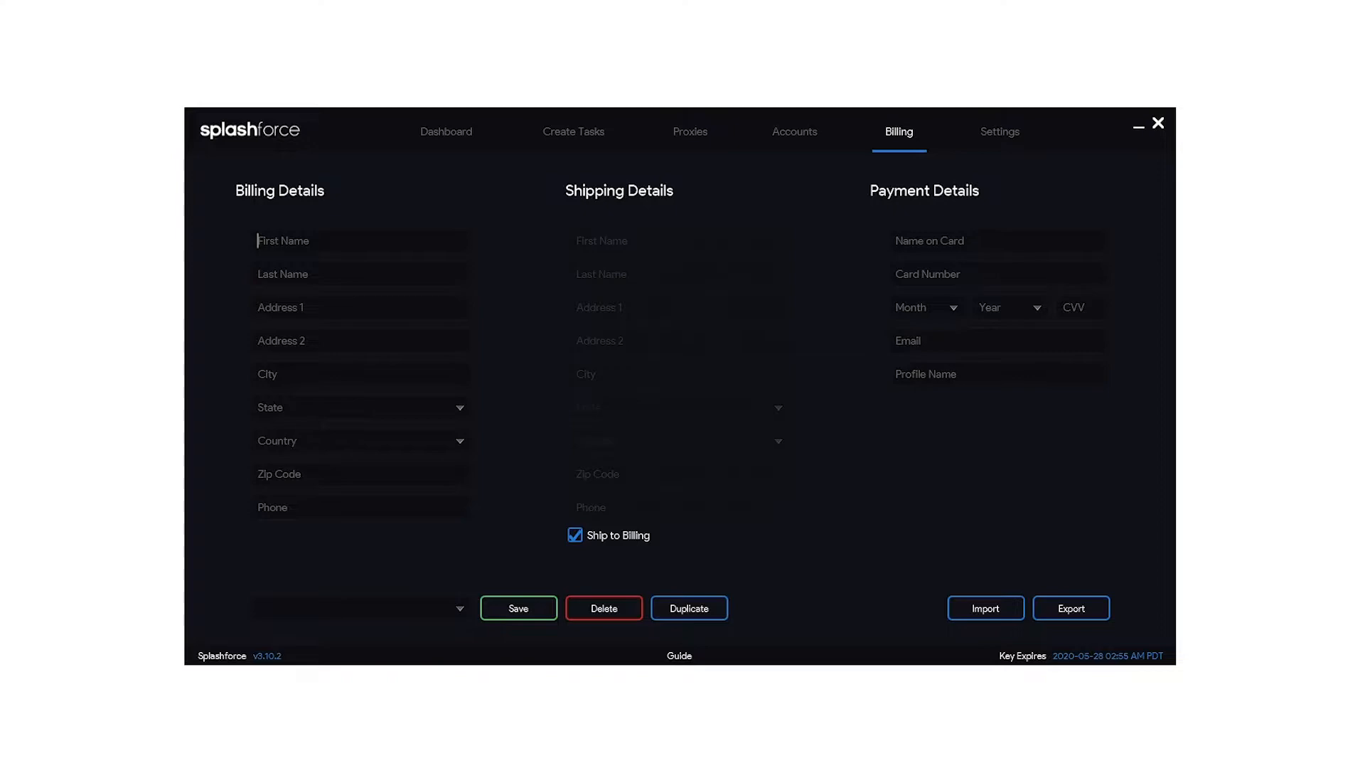
{"action": "type", "text": "John"}
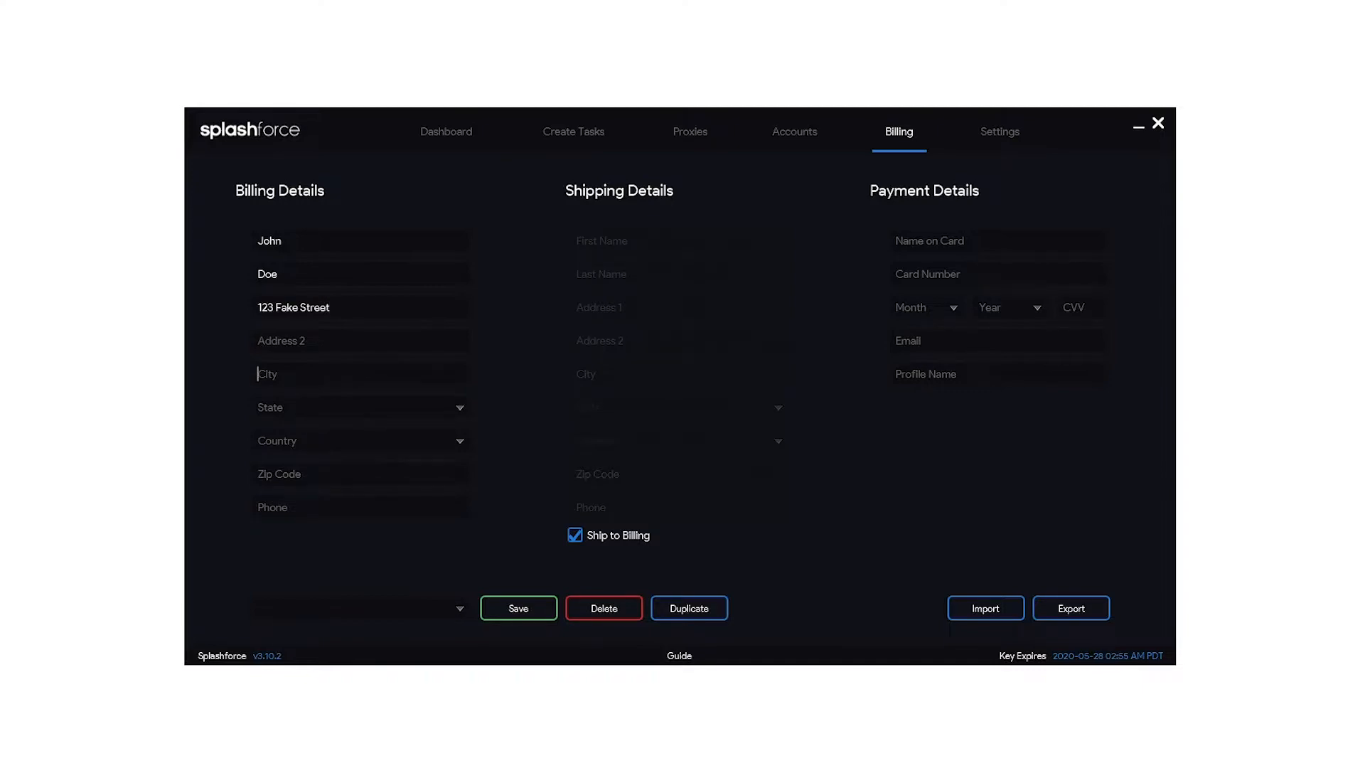
{"action": "type", "text": "Los Angeles"}
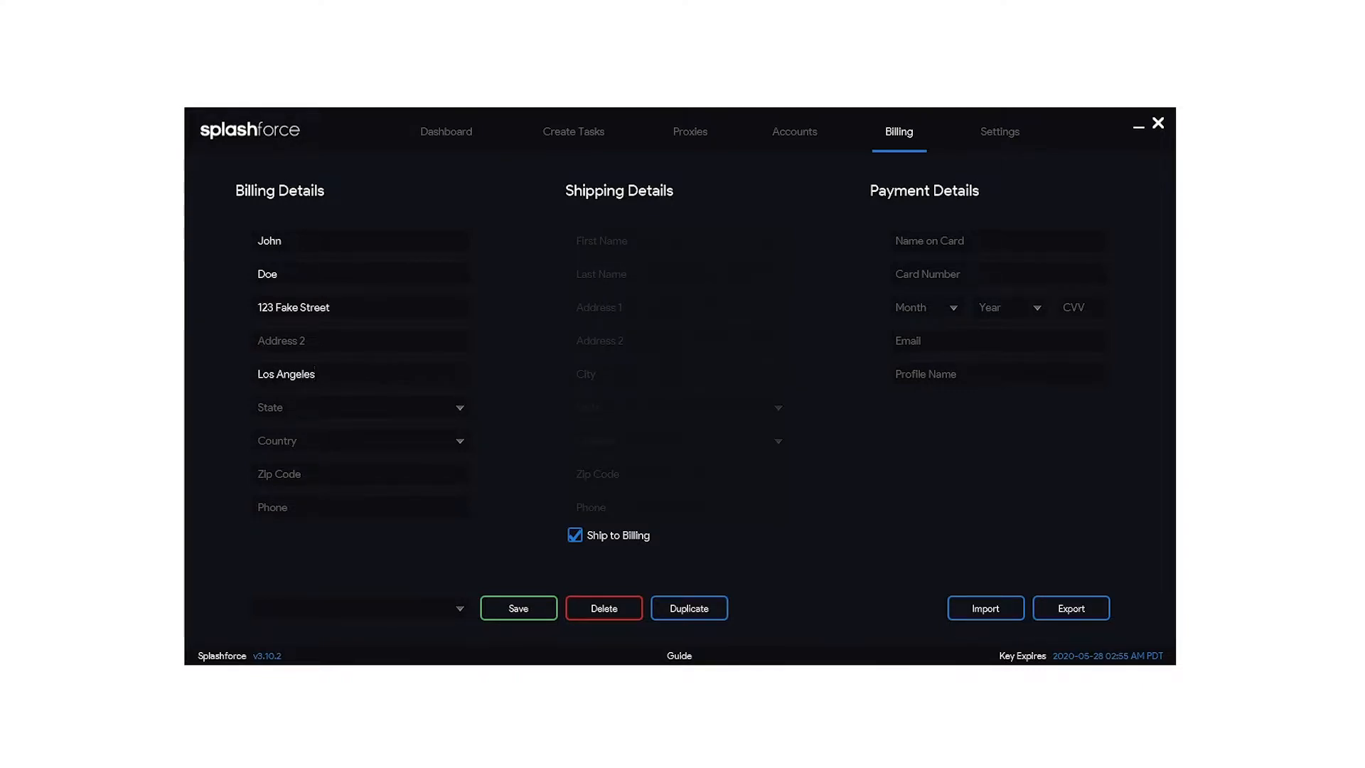
{"action": "left_click", "coordinate": [360, 441]}
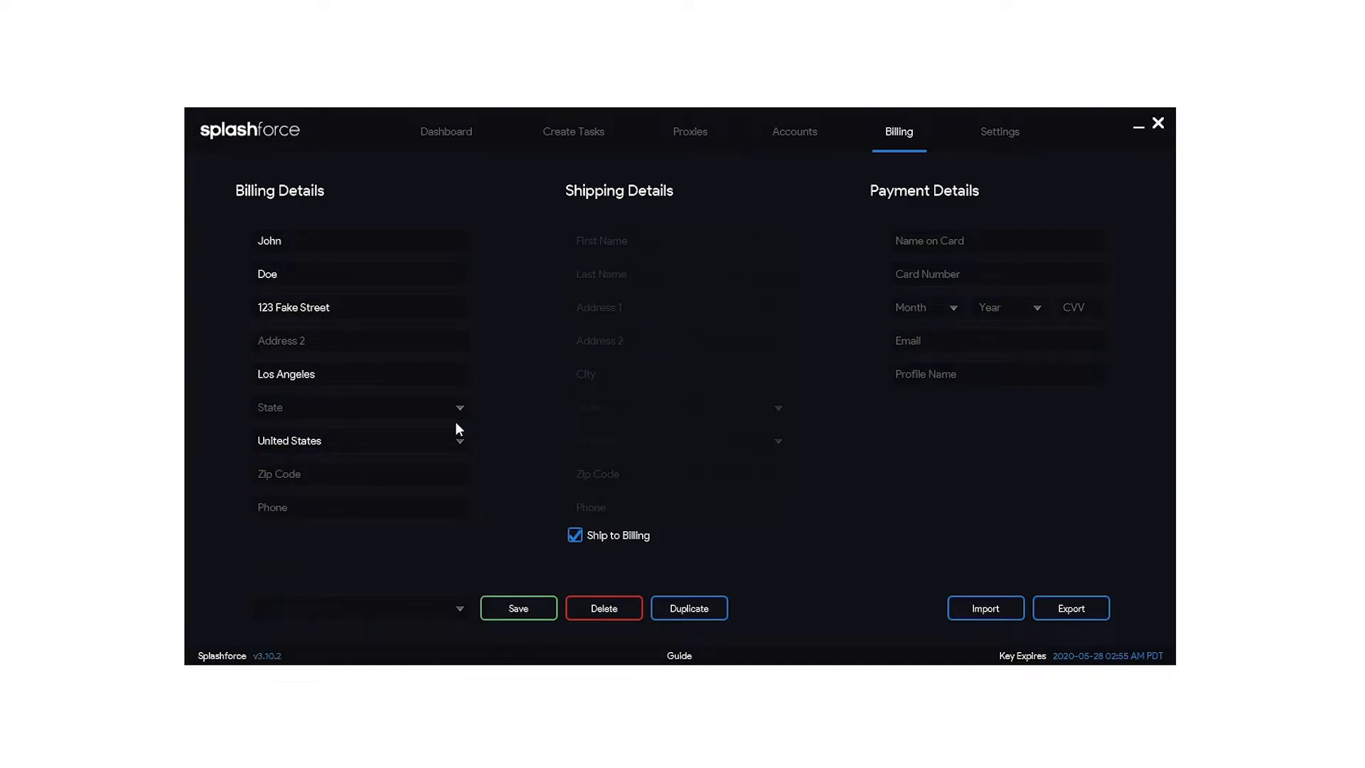
{"action": "left_click", "coordinate": [356, 407]}
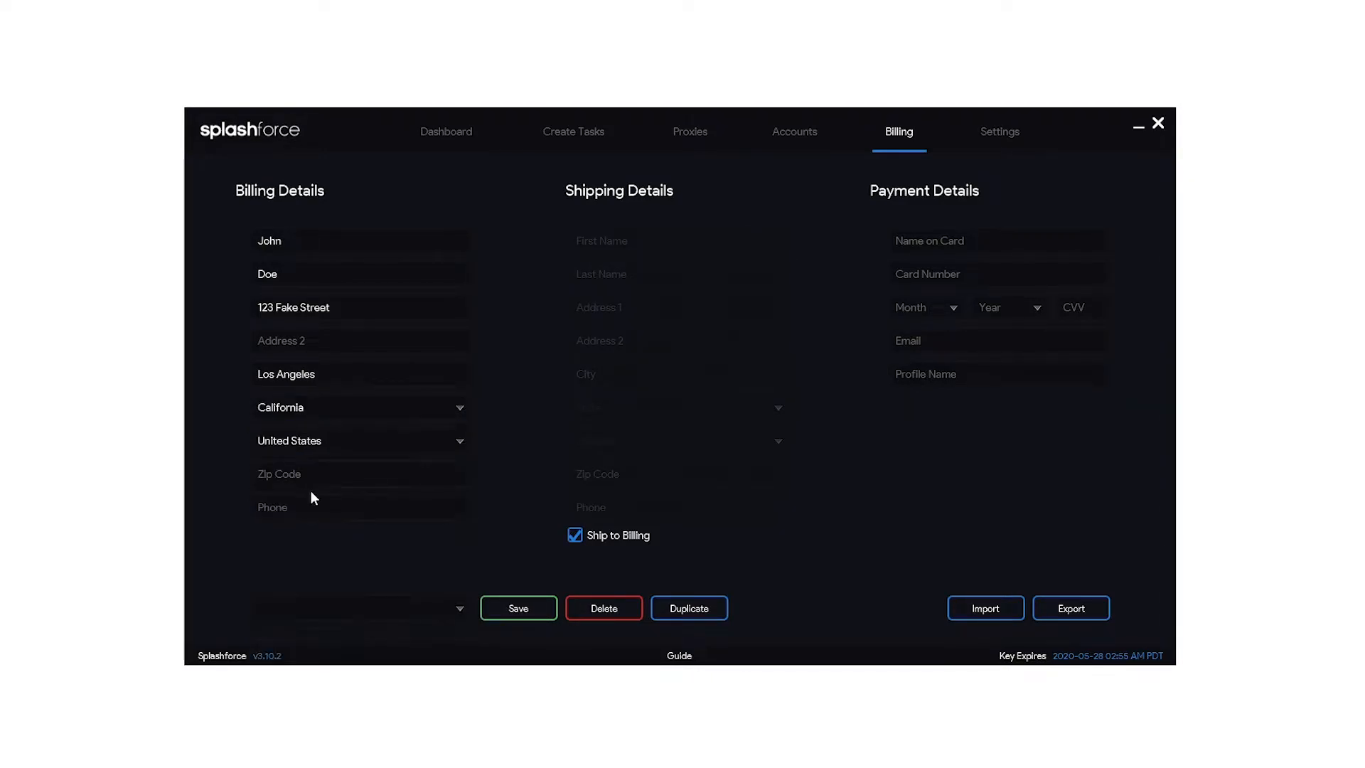
{"action": "type", "text": "9000"}
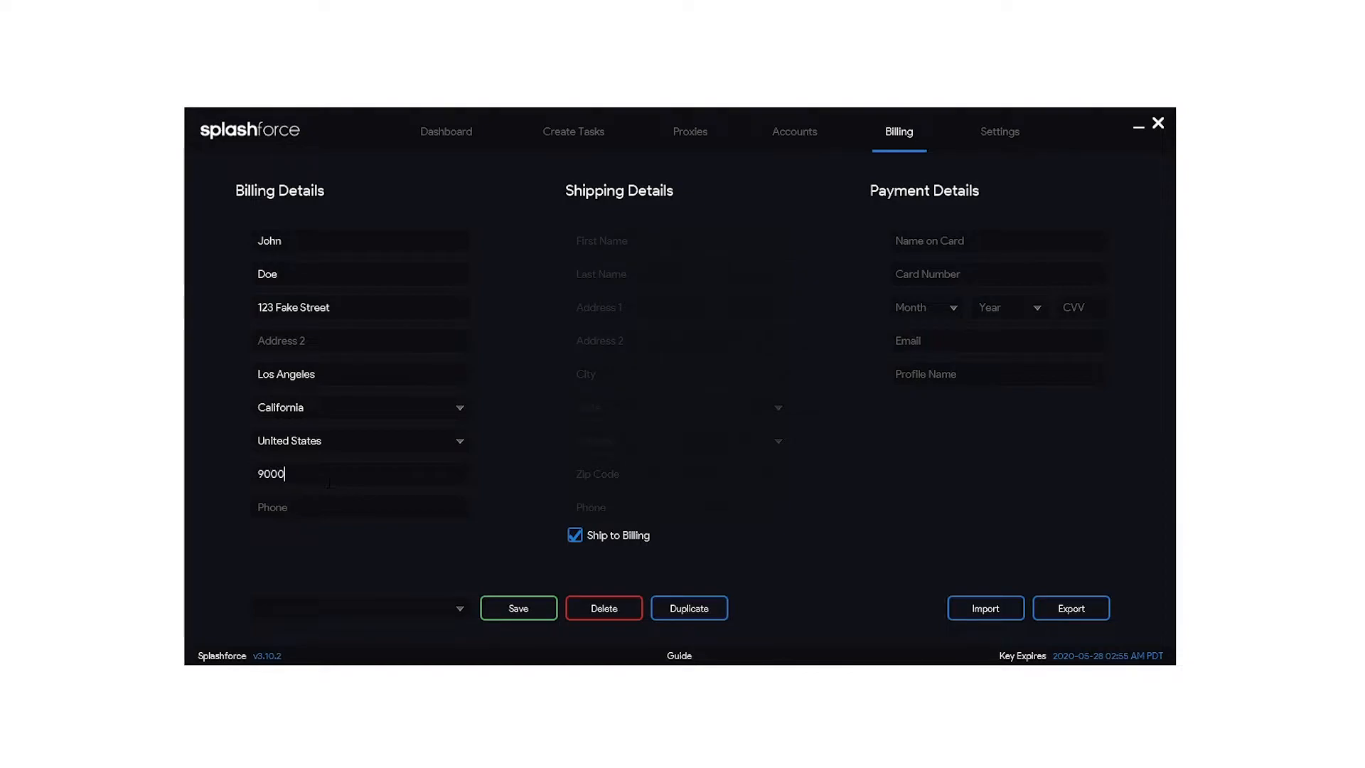
{"action": "type", "text": "3235555555"}
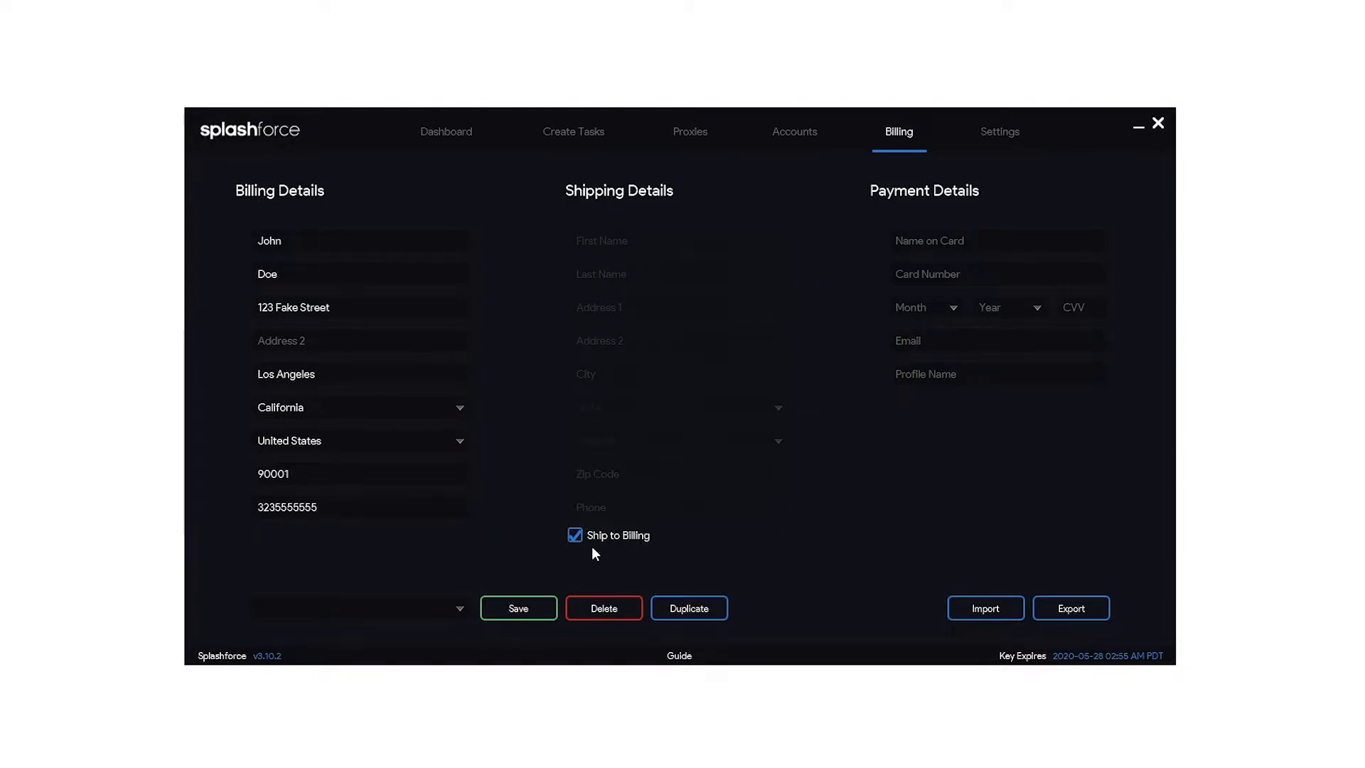
{"action": "mouse_move", "coordinate": [710, 544]}
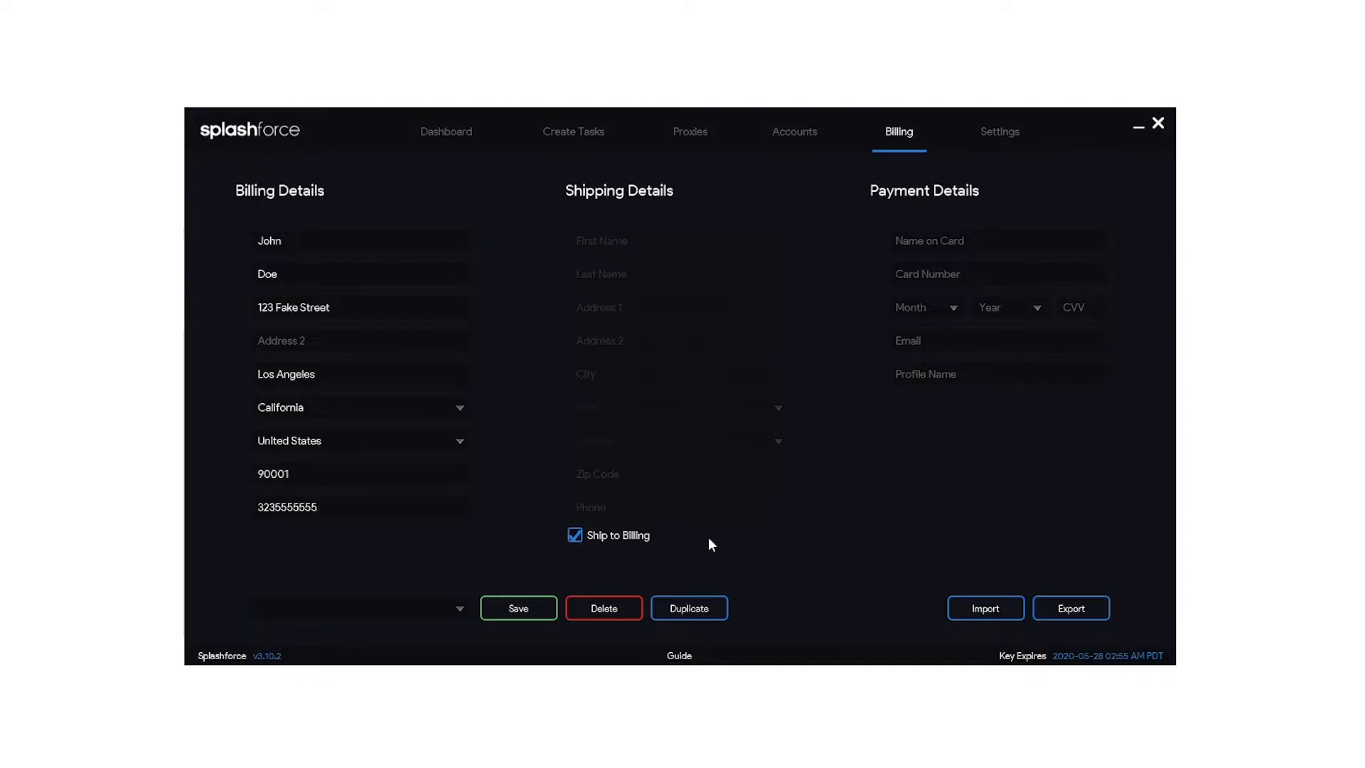
Step: Enter cardholder John, card number 4242, expiry 04/2024, Gmail email, and profile name TEST
{"action": "type", "text": "John Doe"}
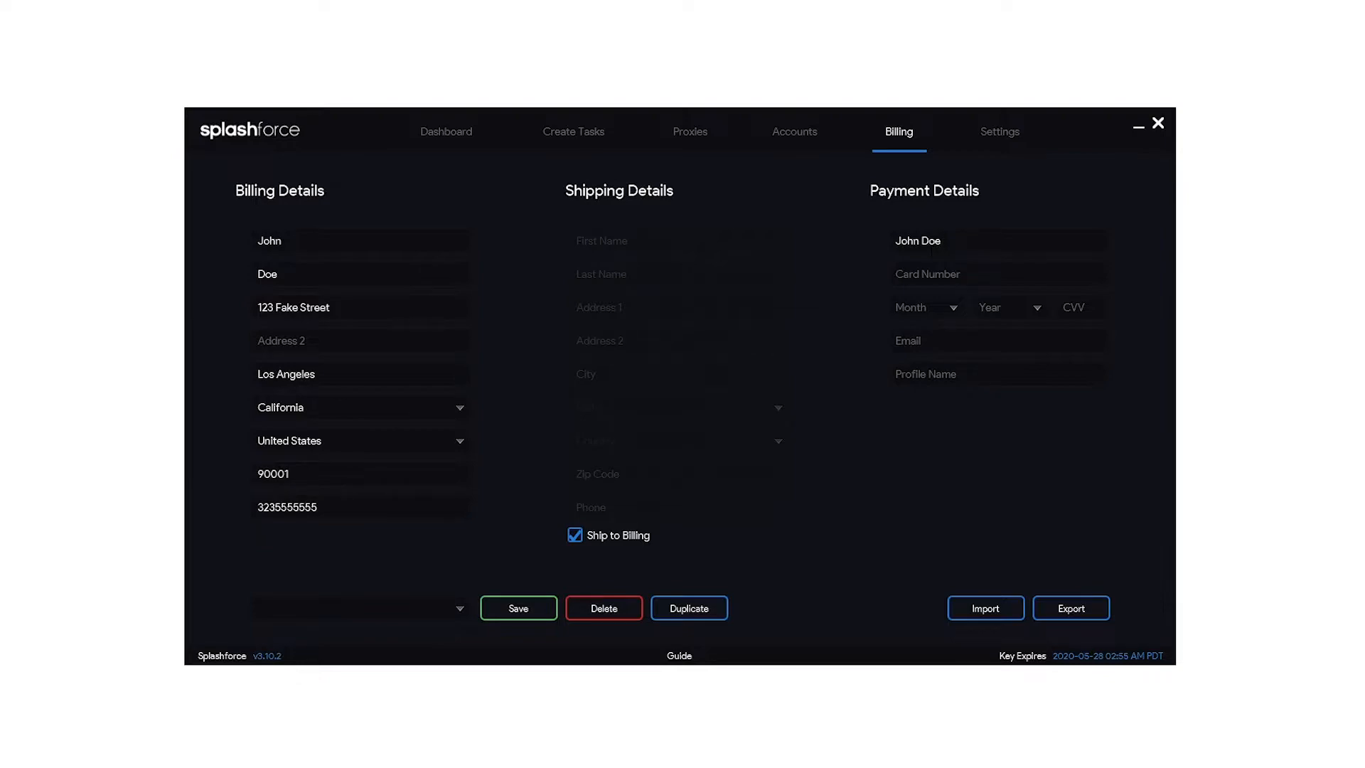
{"action": "type", "text": "4242424242424242"}
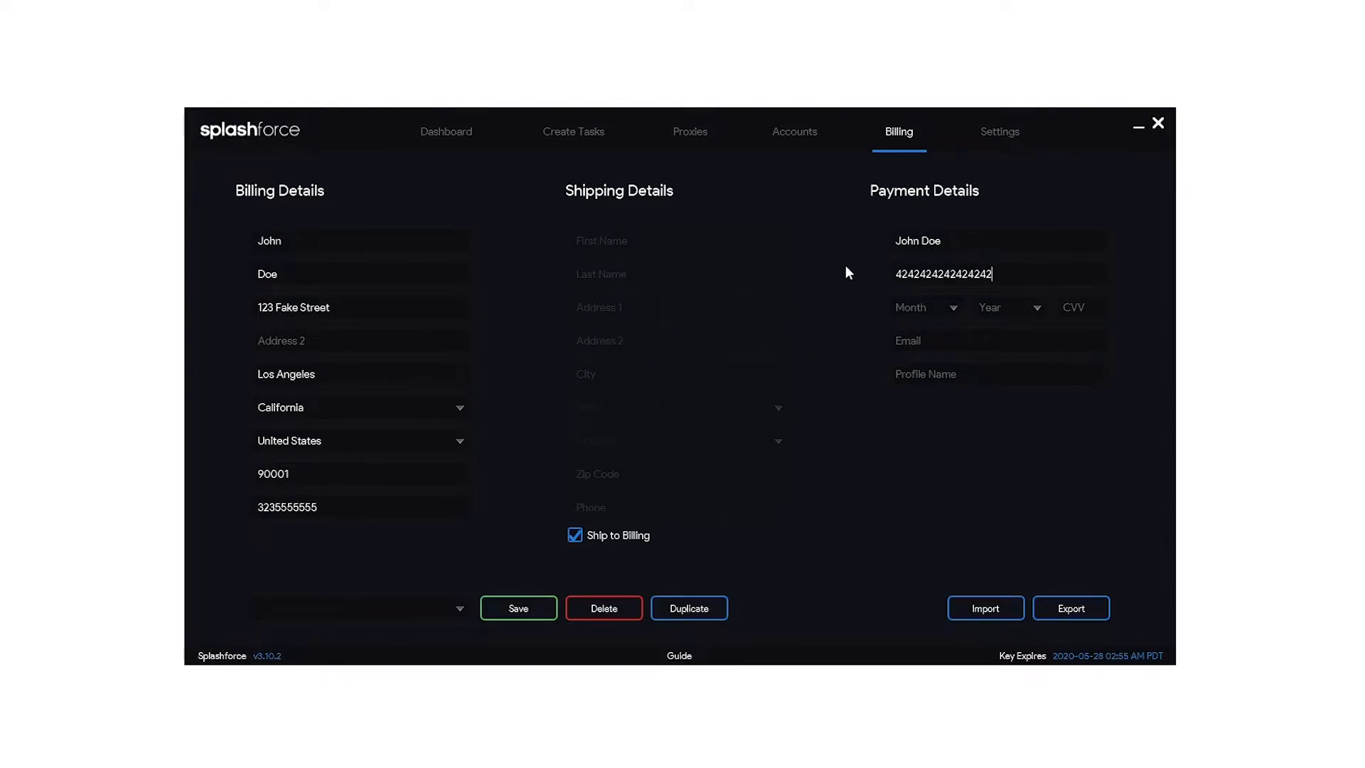
{"action": "left_click", "coordinate": [926, 306]}
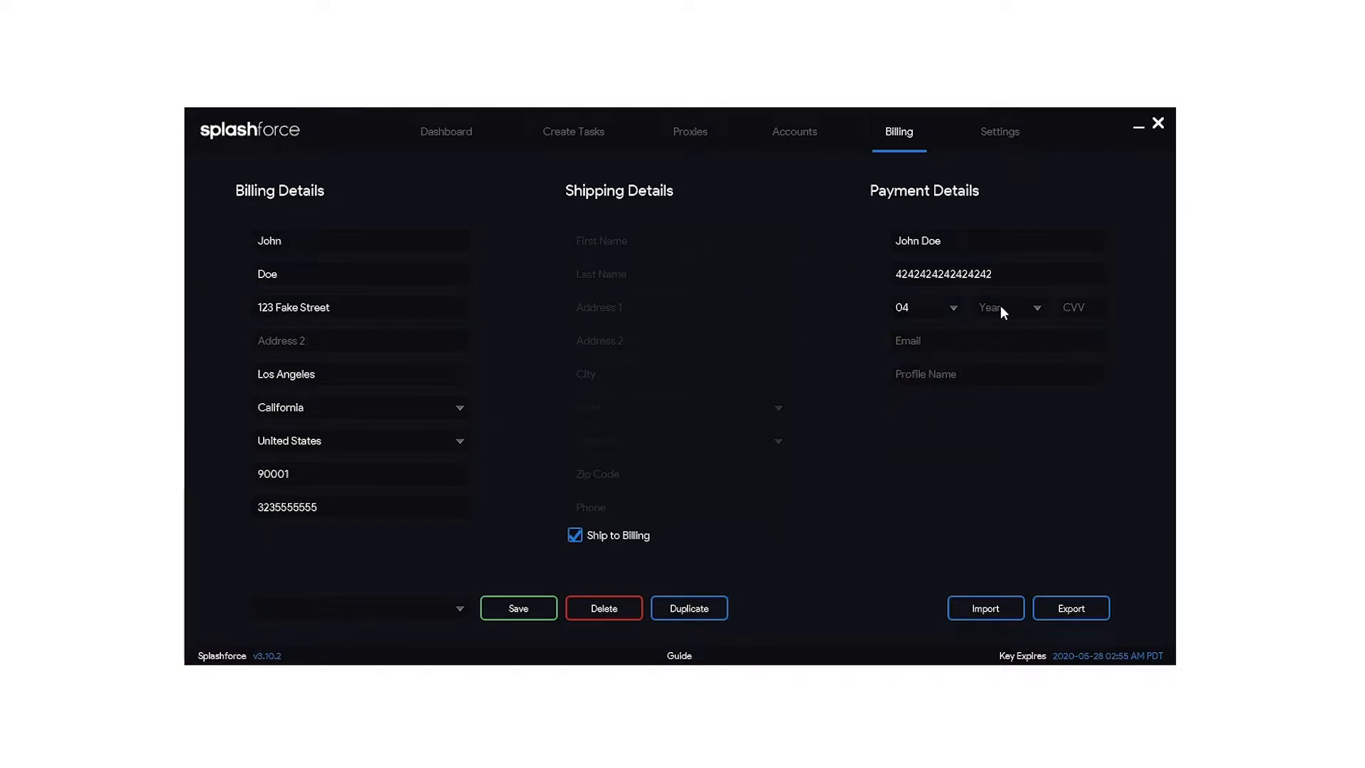
{"action": "left_click", "coordinate": [1001, 307]}
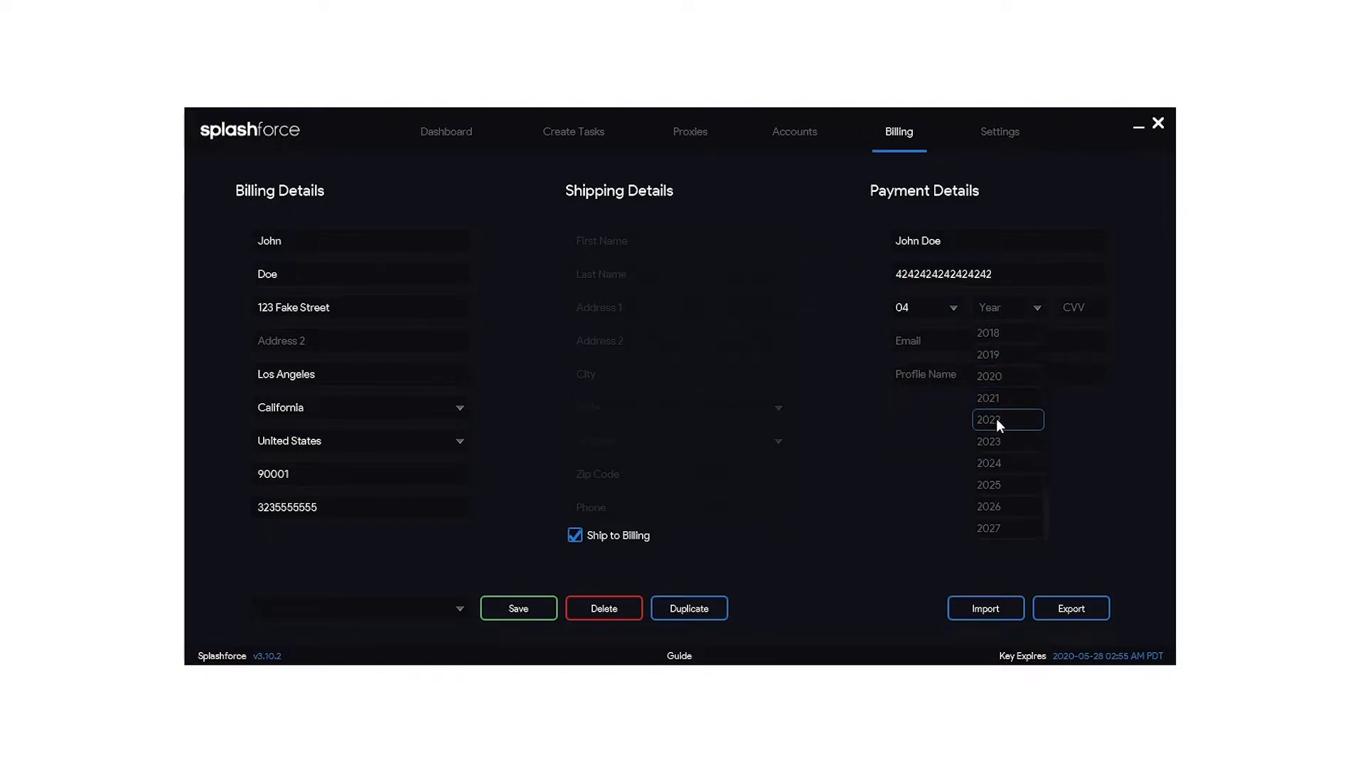
{"action": "left_click", "coordinate": [988, 462]}
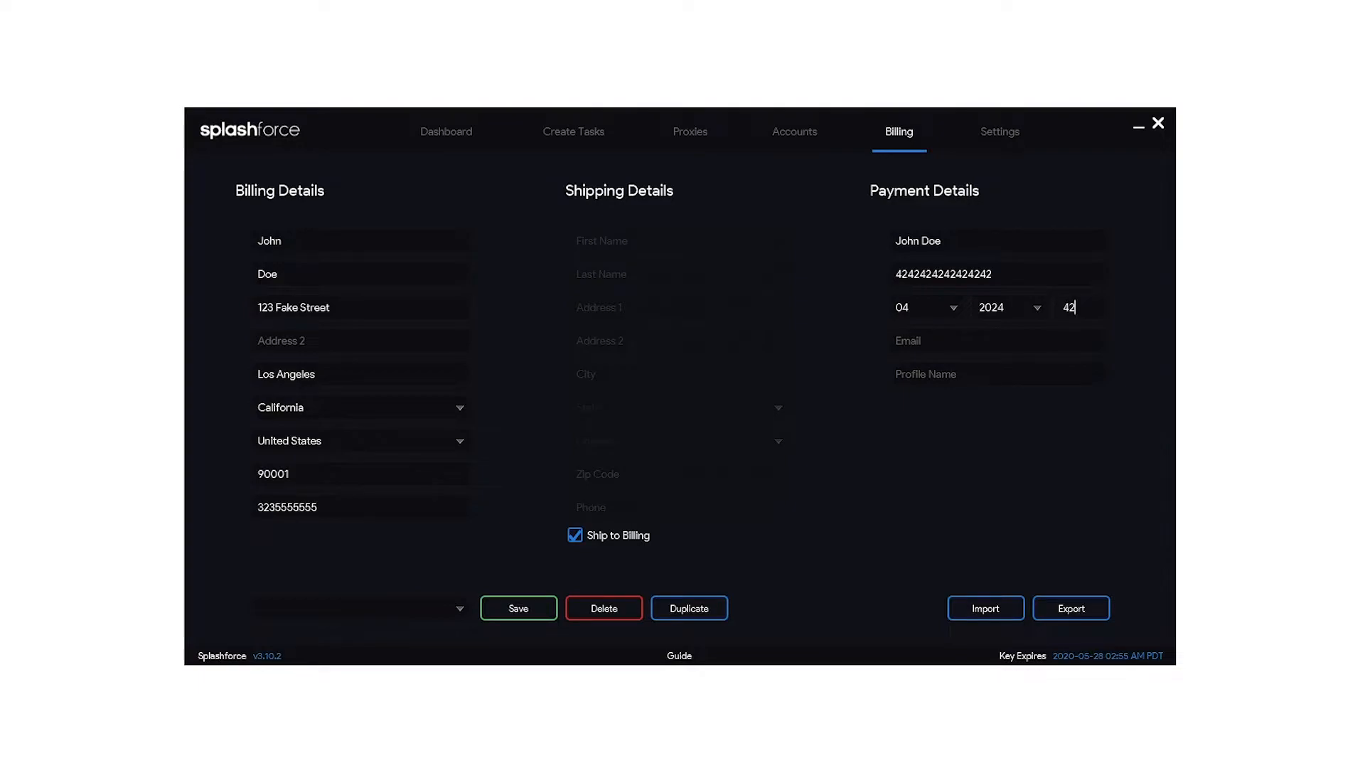
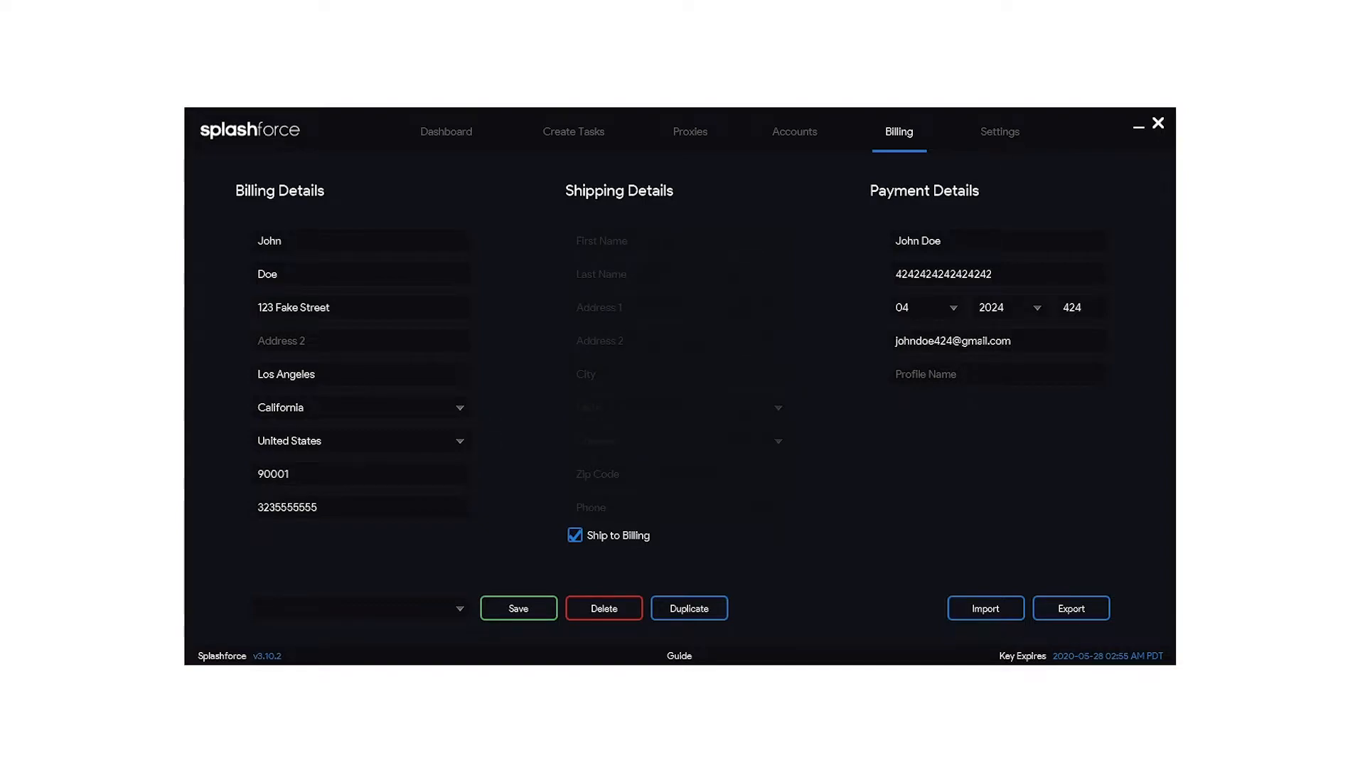
{"action": "type", "text": "TEST"}
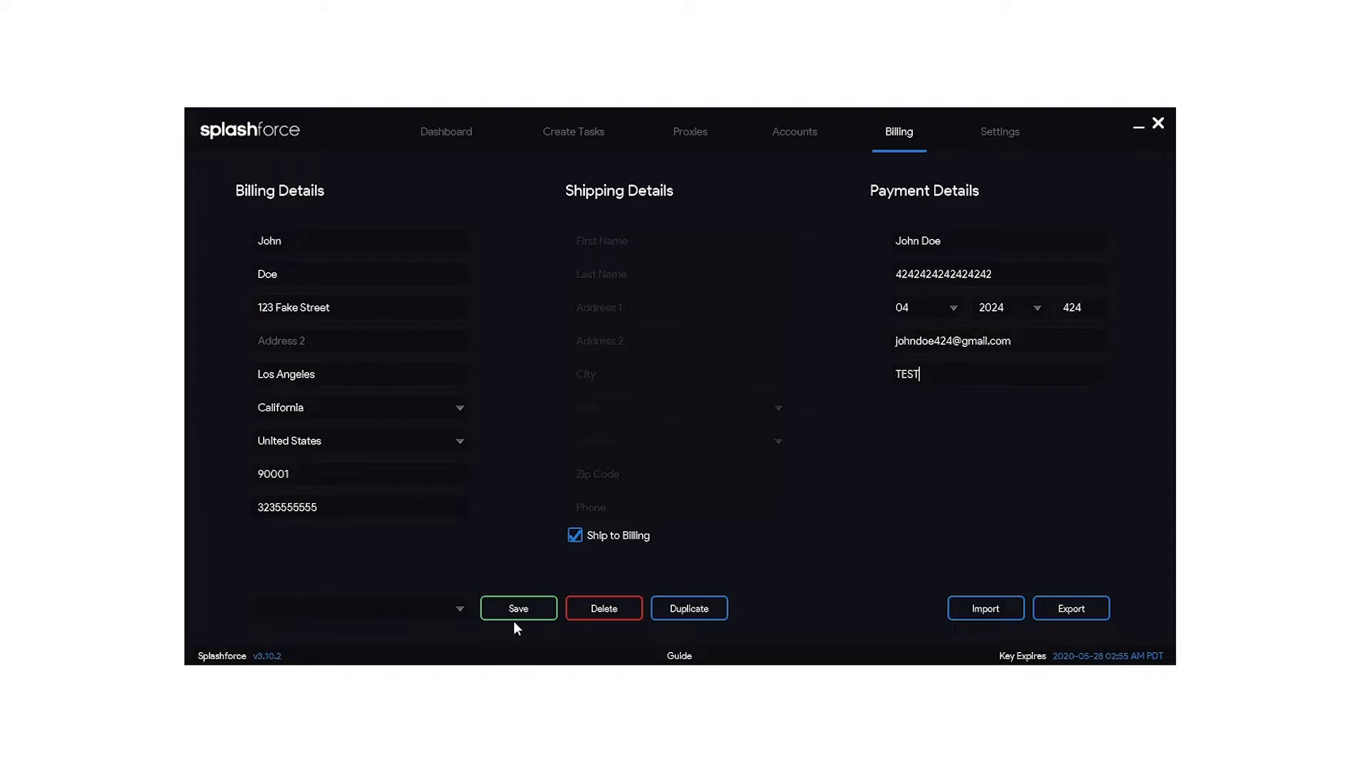
Step: Save TEST, duplicate it as TEST2 with edited address and email, then view accounts and proxies
{"action": "left_click", "coordinate": [518, 608]}
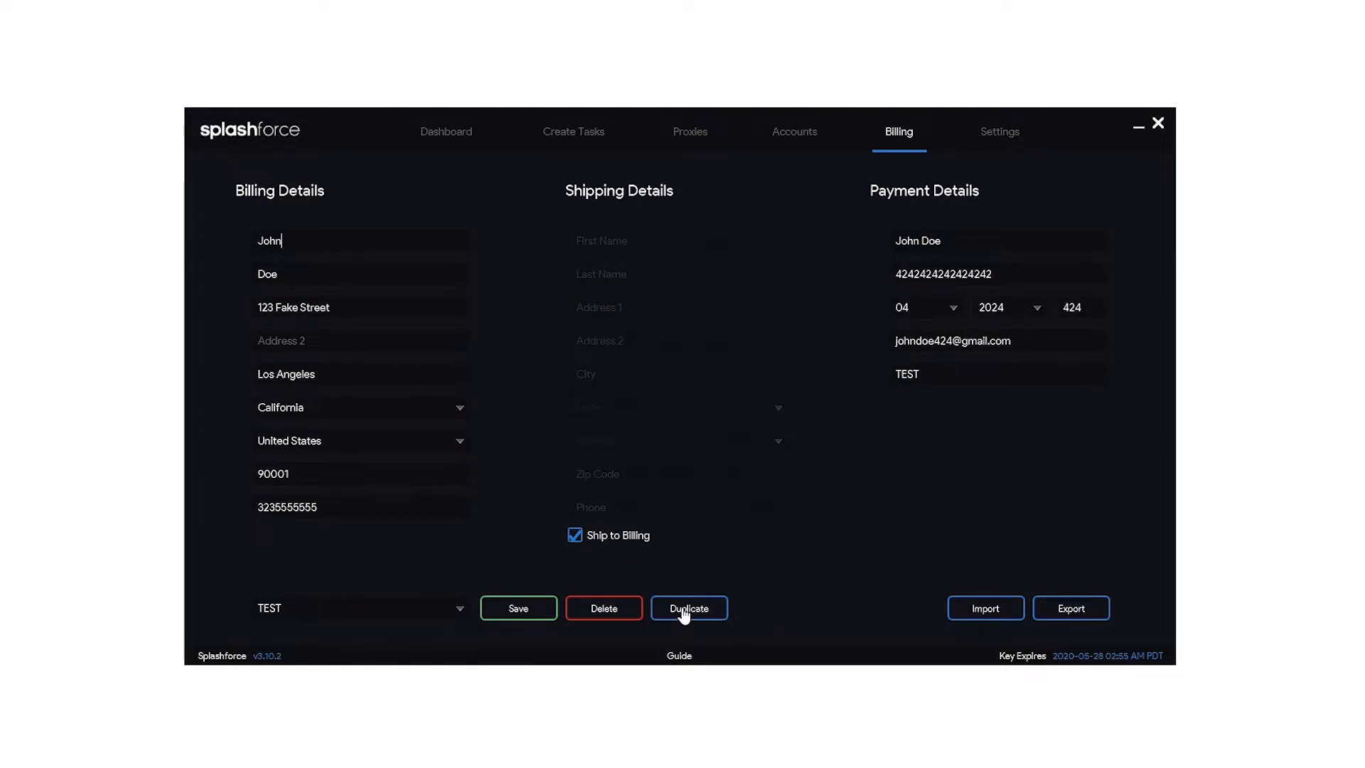
{"action": "left_click", "coordinate": [688, 607]}
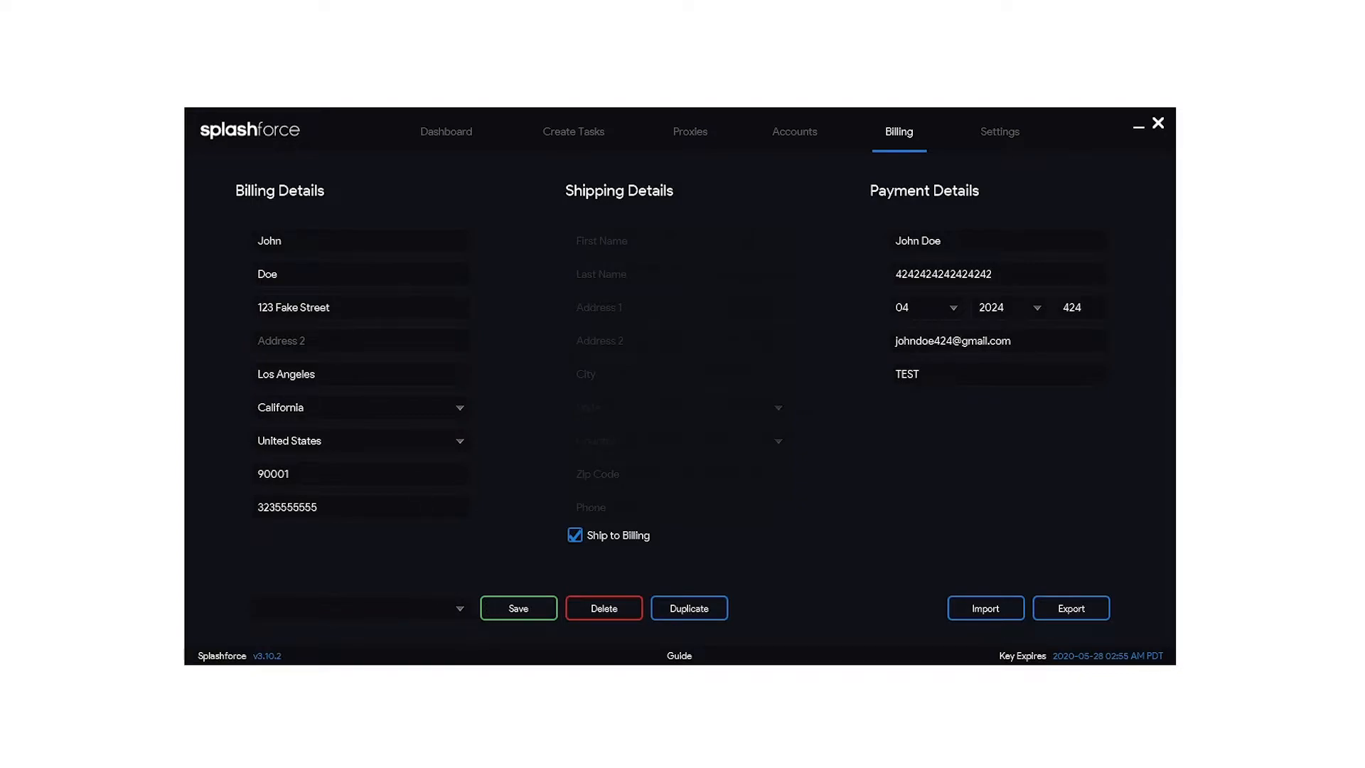
{"action": "left_click", "coordinate": [359, 307]}
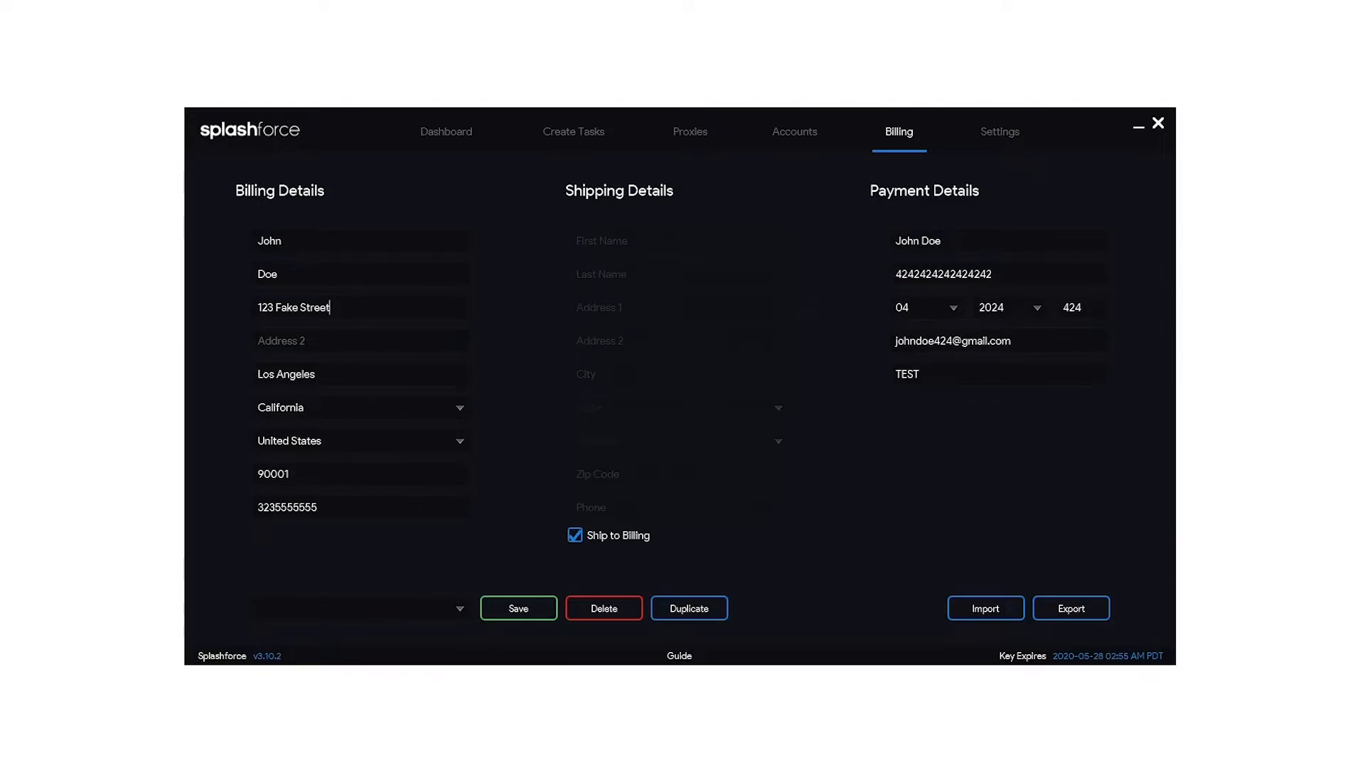
{"action": "type", "text": "#0"}
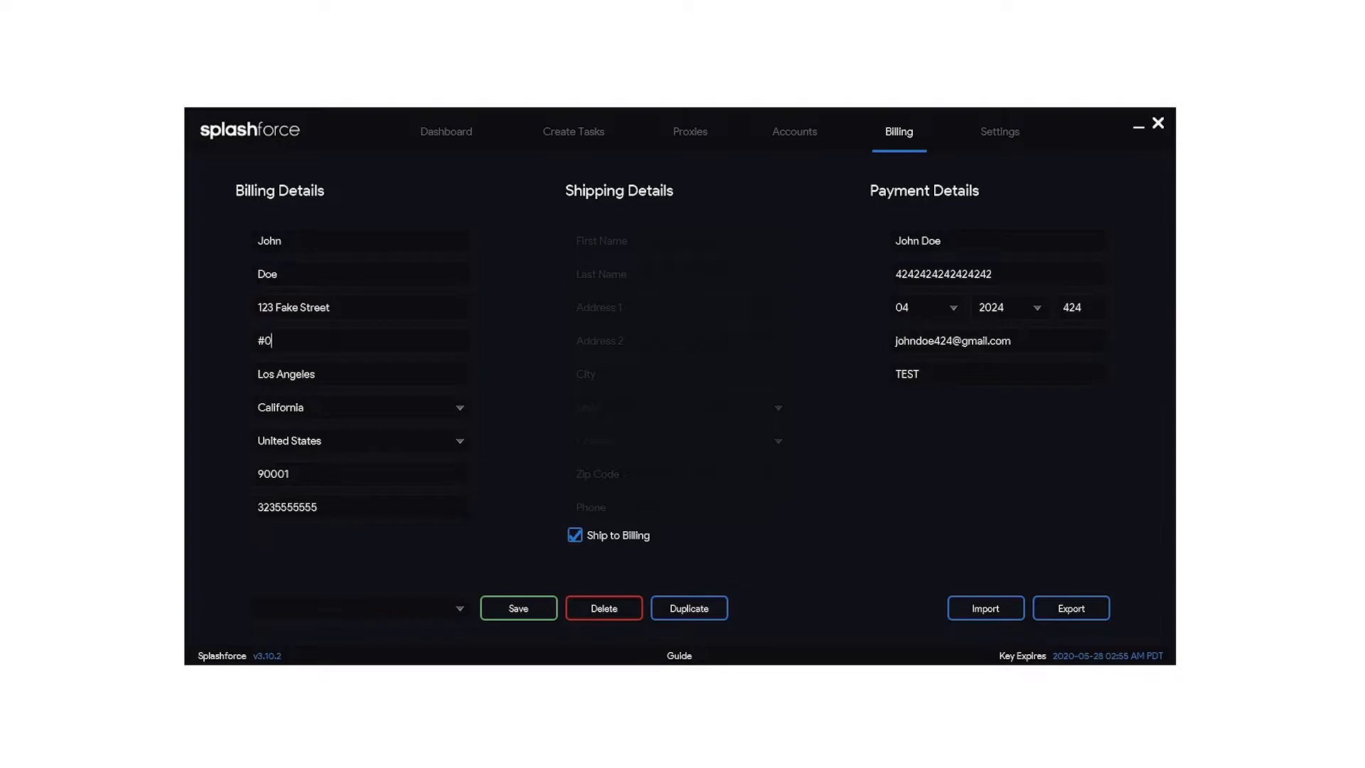
{"action": "type", "text": "1"}
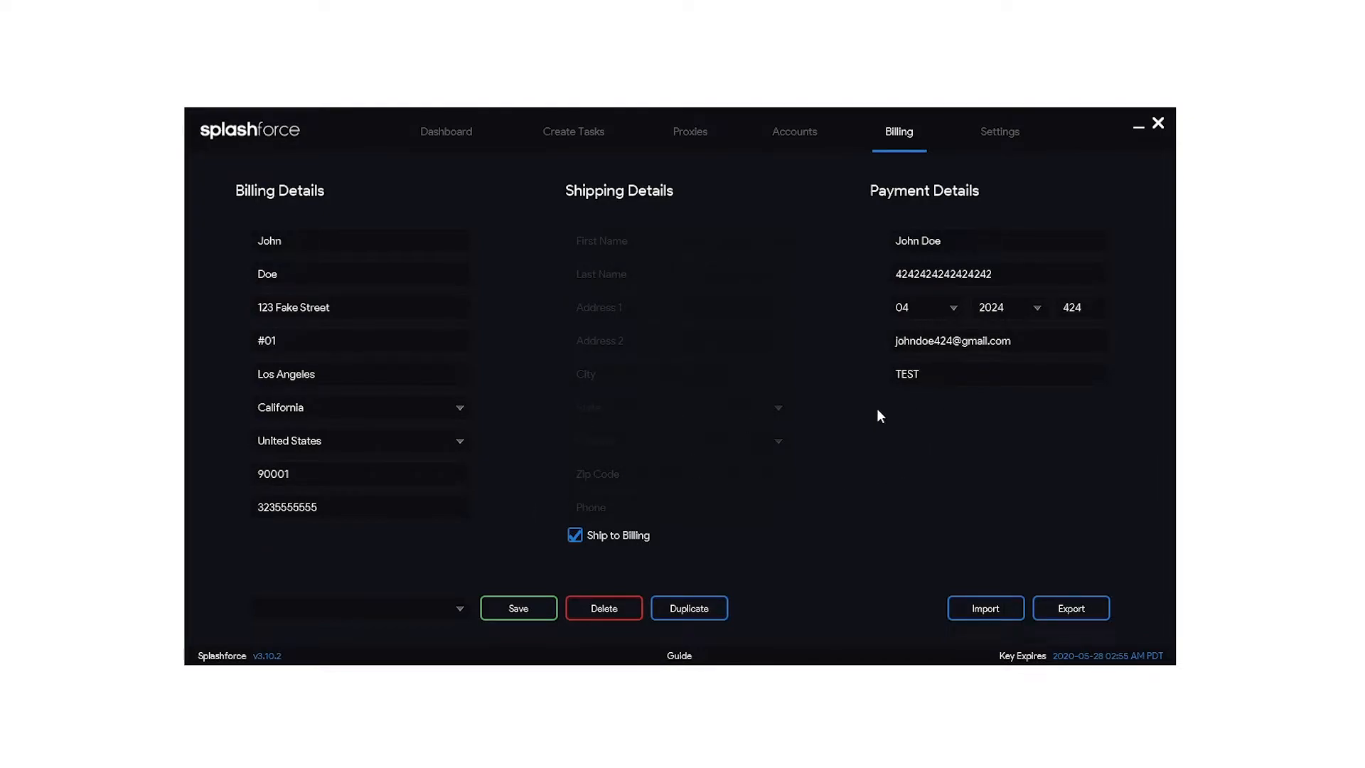
{"action": "double_click", "coordinate": [941, 341]}
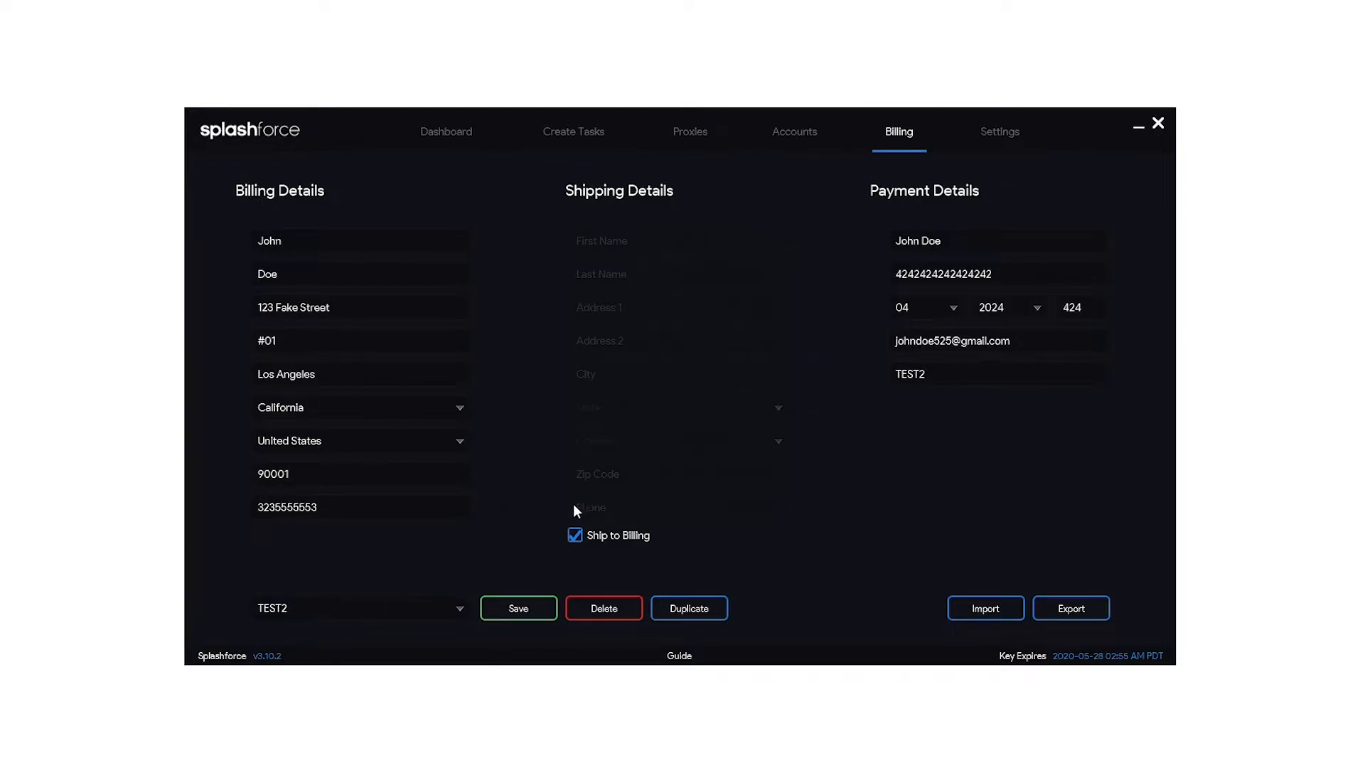
{"action": "mouse_move", "coordinate": [883, 447]}
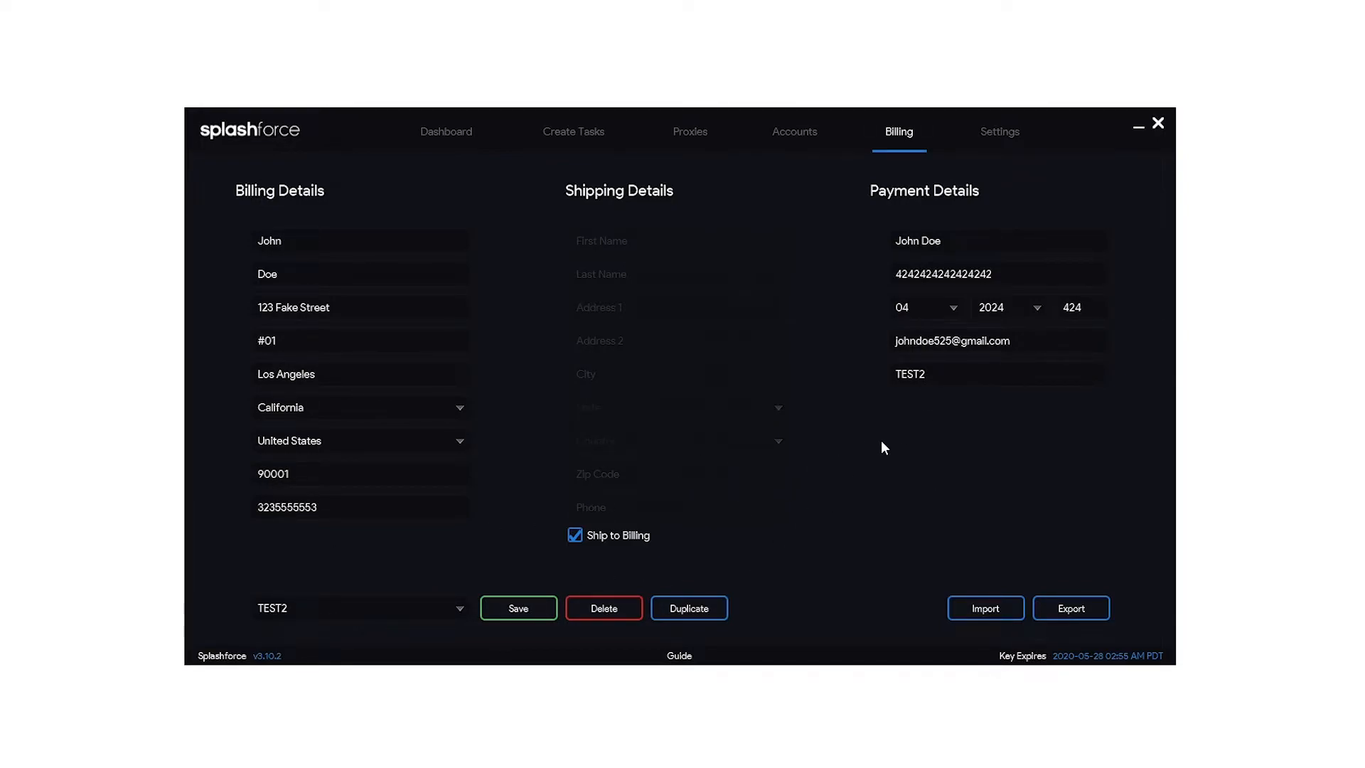
{"action": "mouse_move", "coordinate": [846, 435]}
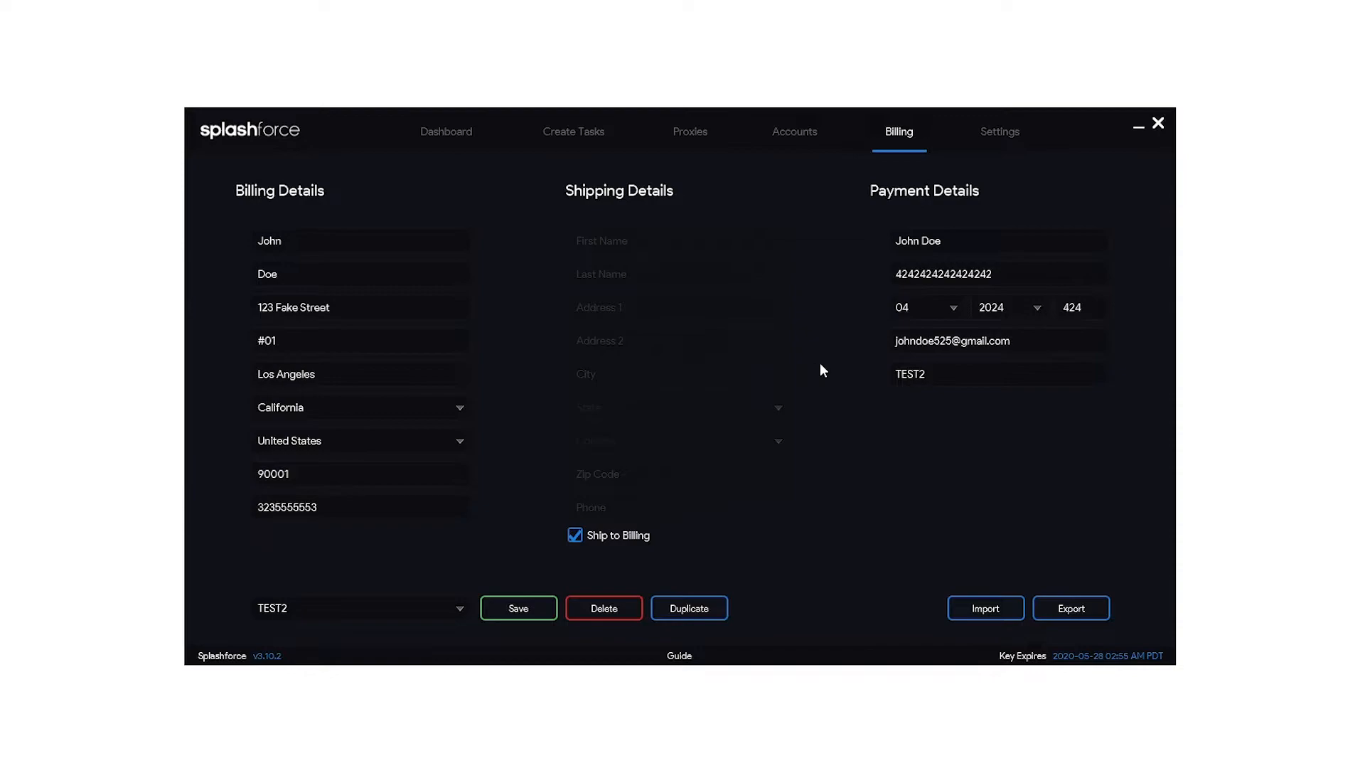
{"action": "mouse_move", "coordinate": [794, 131]}
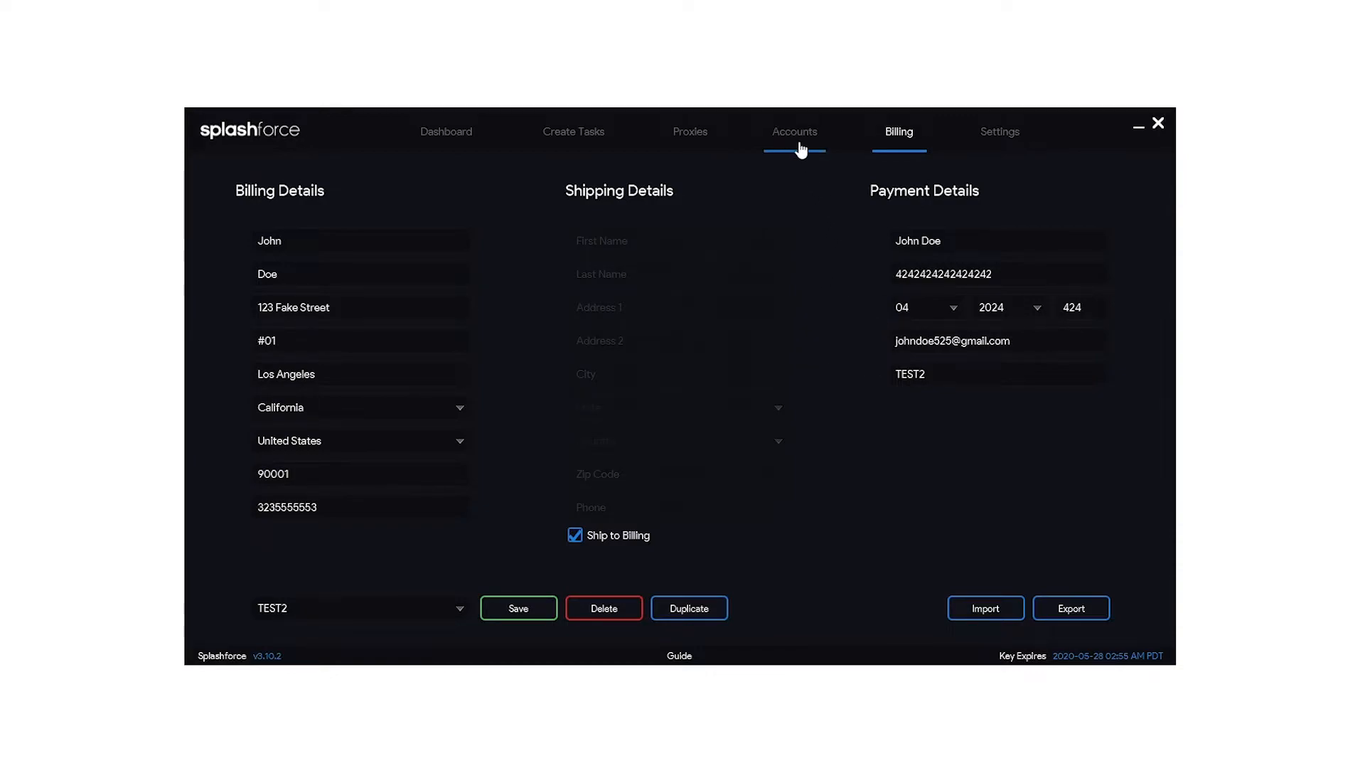
{"action": "left_click", "coordinate": [794, 132]}
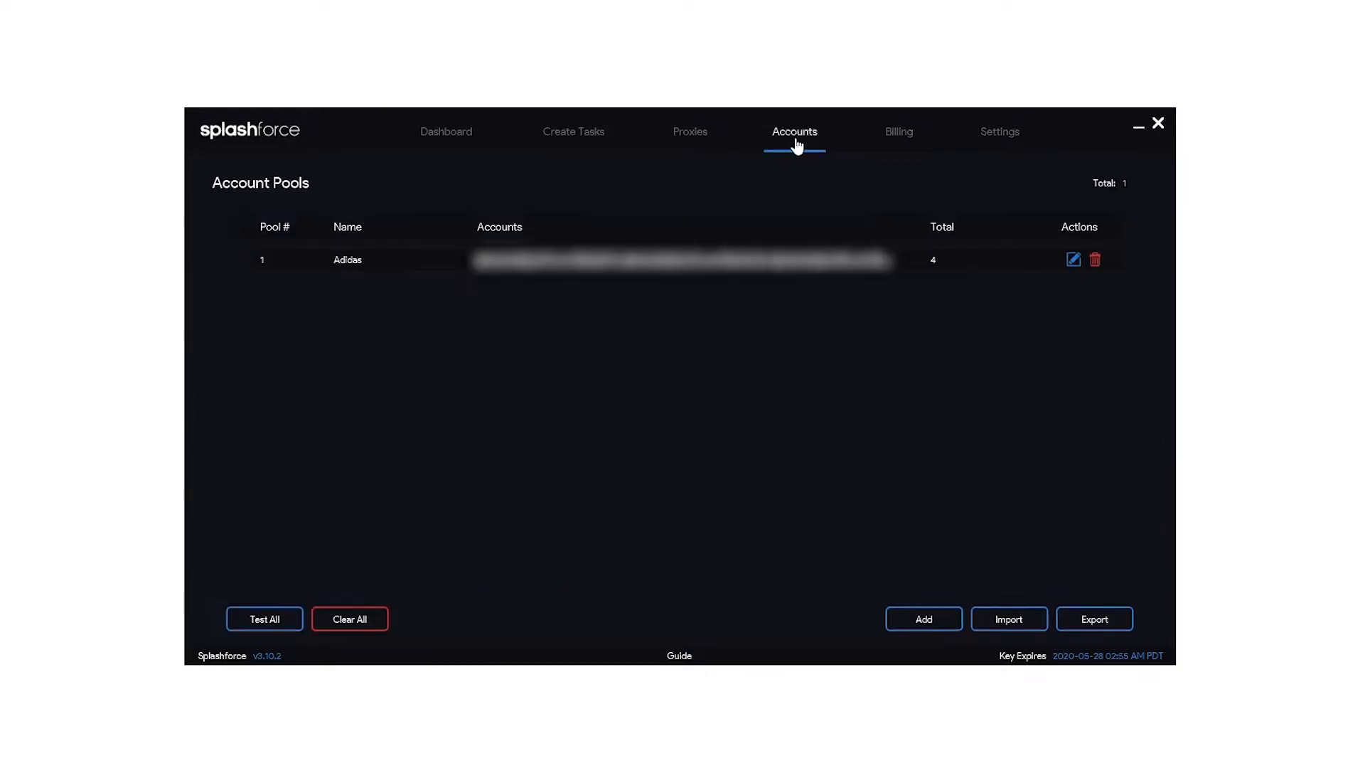
{"action": "mouse_move", "coordinate": [764, 158]}
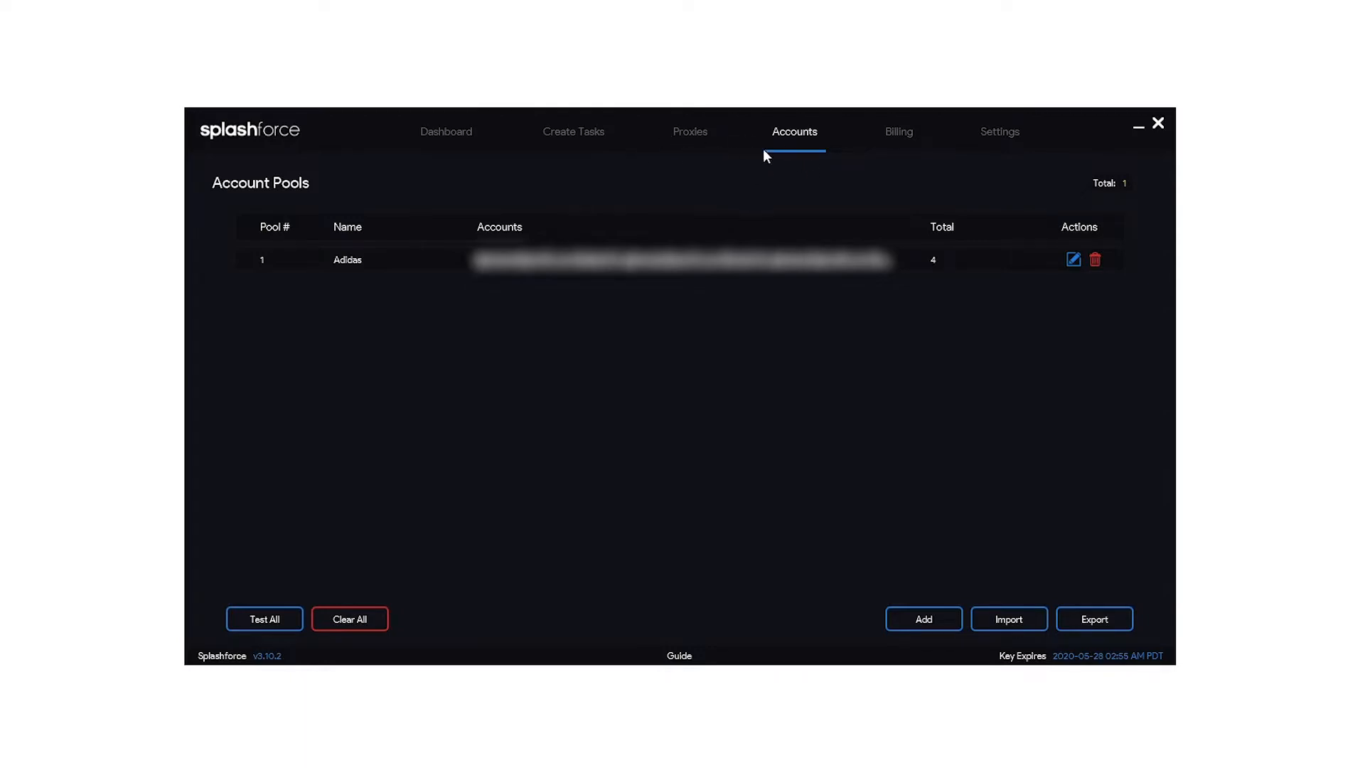
{"action": "left_click", "coordinate": [690, 131]}
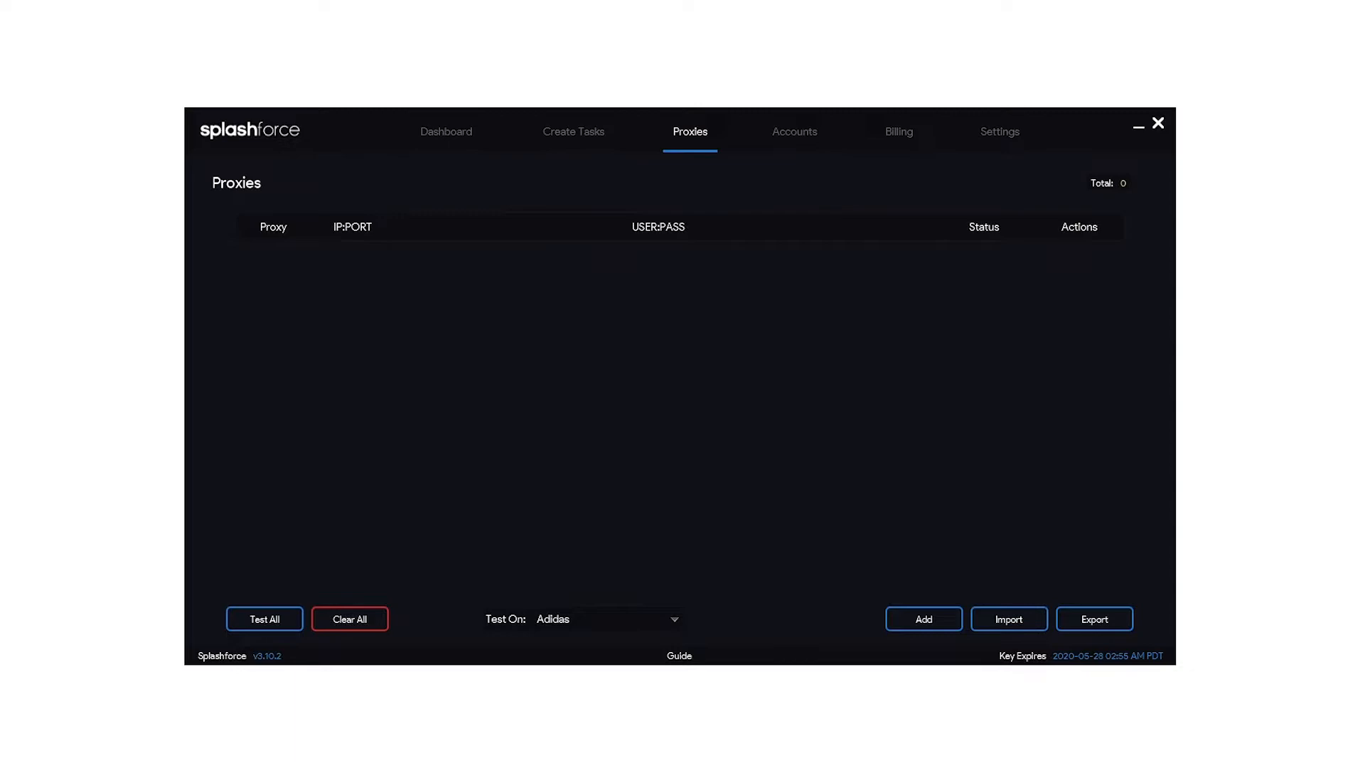
{"action": "mouse_move", "coordinate": [923, 619]}
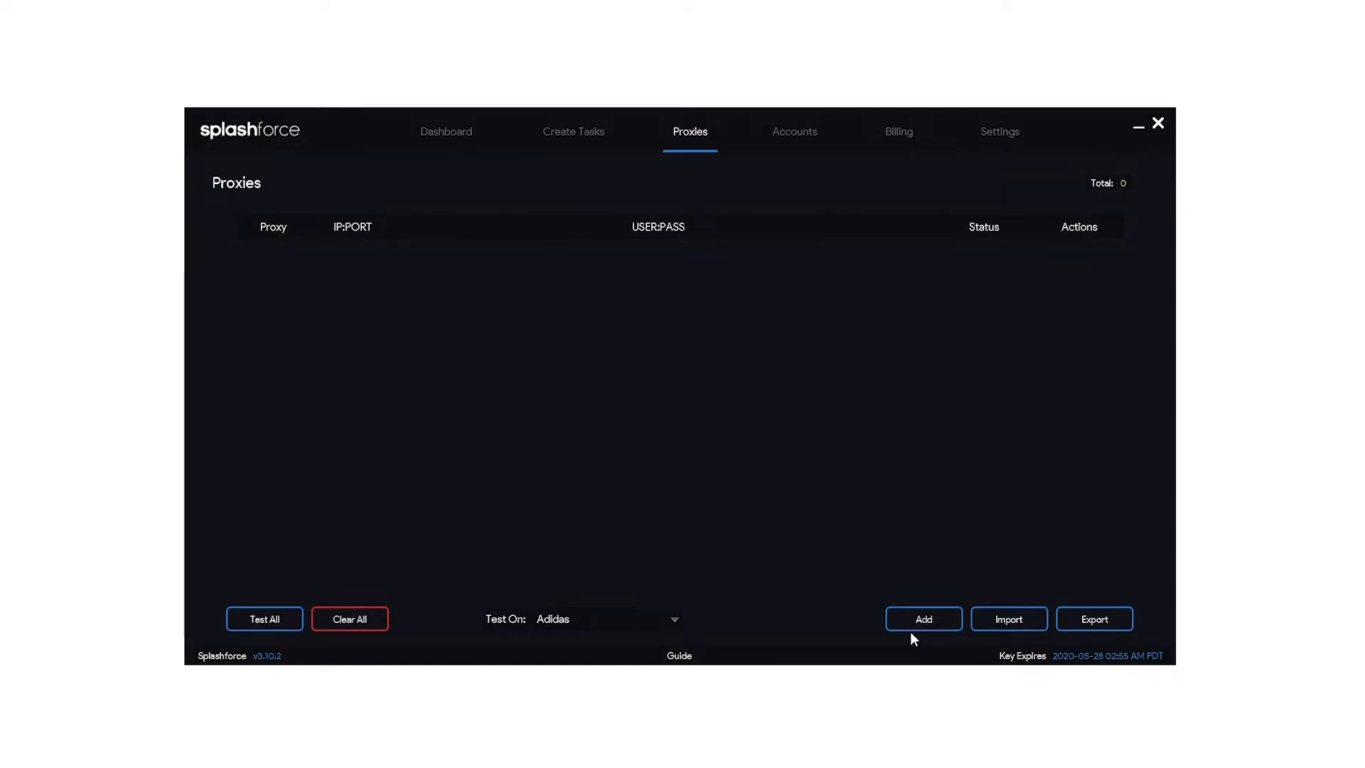
Step: Paste the 25-proxy list starting 204.150.2... into Add Proxies and save it
{"action": "left_click", "coordinate": [923, 619]}
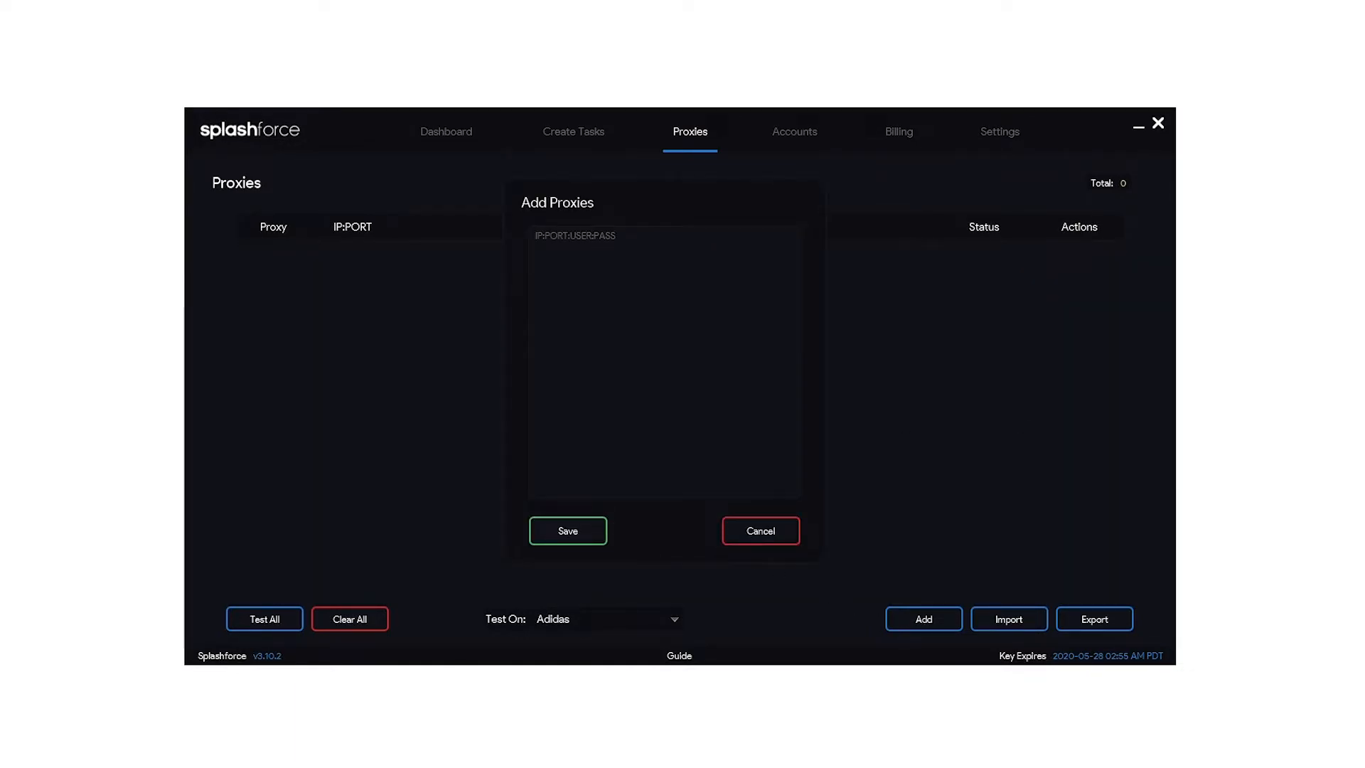
{"action": "type", "text": "204.150.2..."}
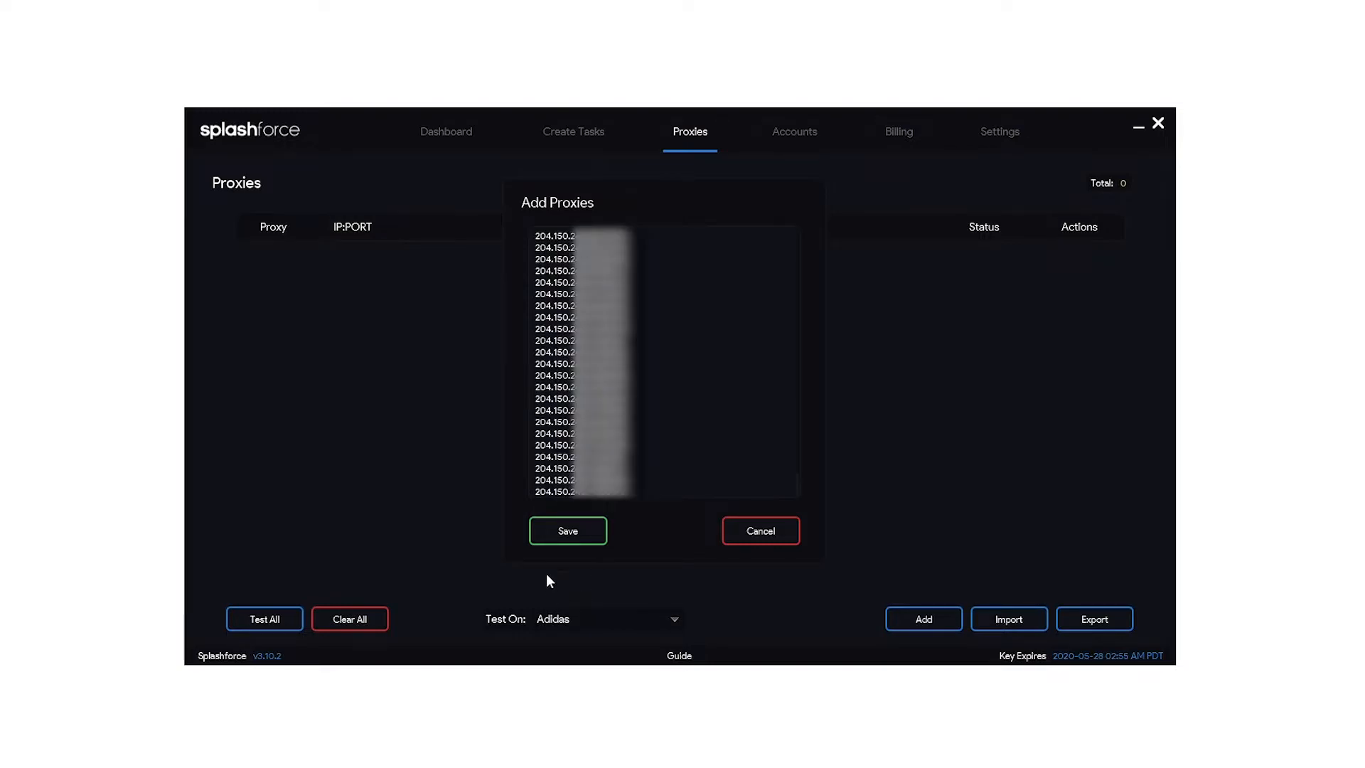
{"action": "left_click", "coordinate": [566, 530]}
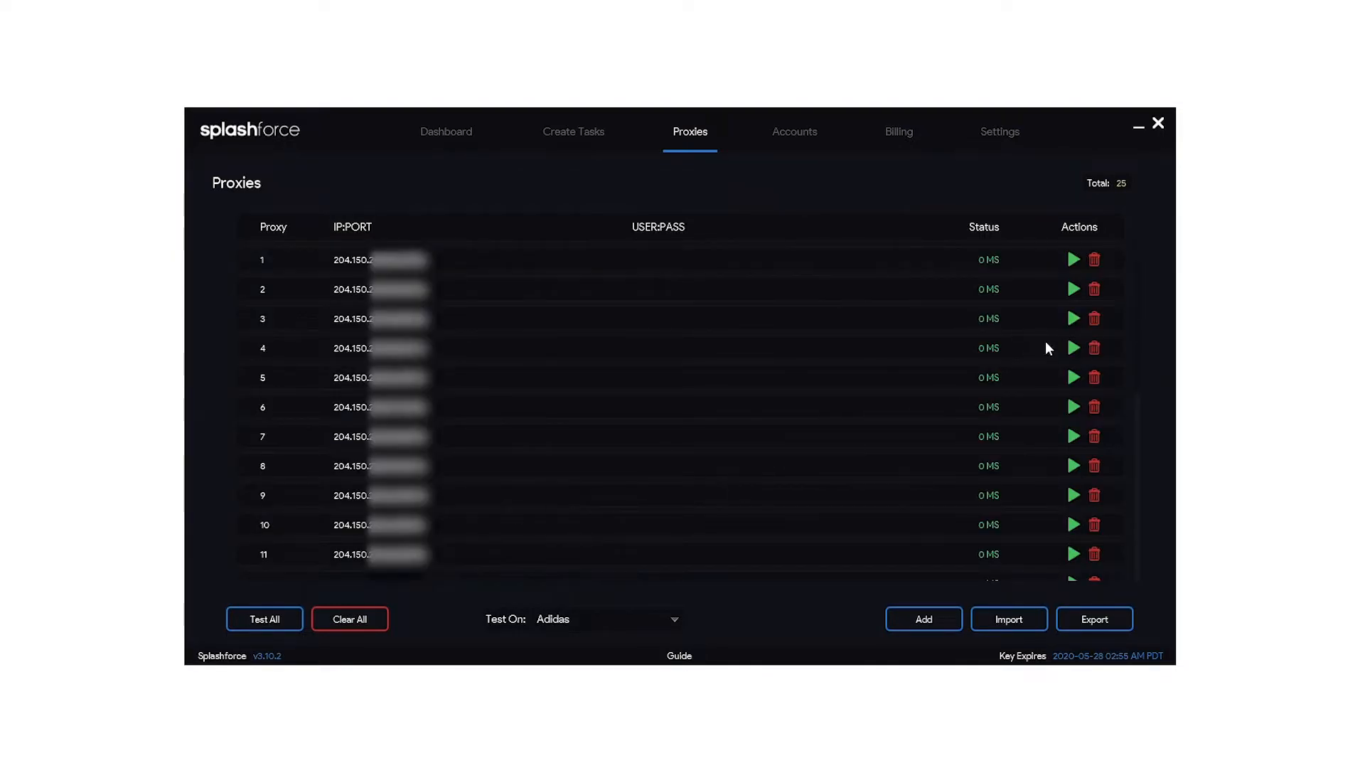
Step: Set proxy testing to Yeezy Supply and run tests on the proxies, including the fifth
{"action": "left_click", "coordinate": [1073, 260]}
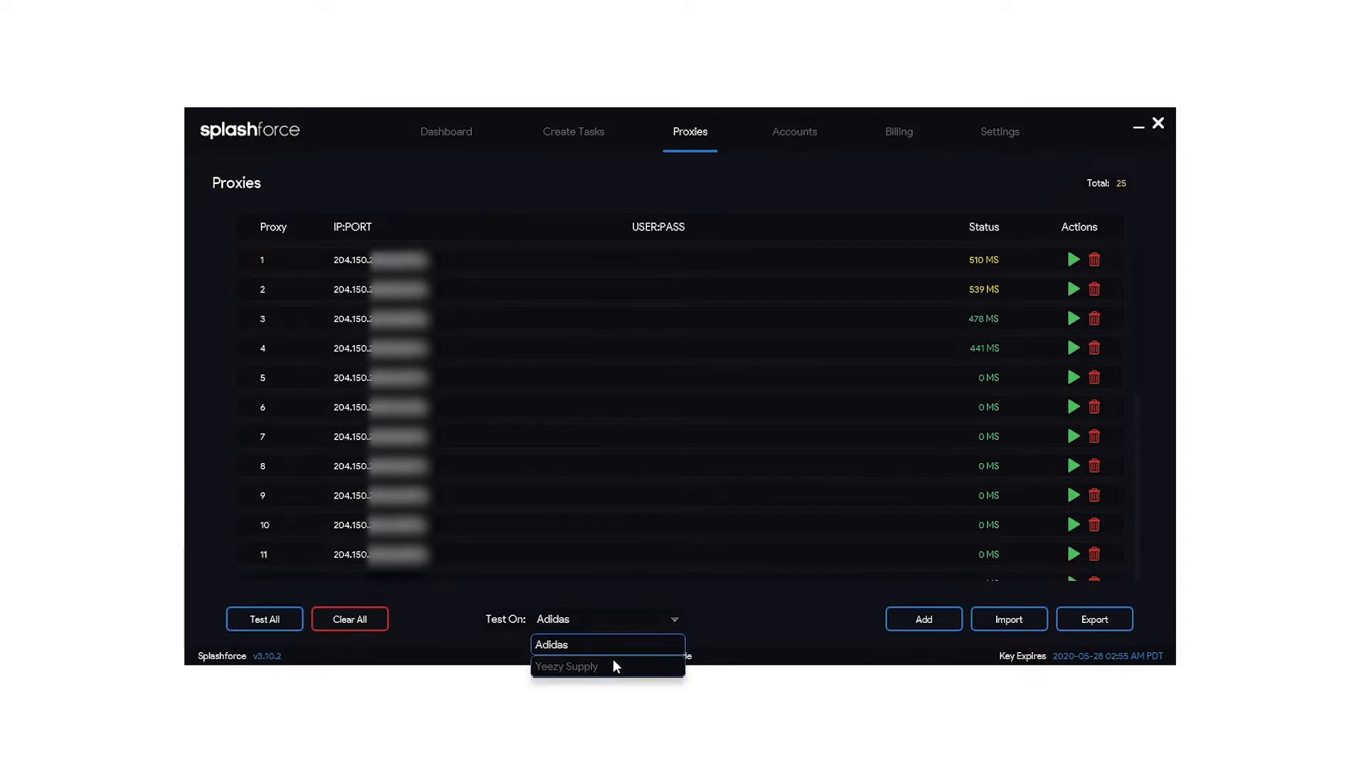
{"action": "left_click", "coordinate": [566, 666]}
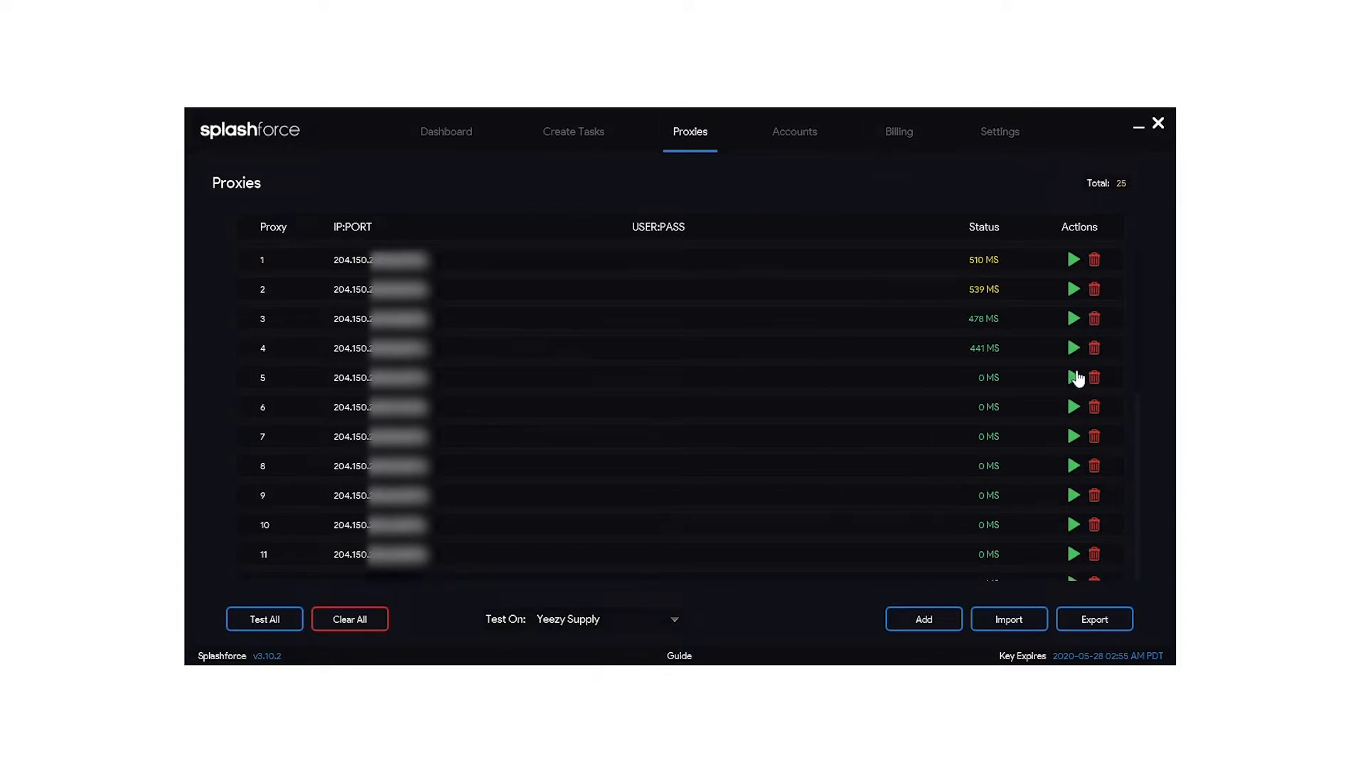
{"action": "left_click", "coordinate": [1073, 377]}
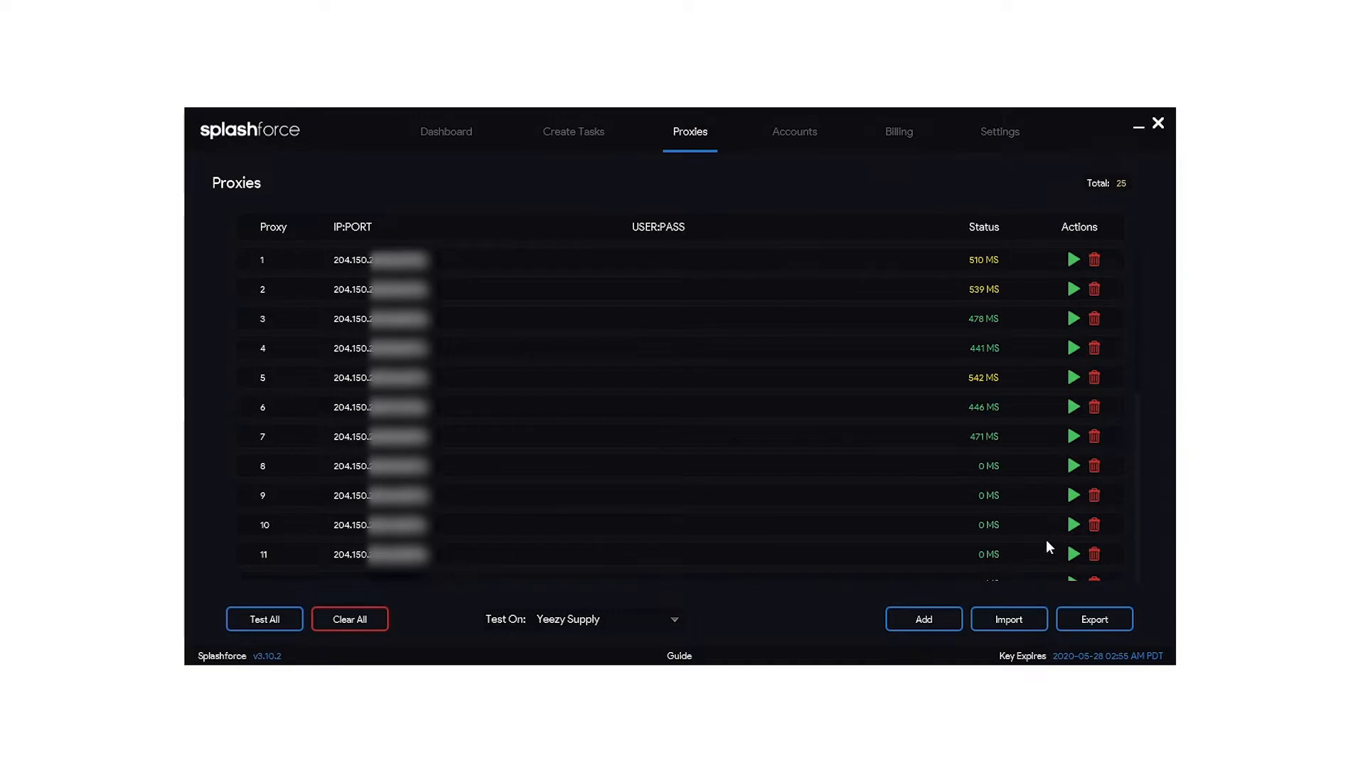
{"action": "mouse_move", "coordinate": [472, 296]}
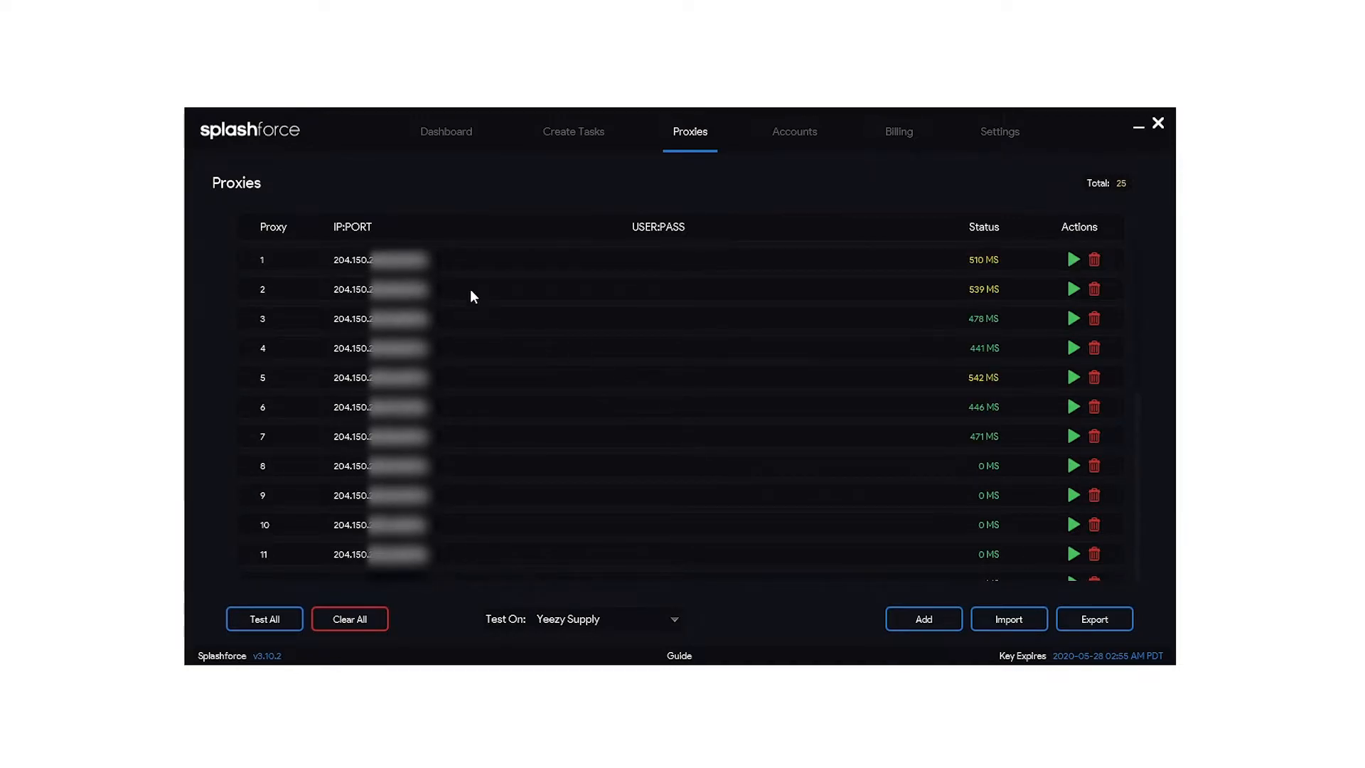
{"action": "mouse_move", "coordinate": [744, 417]}
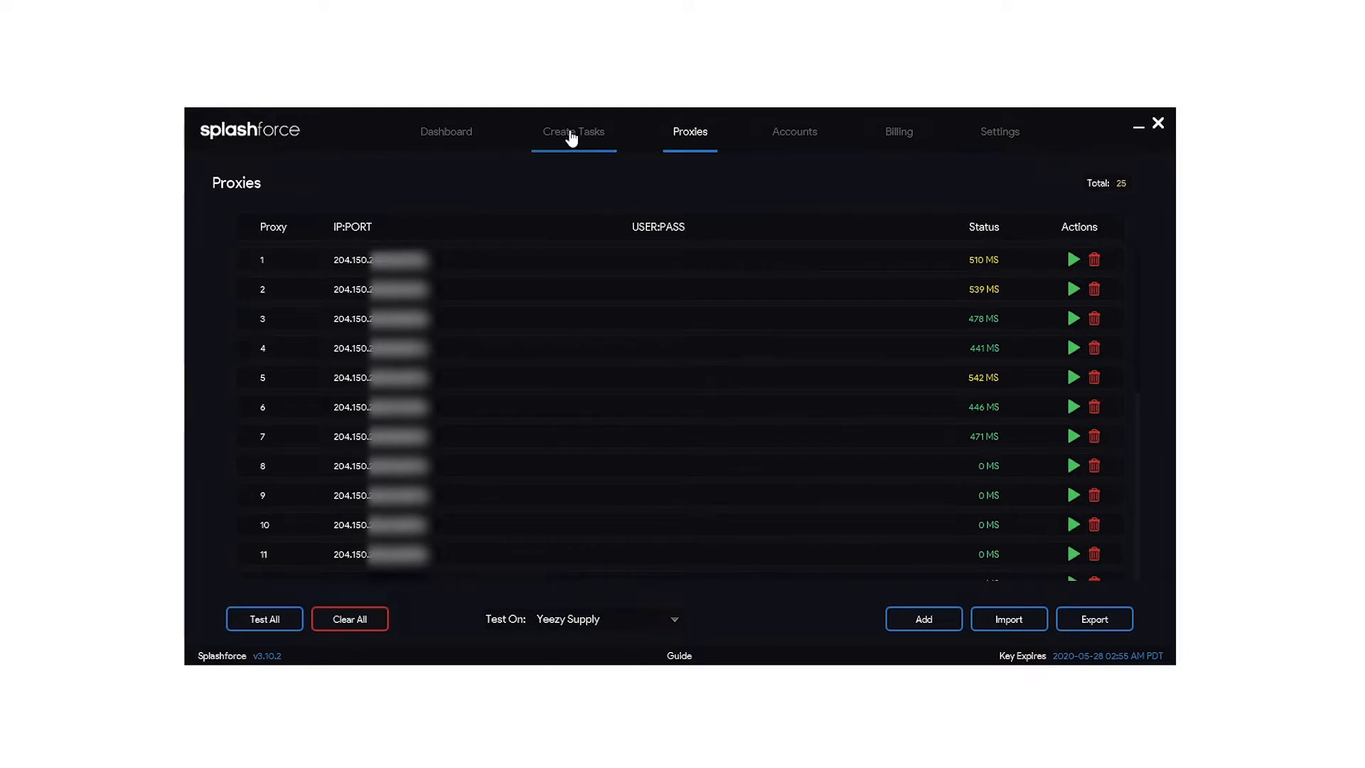
Step: Start a Yeezy Supply task for product FW4968 with profiles TEST and TEST2 selected
{"action": "left_click", "coordinate": [573, 131]}
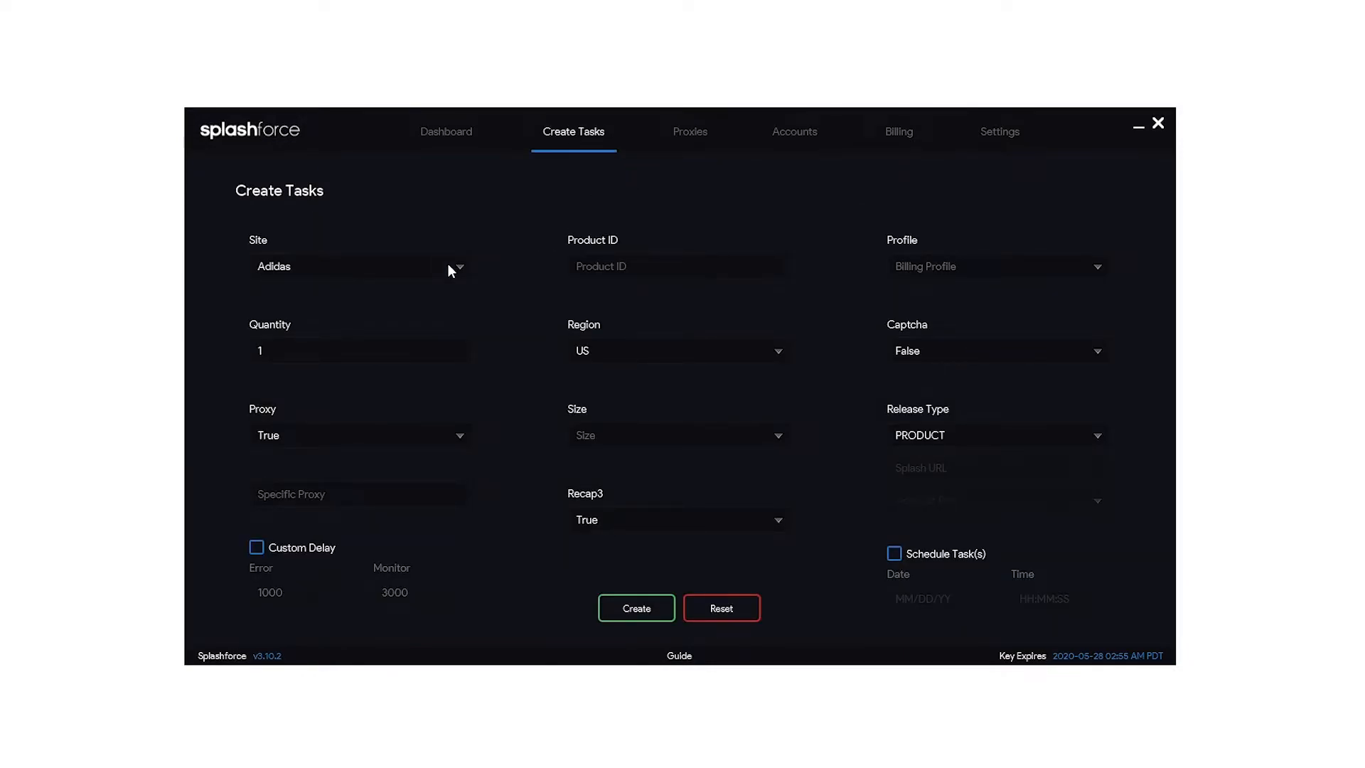
{"action": "mouse_move", "coordinate": [402, 253]}
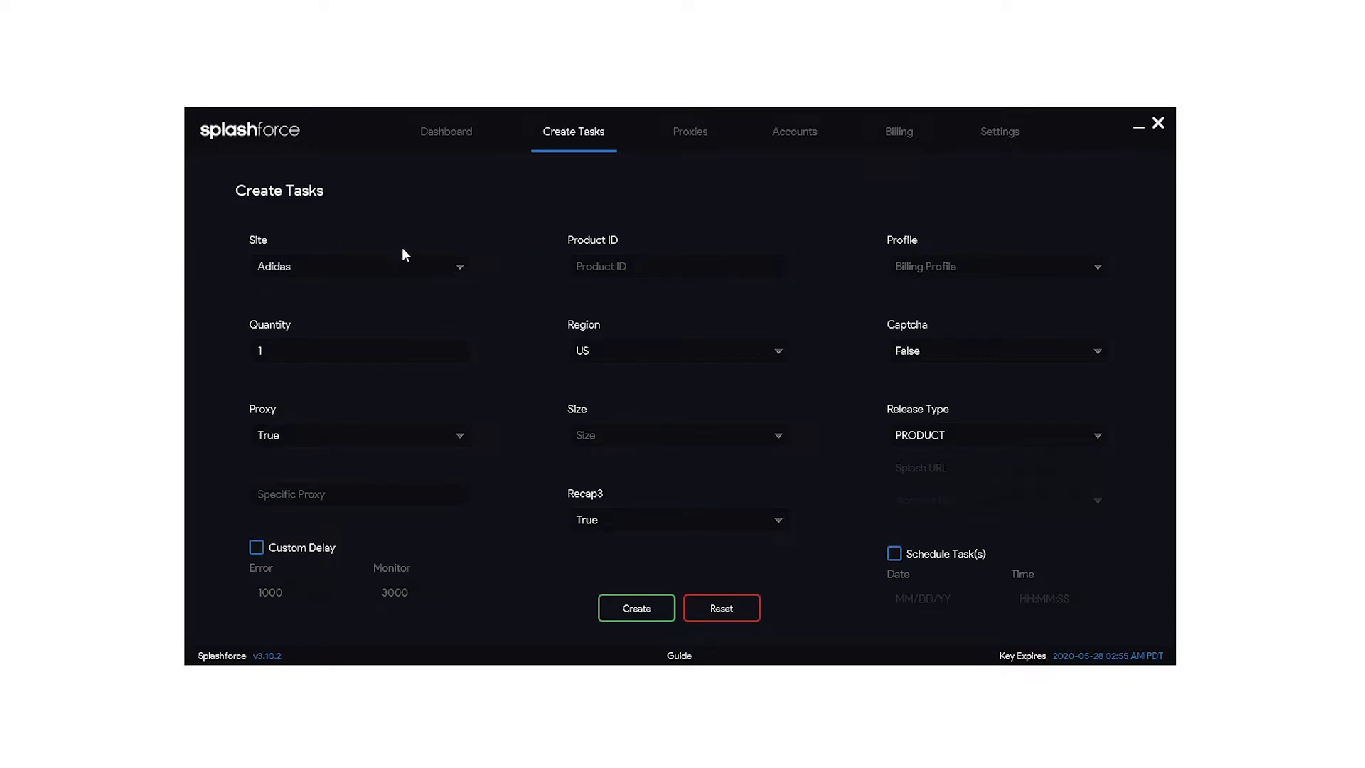
{"action": "left_click", "coordinate": [360, 267]}
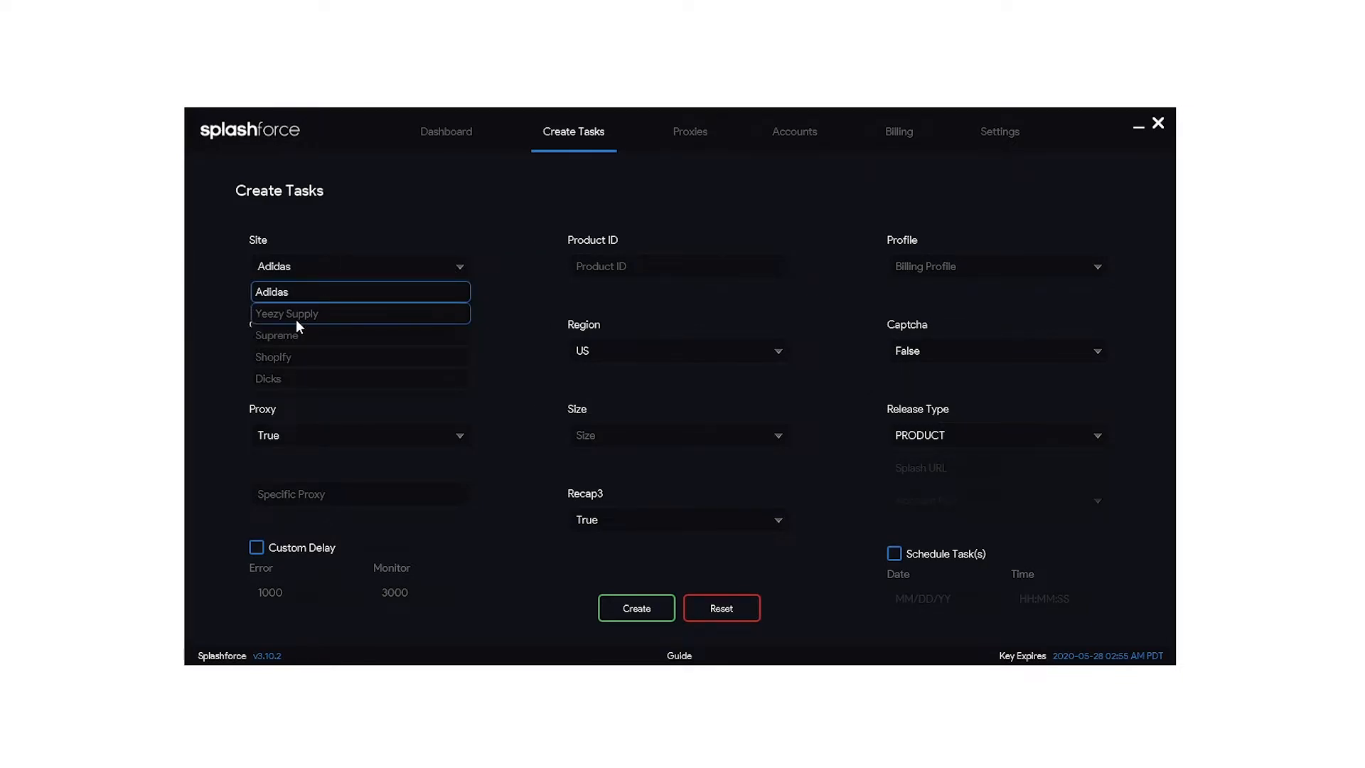
{"action": "left_click", "coordinate": [360, 314]}
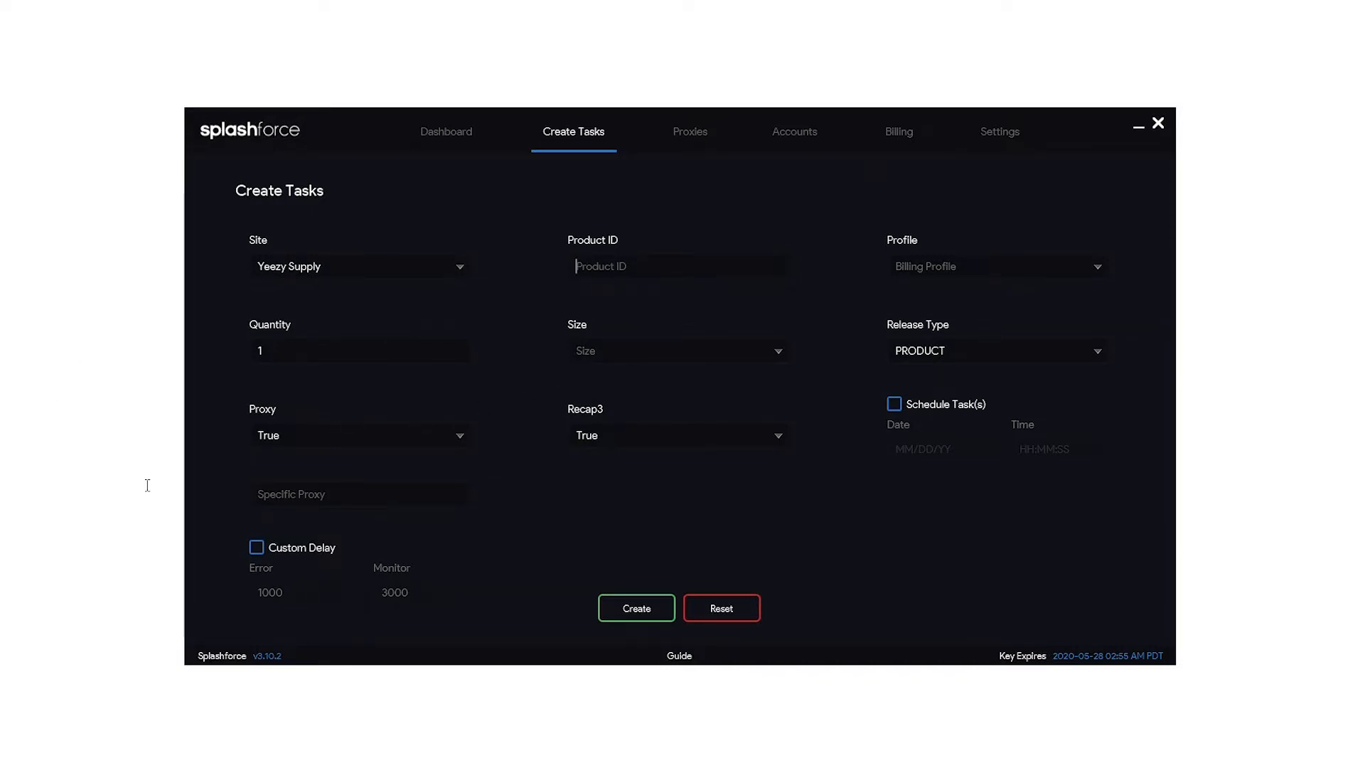
{"action": "mouse_move", "coordinate": [220, 559]}
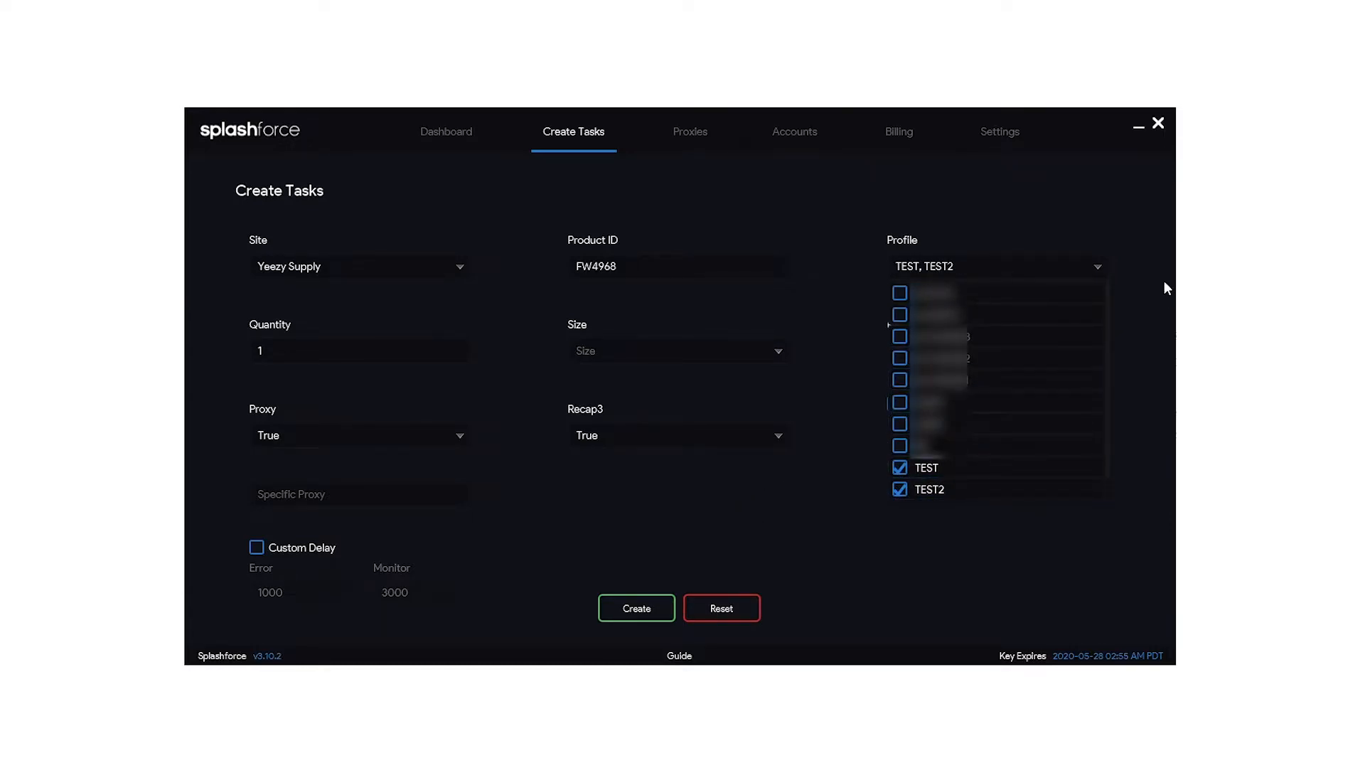
{"action": "left_click", "coordinate": [996, 267]}
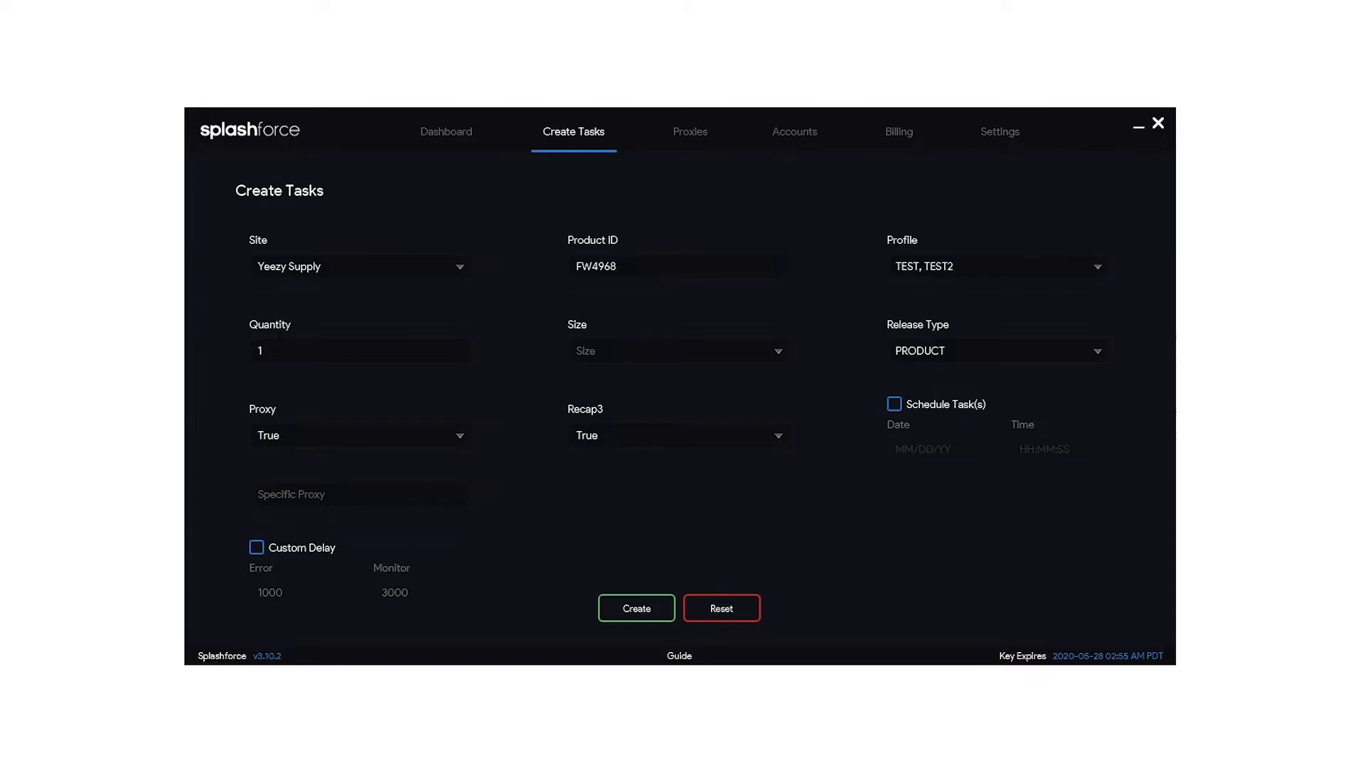
{"action": "mouse_move", "coordinate": [946, 245]}
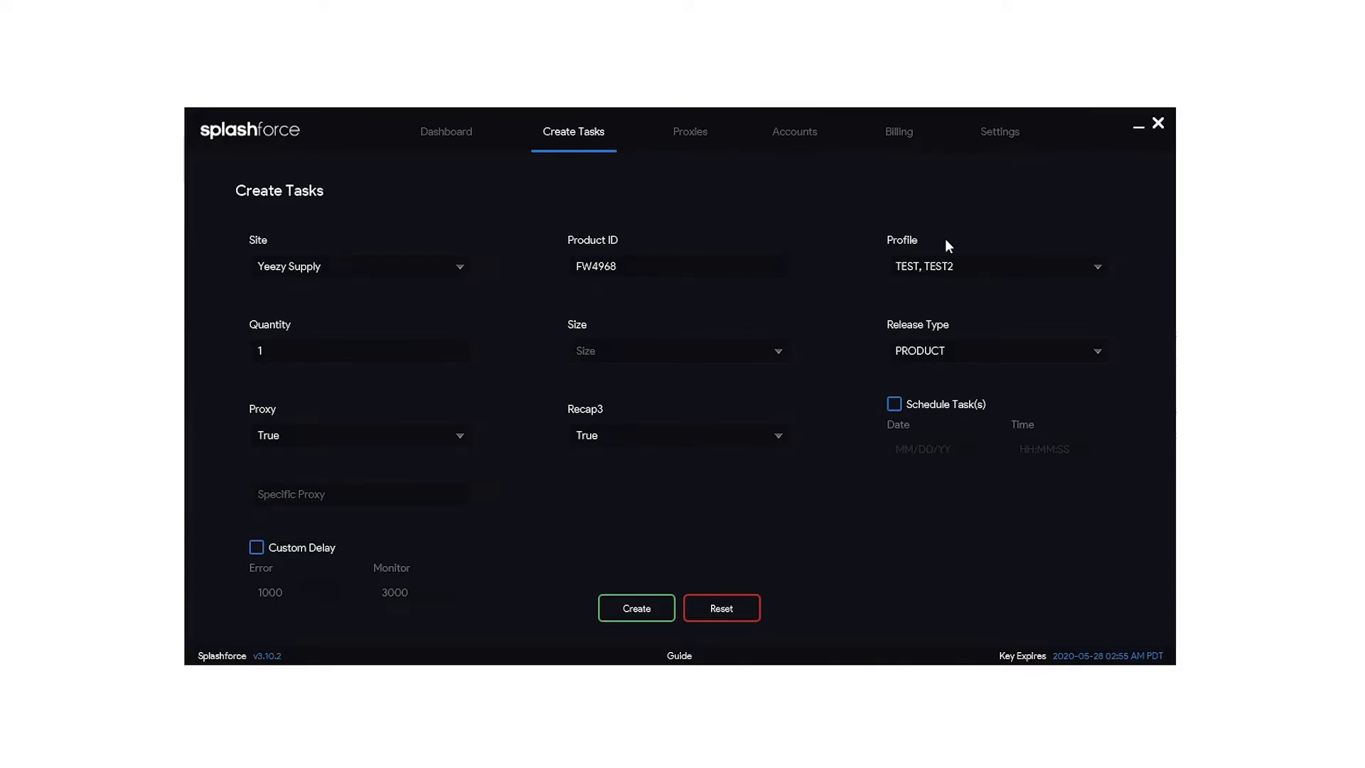
{"action": "mouse_move", "coordinate": [946, 275]}
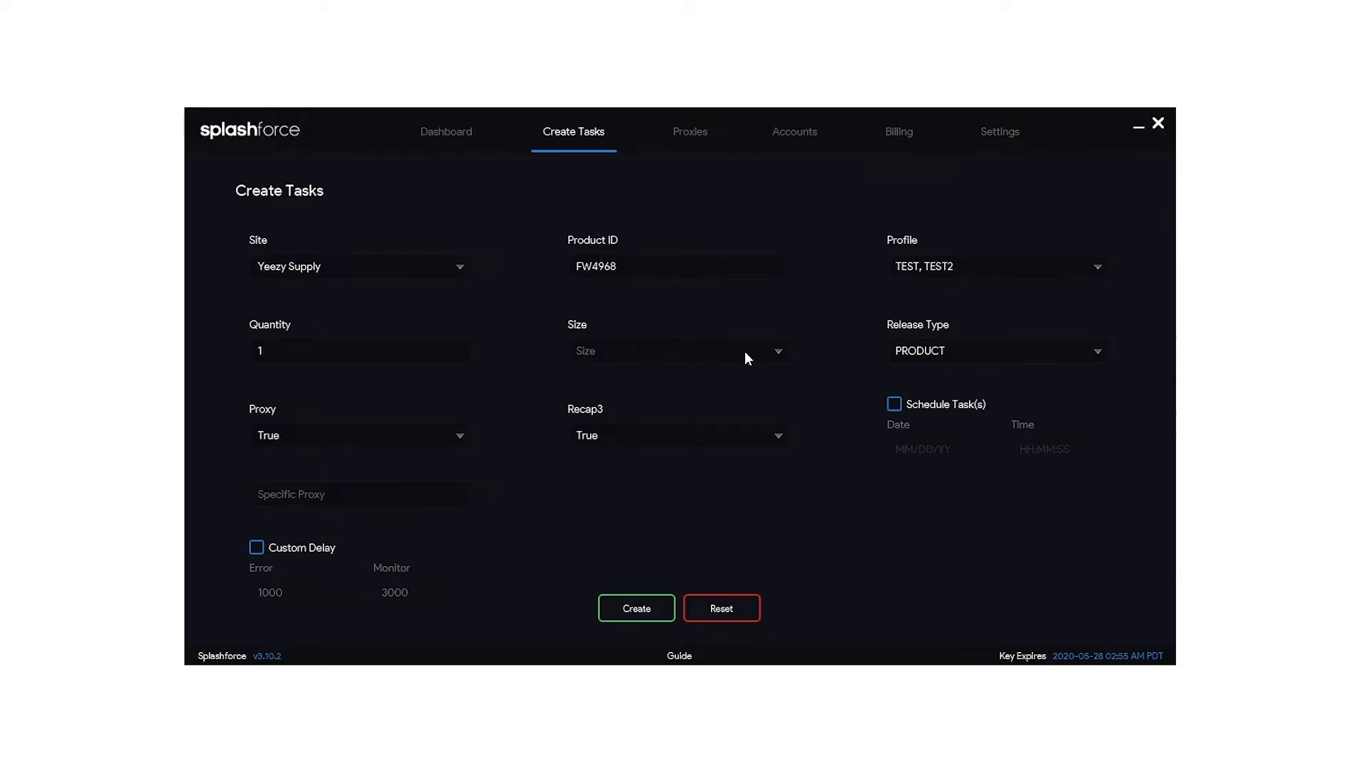
Step: Pick the task's shoe sizes and switch release type from WAITING_ROOM to PRODUCT
{"action": "left_click", "coordinate": [677, 351]}
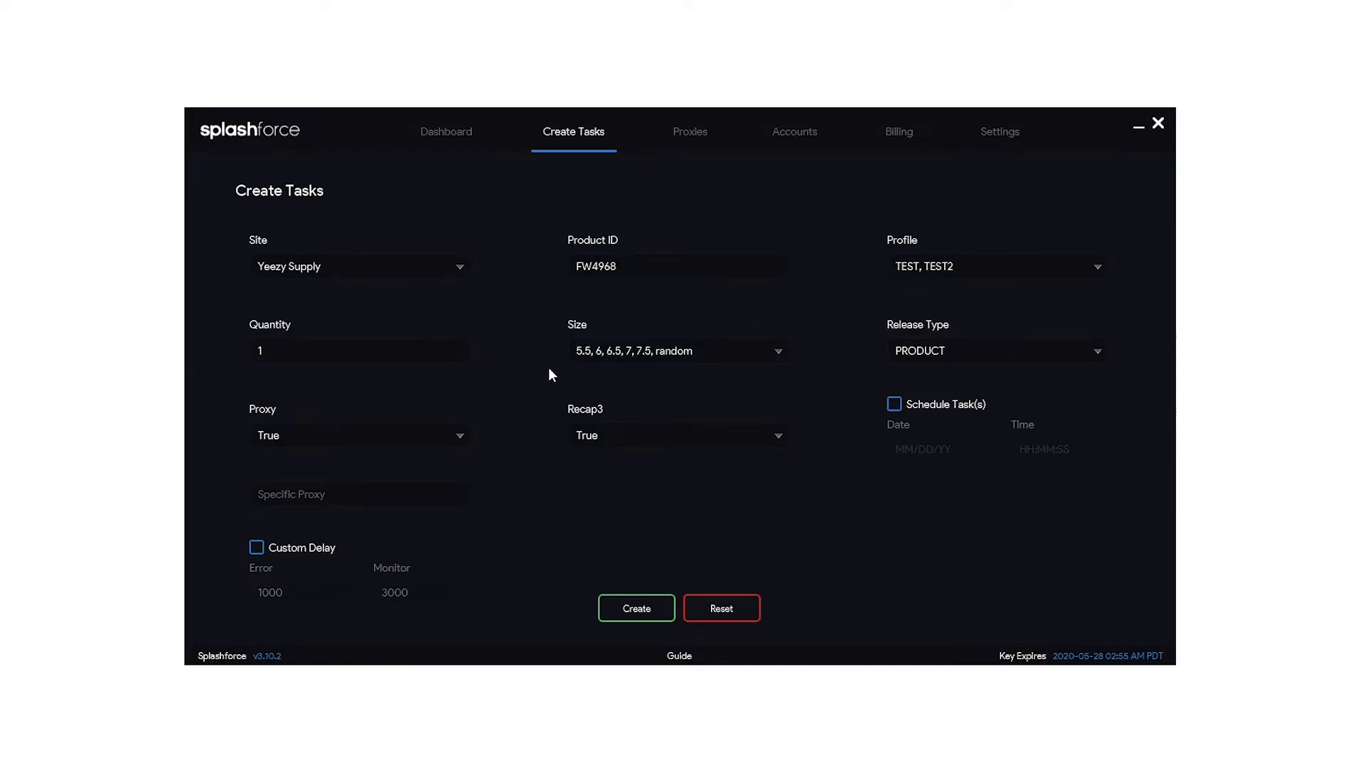
{"action": "mouse_move", "coordinate": [703, 341]}
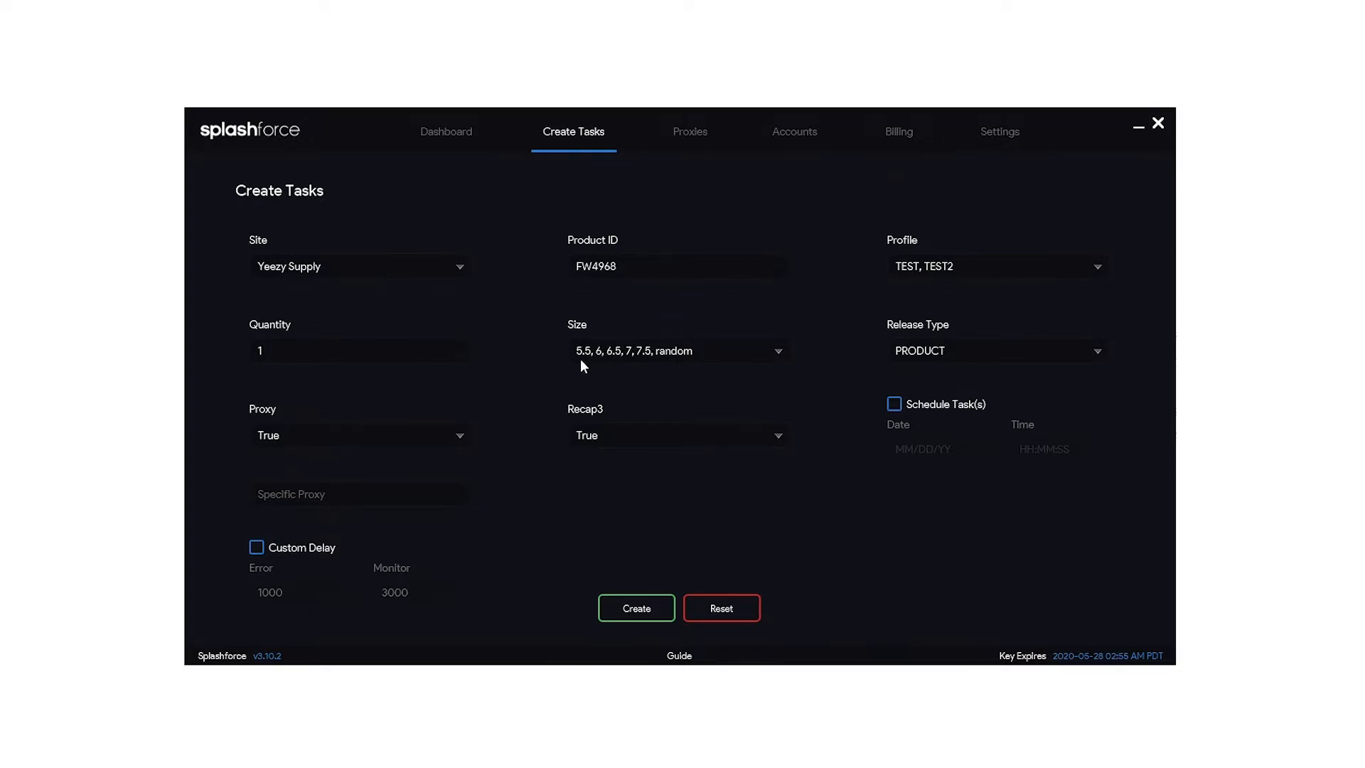
{"action": "mouse_move", "coordinate": [902, 275]}
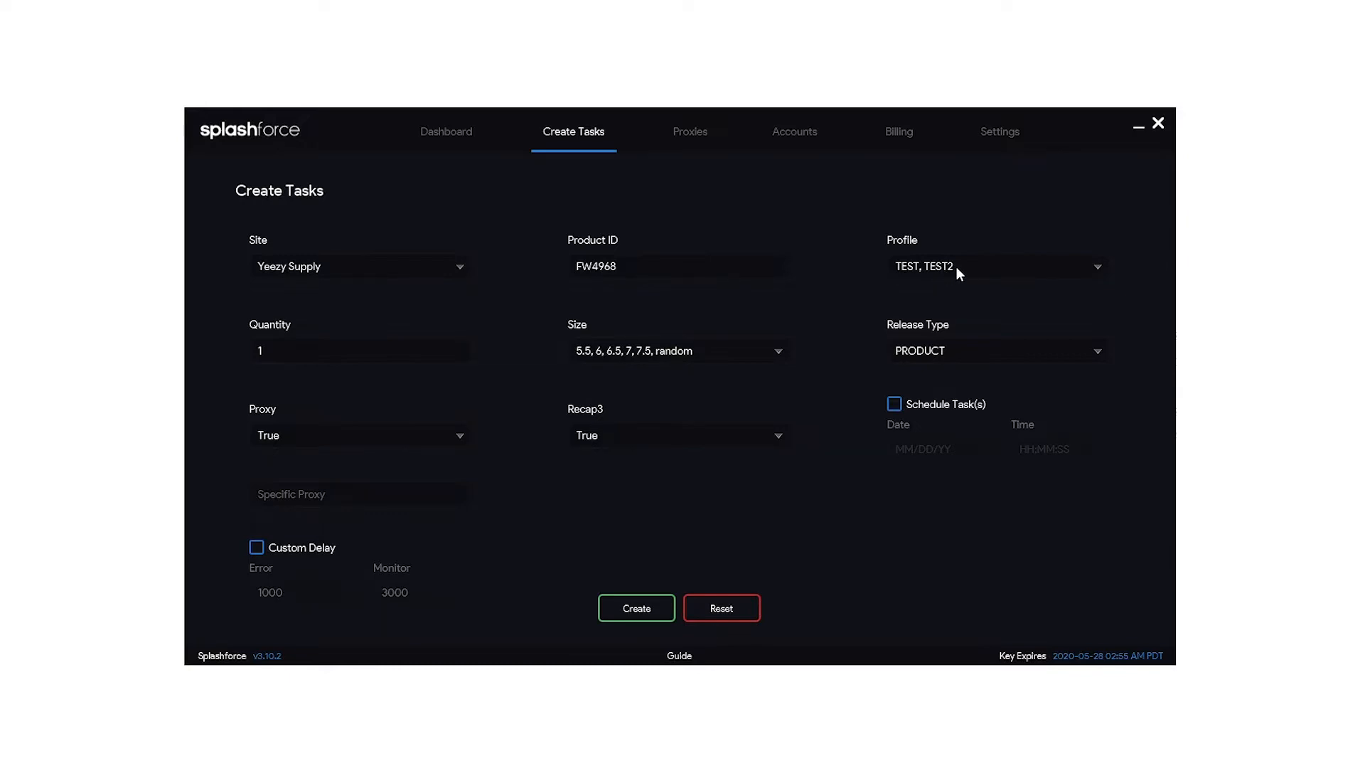
{"action": "mouse_move", "coordinate": [933, 286]}
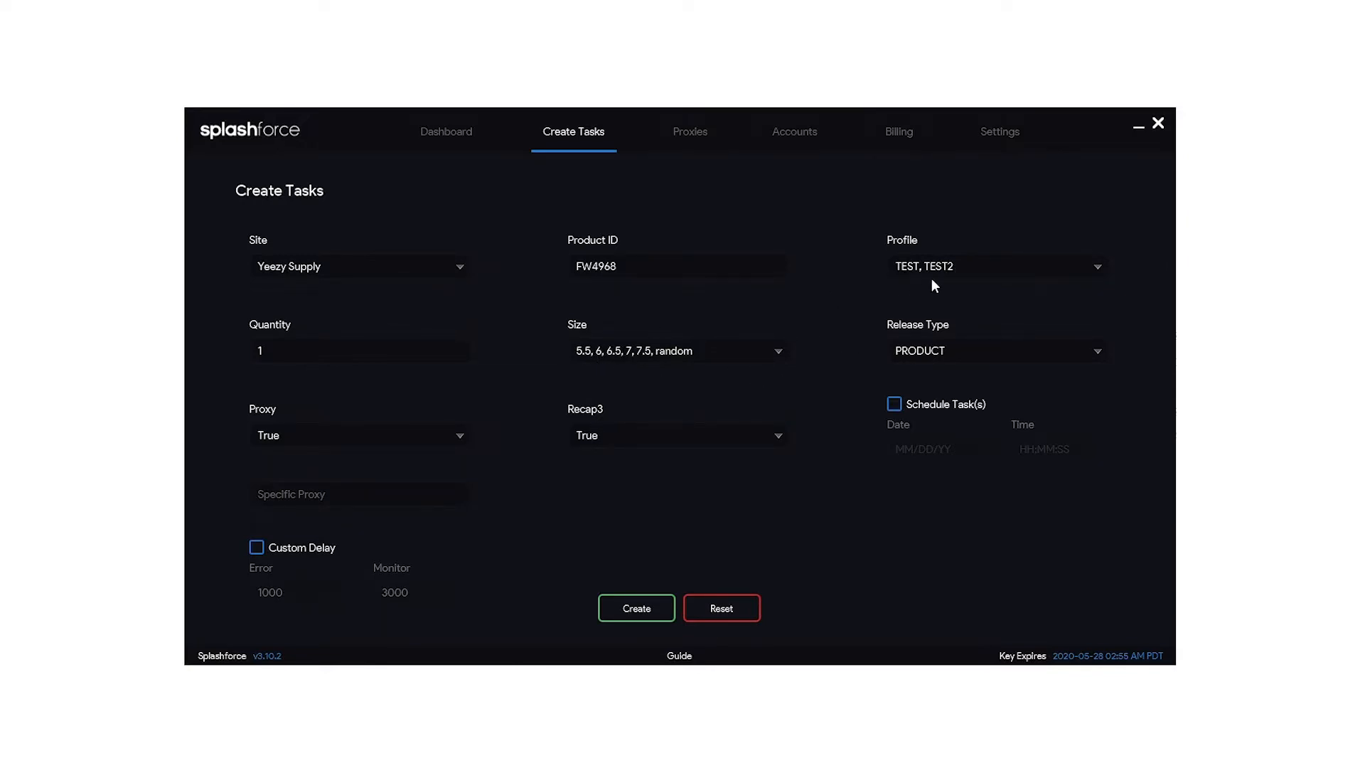
{"action": "mouse_move", "coordinate": [981, 282]}
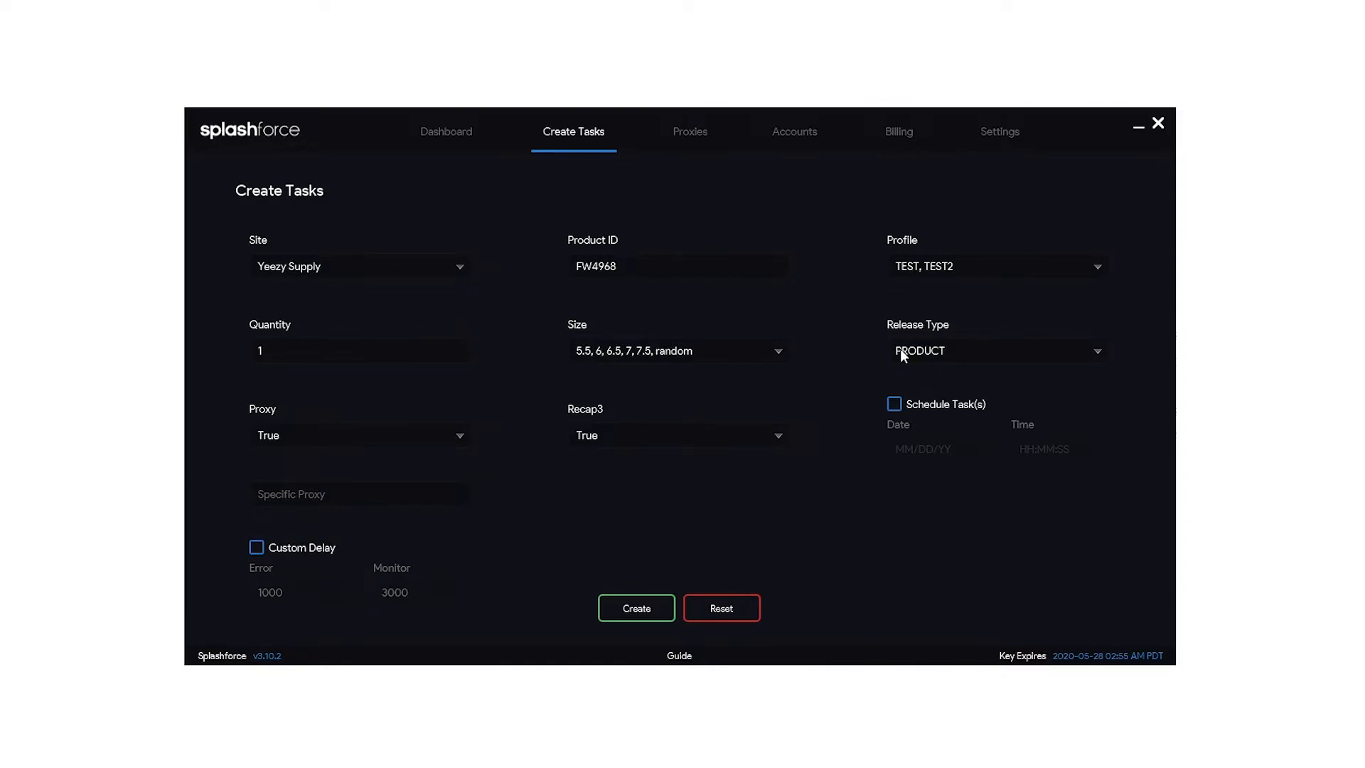
{"action": "mouse_move", "coordinate": [860, 356]}
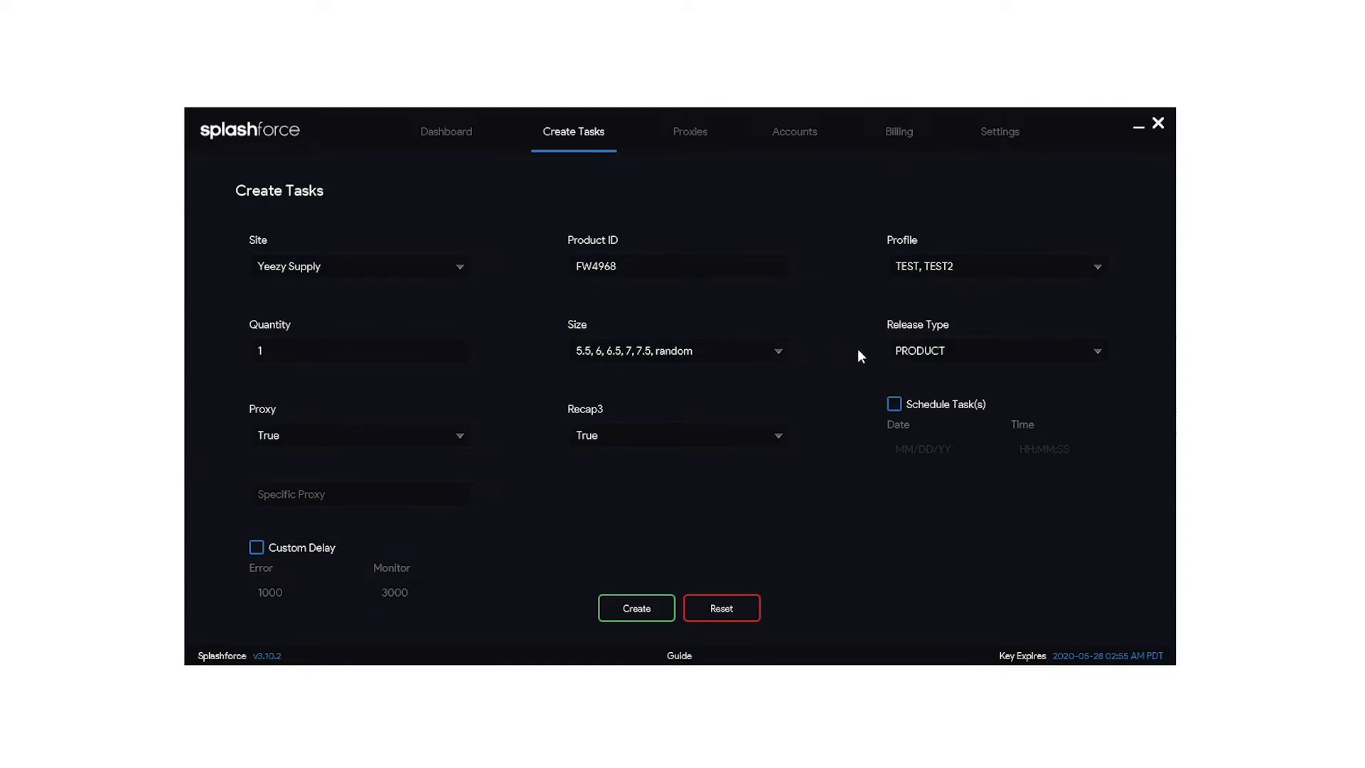
{"action": "left_click", "coordinate": [996, 350]}
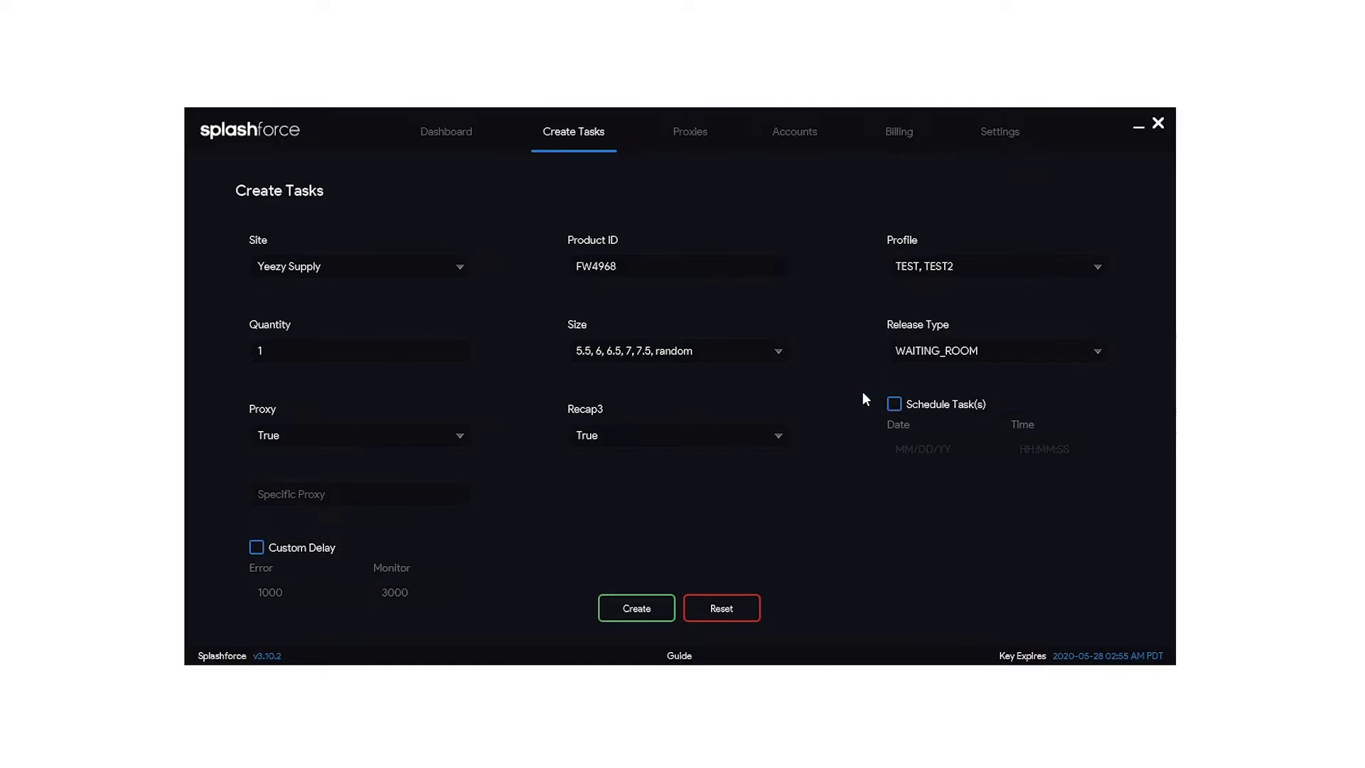
{"action": "left_click", "coordinate": [996, 351]}
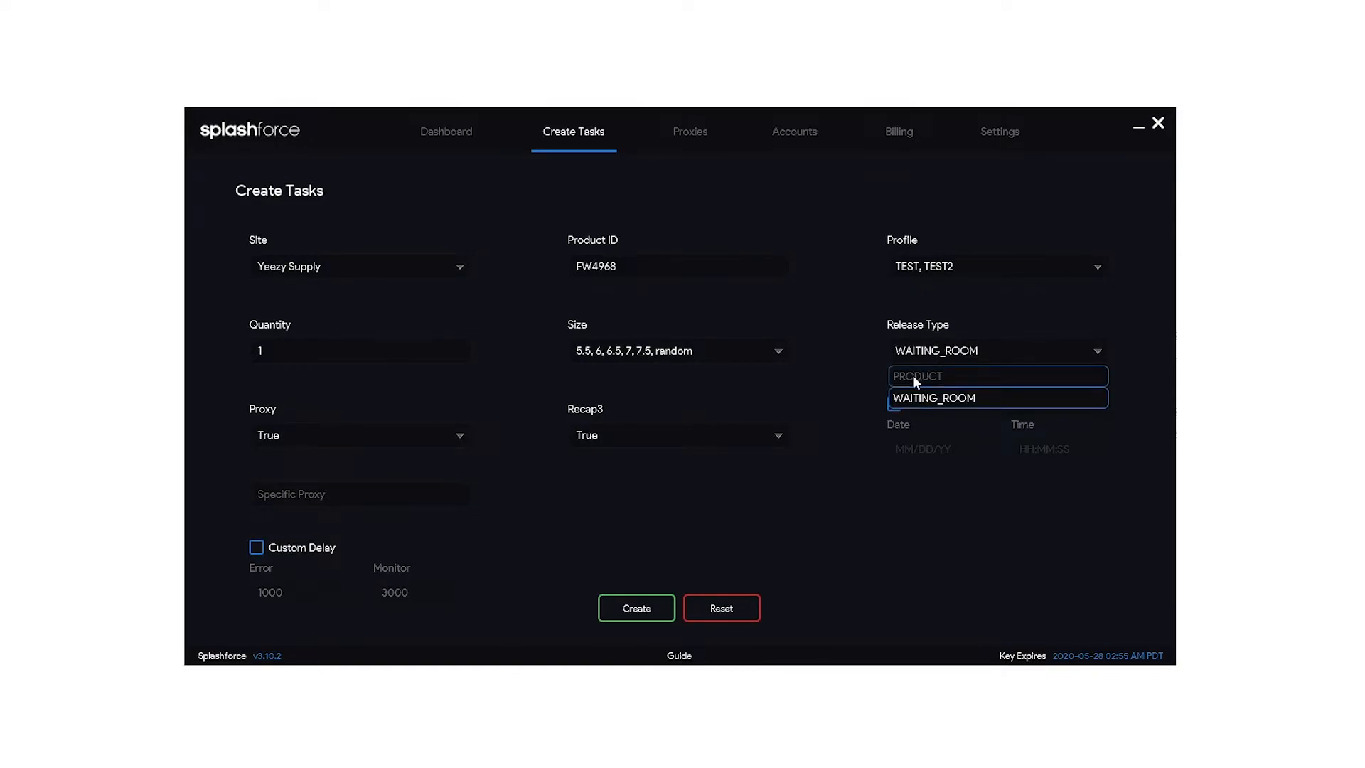
{"action": "left_click", "coordinate": [915, 376]}
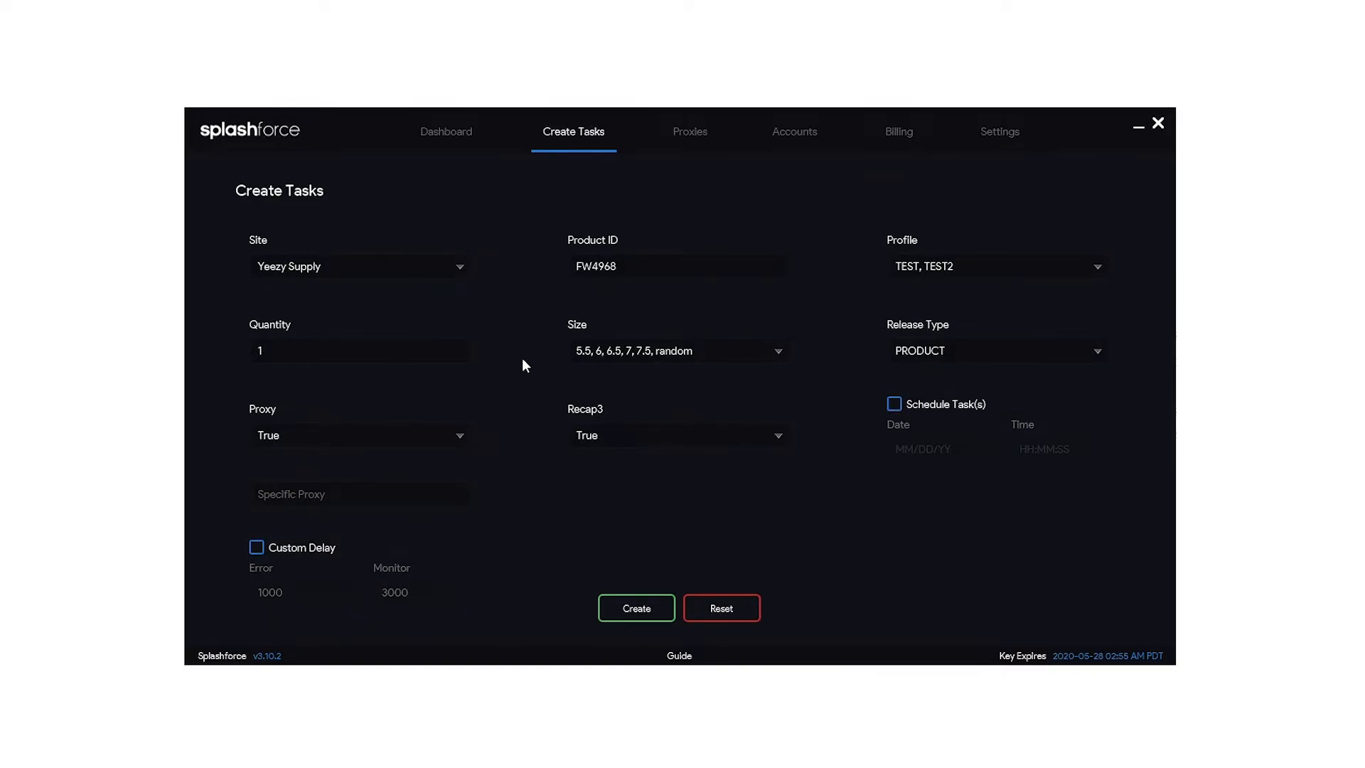
{"action": "mouse_move", "coordinate": [290, 442]}
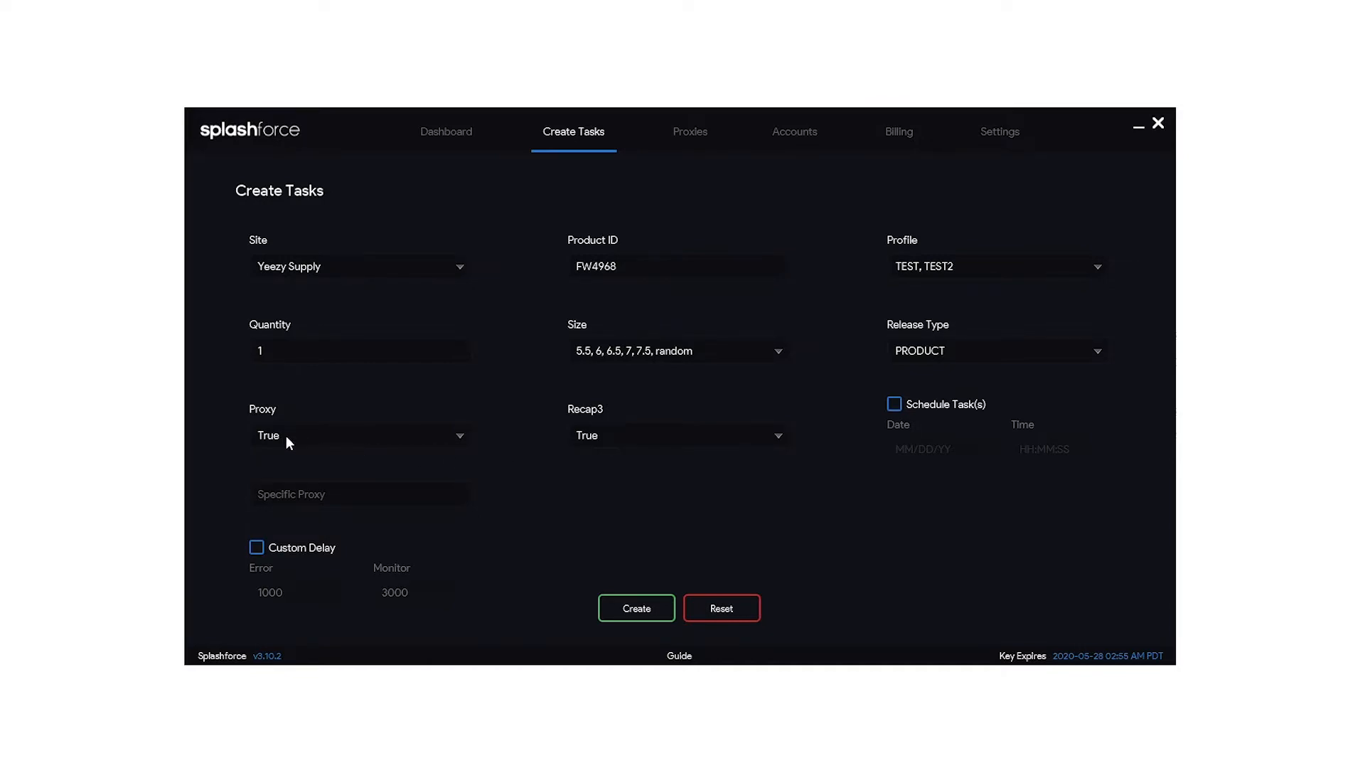
{"action": "mouse_move", "coordinate": [609, 439]}
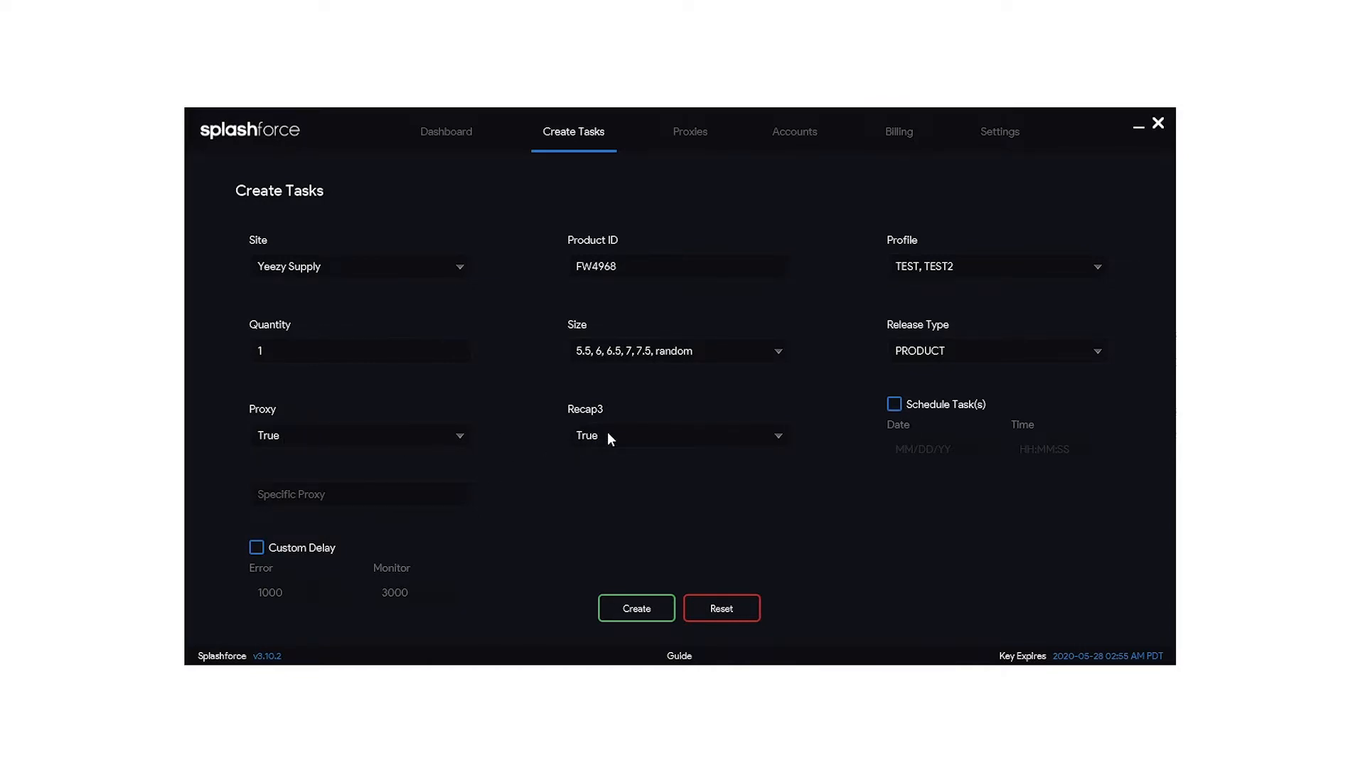
{"action": "mouse_move", "coordinate": [815, 453]}
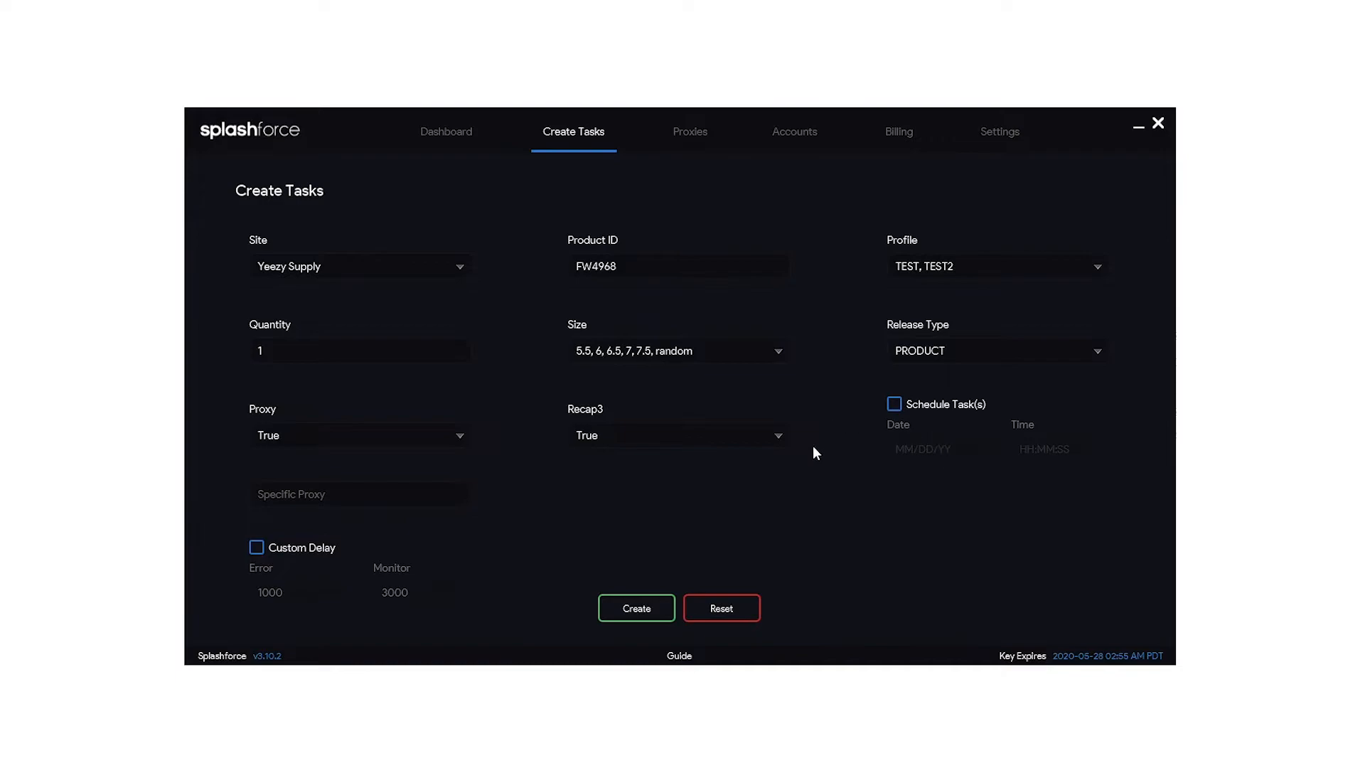
{"action": "mouse_move", "coordinate": [563, 460]}
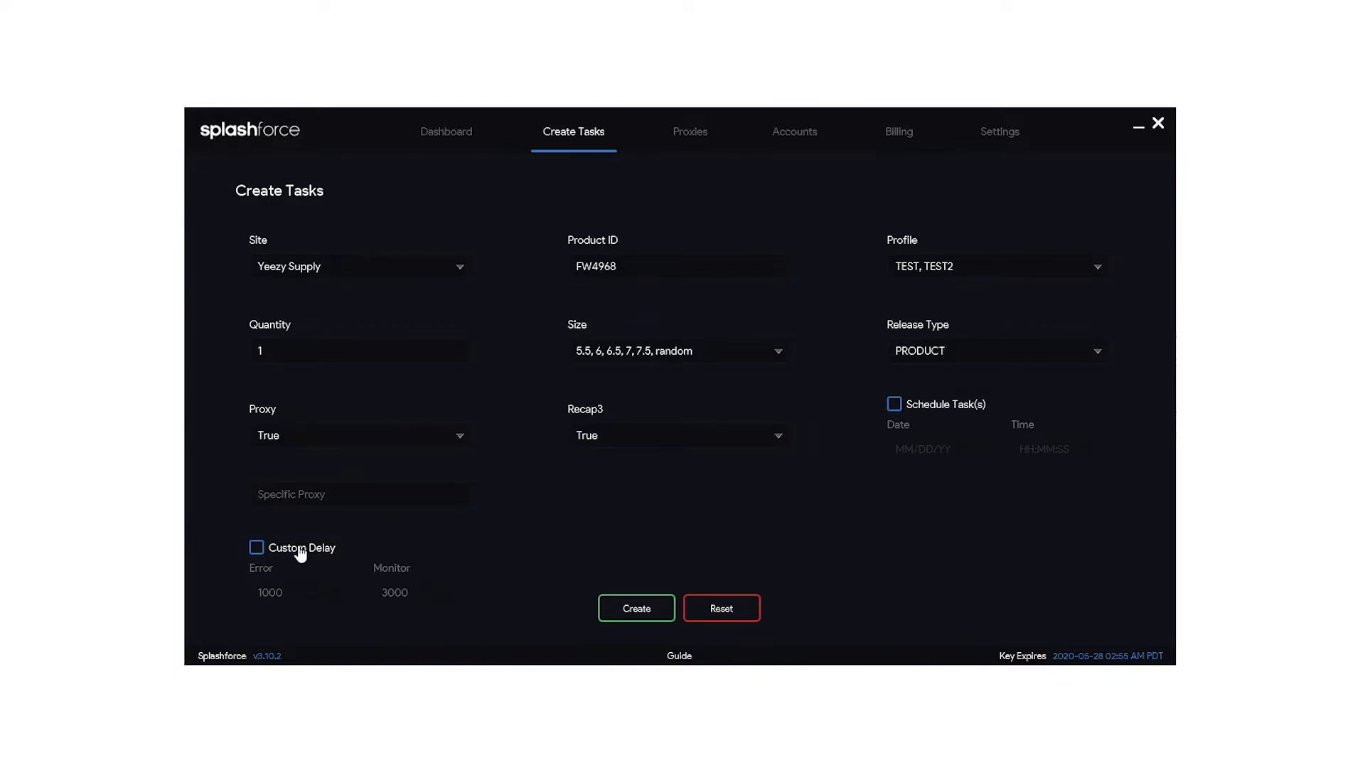
{"action": "mouse_move", "coordinate": [712, 389]}
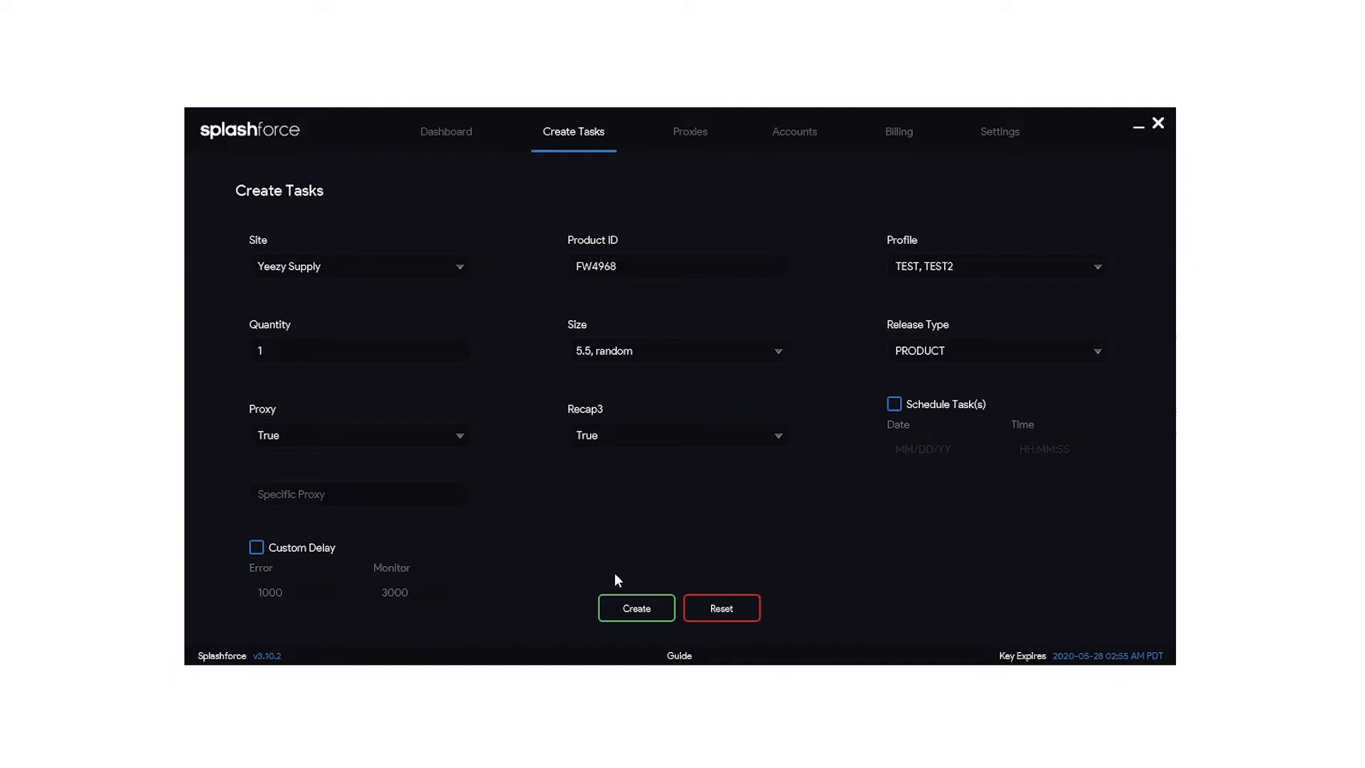
{"action": "mouse_move", "coordinate": [543, 526]}
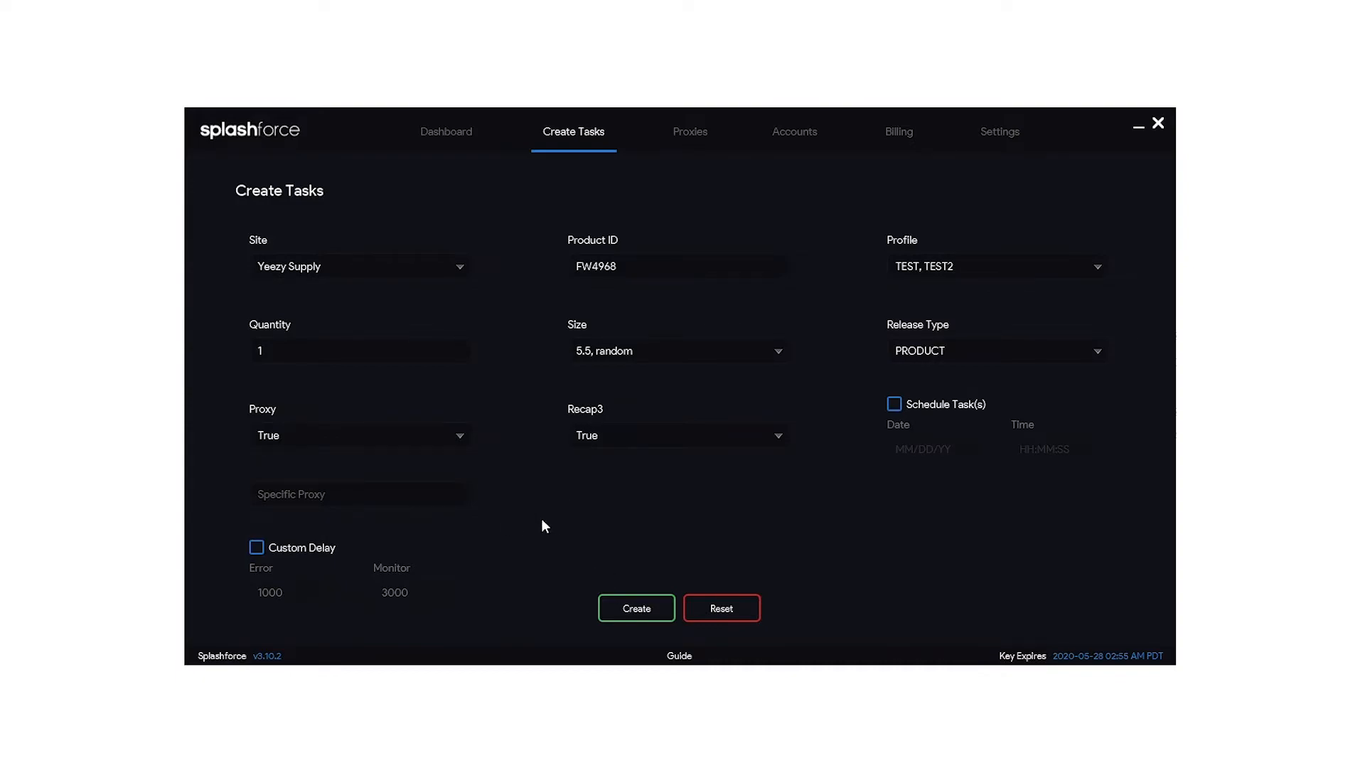
Step: Create the tasks, producing four idle FW4968 tasks for sizes 5.5 and random
{"action": "left_click", "coordinate": [445, 131]}
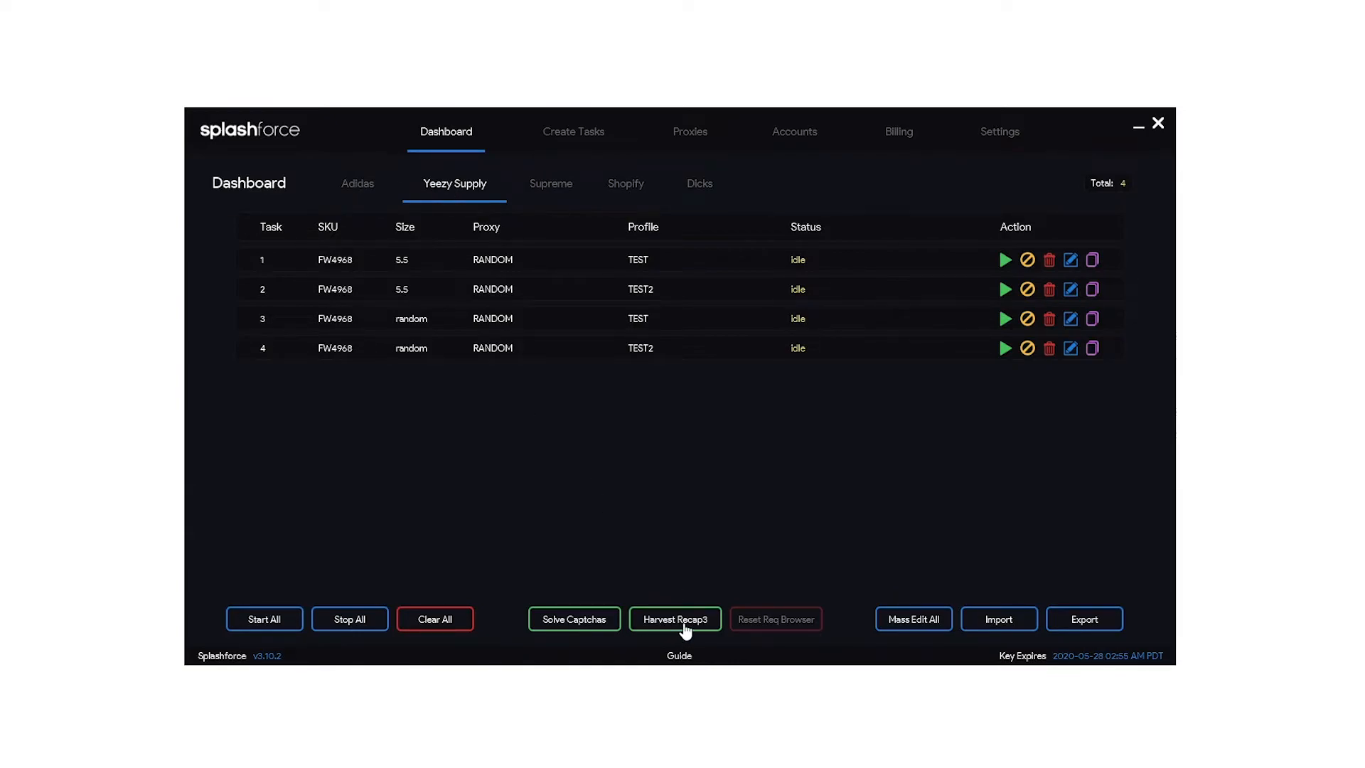
{"action": "mouse_move", "coordinate": [635, 507]}
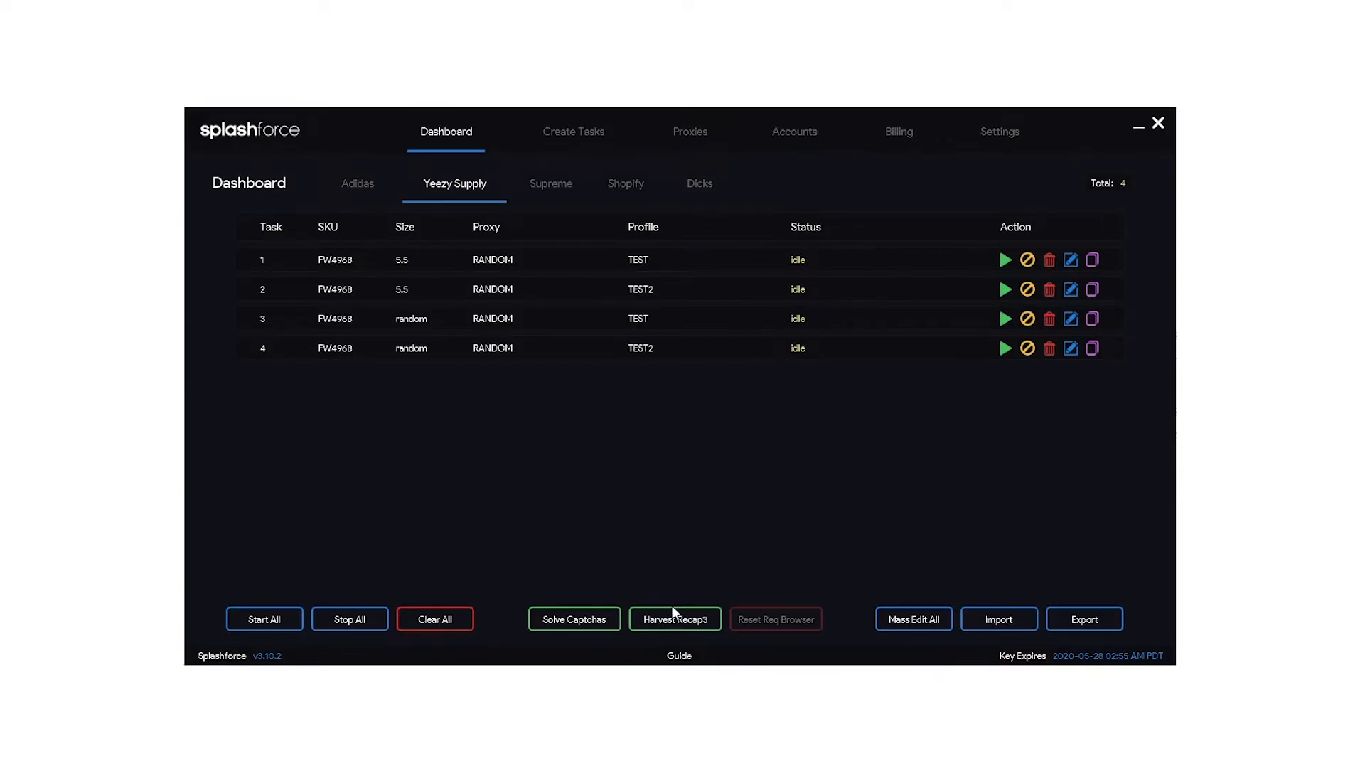
Step: Launch the Recap3 Solver window from the Dashboard's Harvest Recap3 button
{"action": "left_click", "coordinate": [674, 619]}
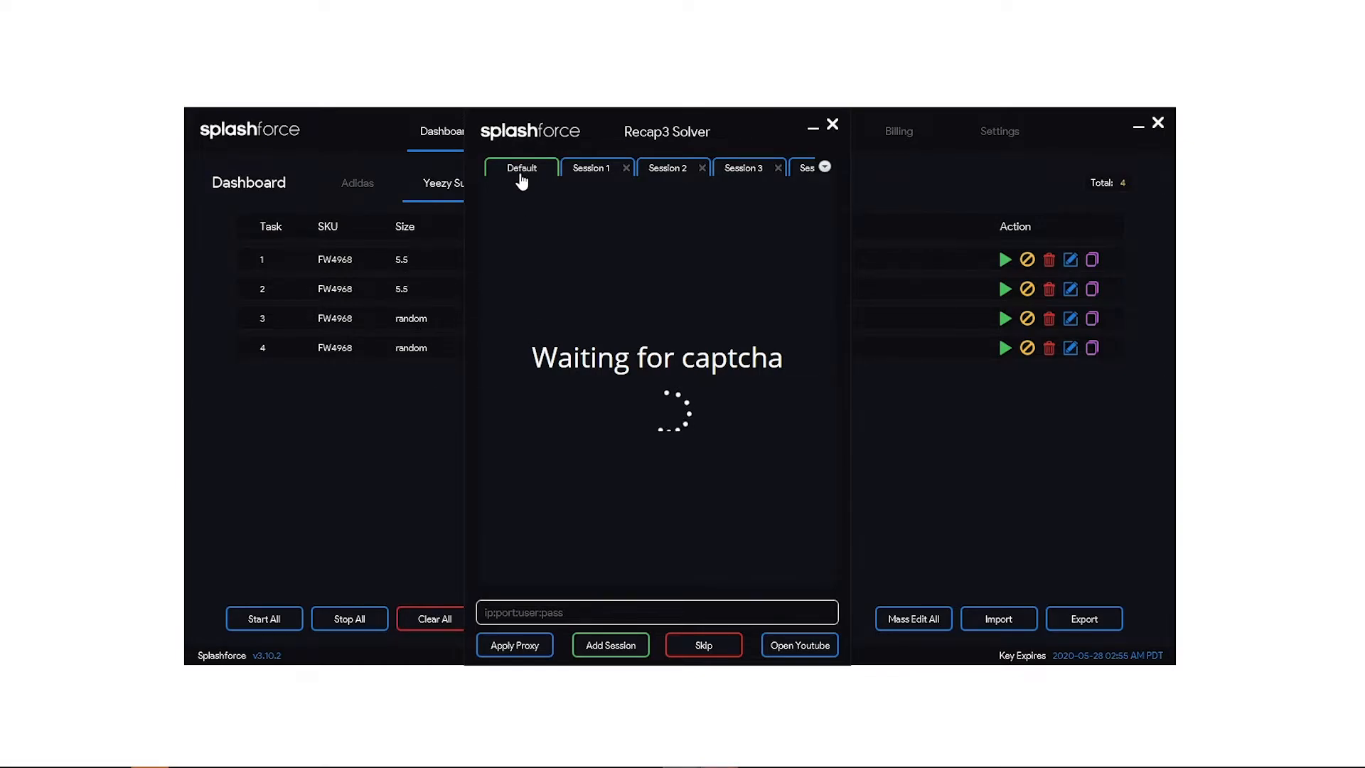
{"action": "mouse_move", "coordinate": [523, 381]}
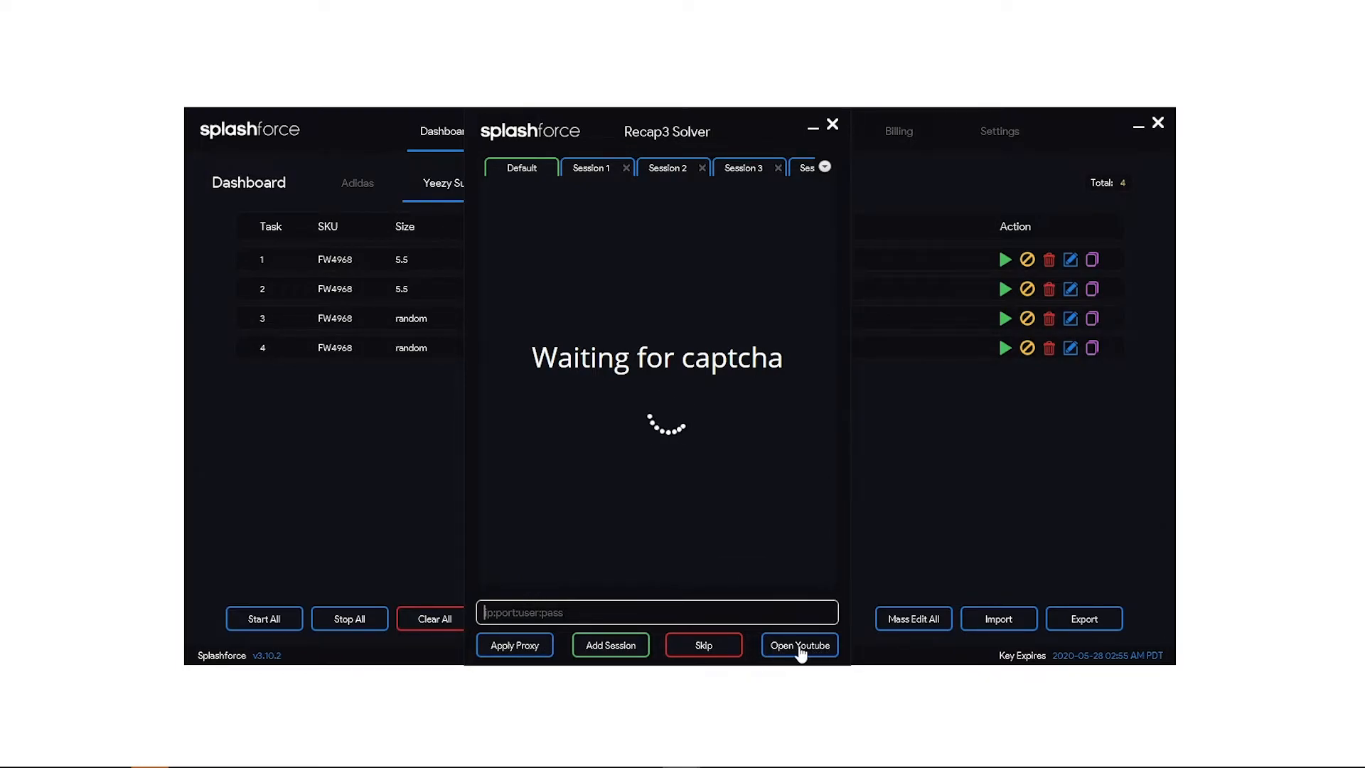
Step: Open YouTube in the default session's browser to confirm sign-in, then close that browser
{"action": "left_click", "coordinate": [798, 645]}
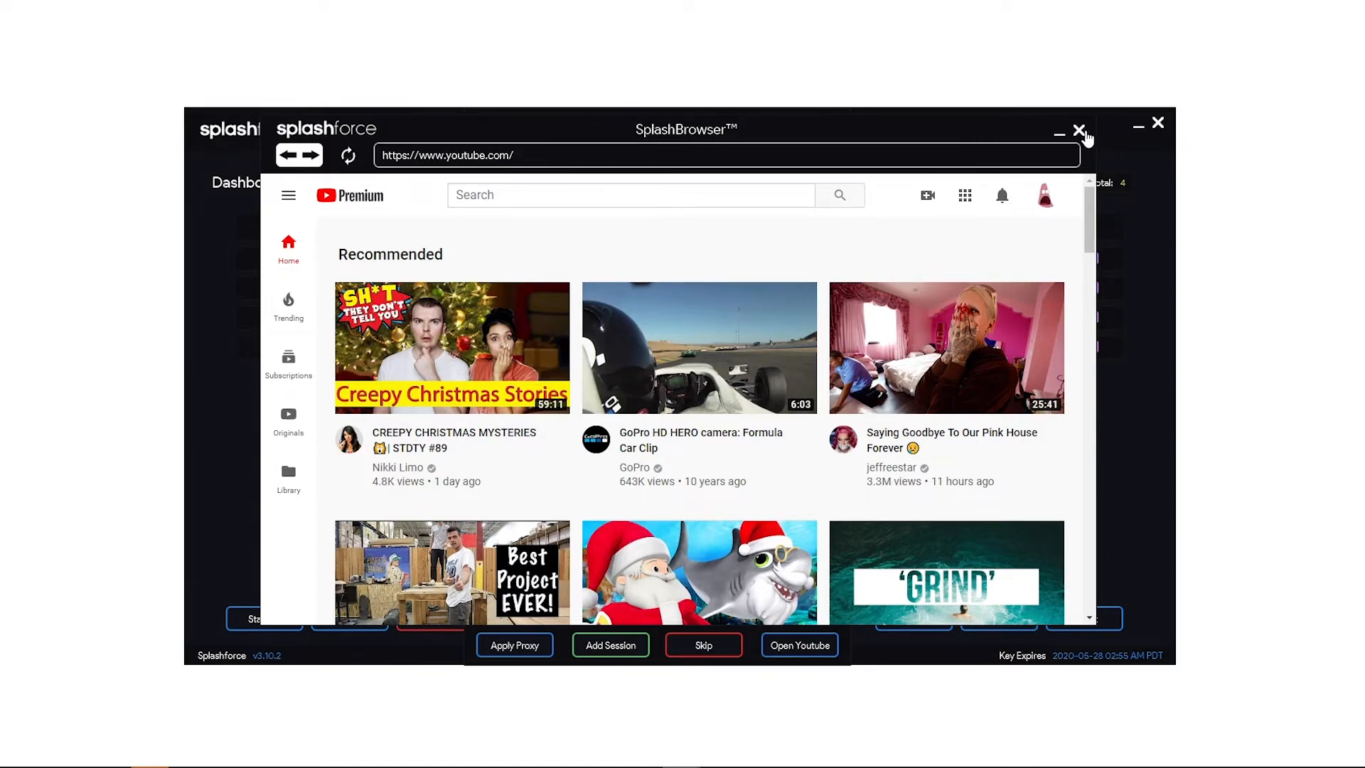
{"action": "left_click", "coordinate": [1078, 127]}
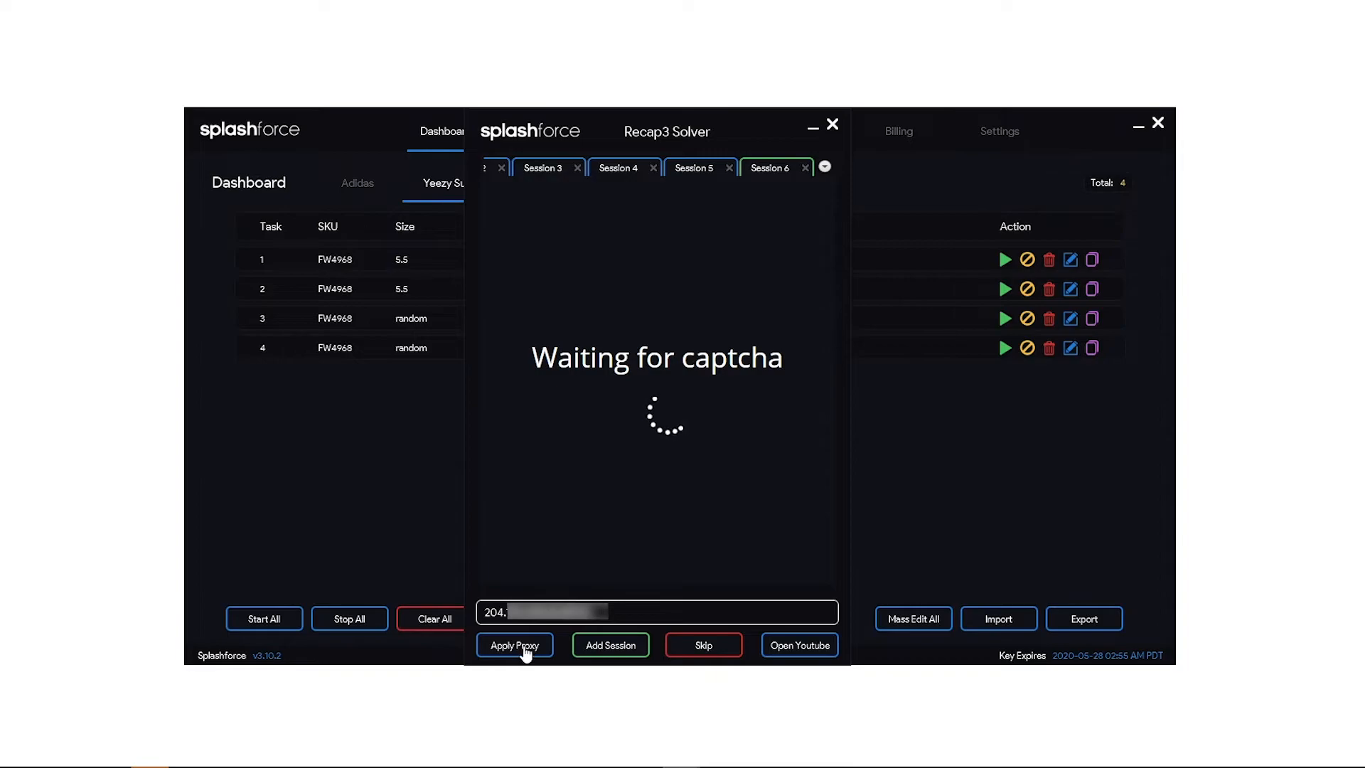
Step: Apply the entered proxy to harvester Session 6 and bring up YouTube
{"action": "left_click", "coordinate": [796, 645]}
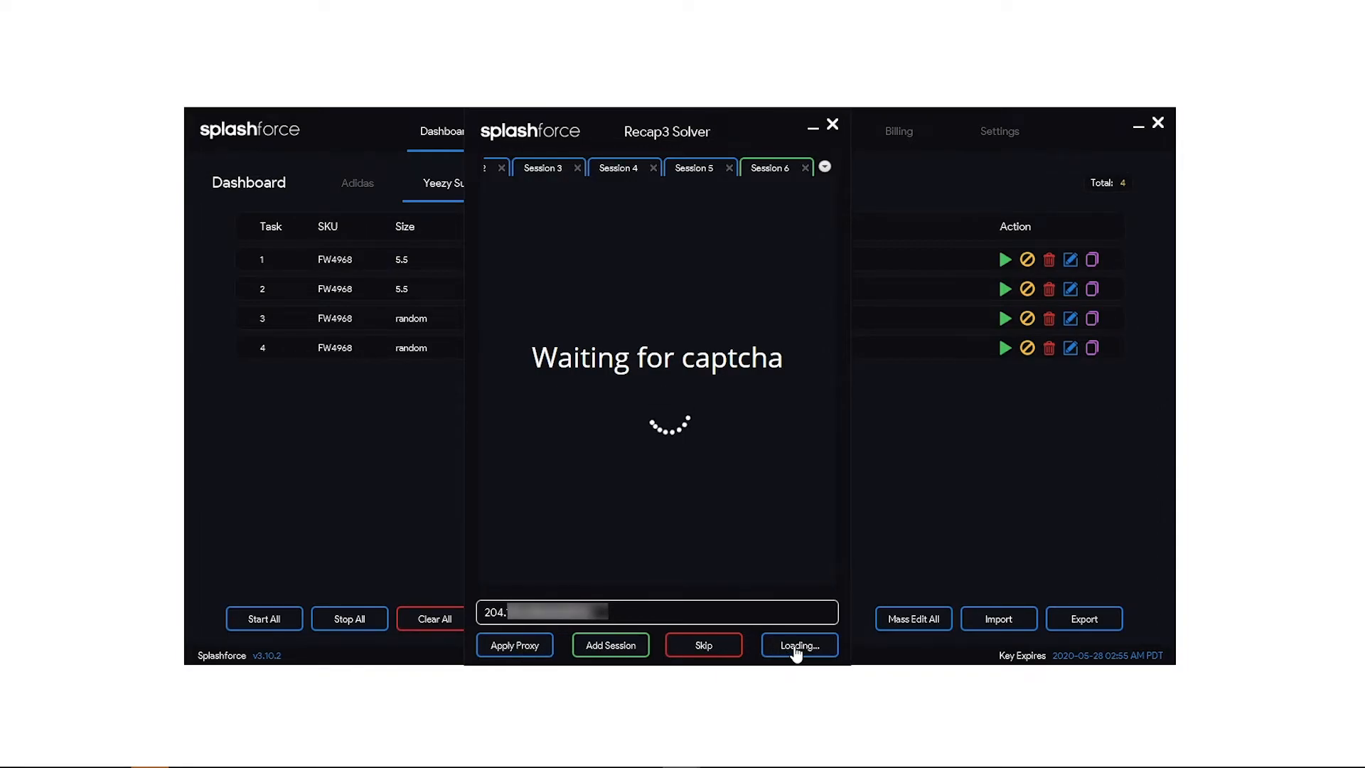
{"action": "left_click", "coordinate": [797, 644]}
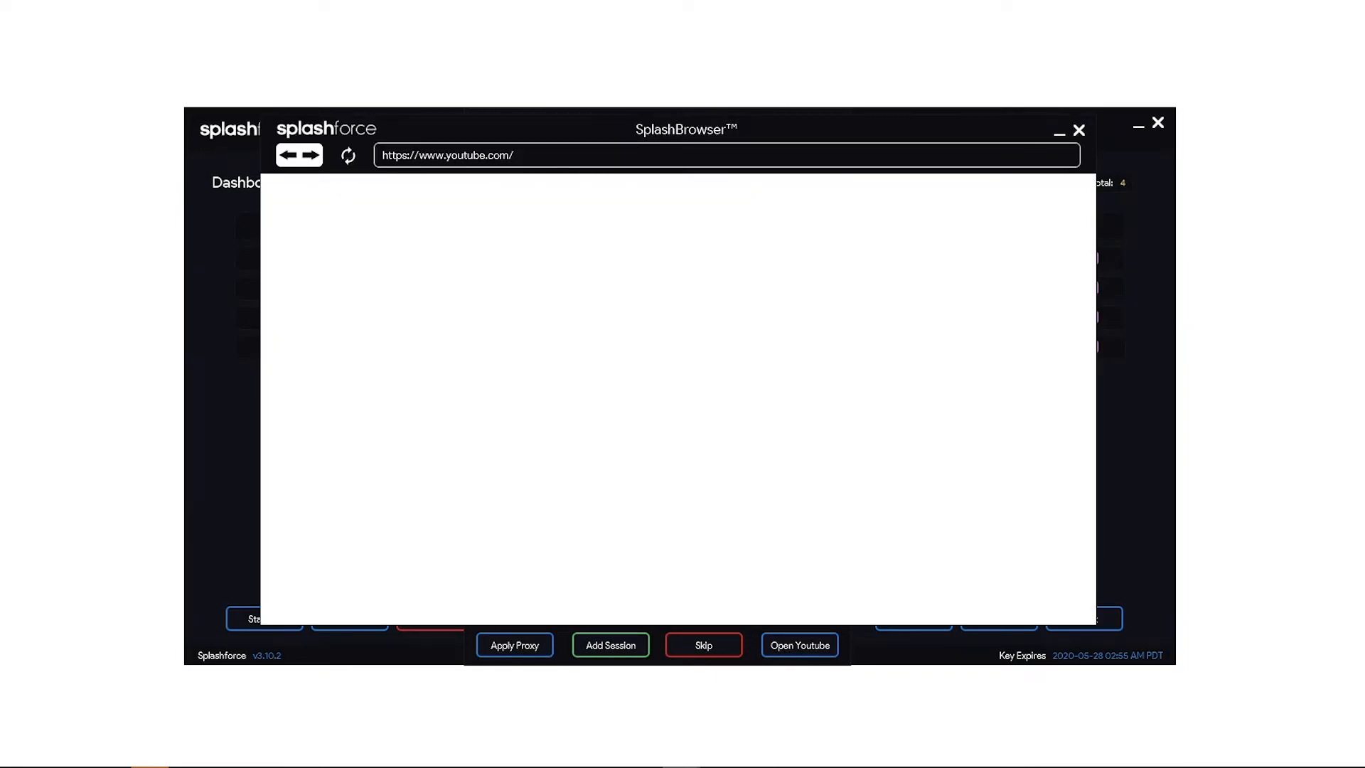
{"action": "left_click", "coordinate": [798, 644]}
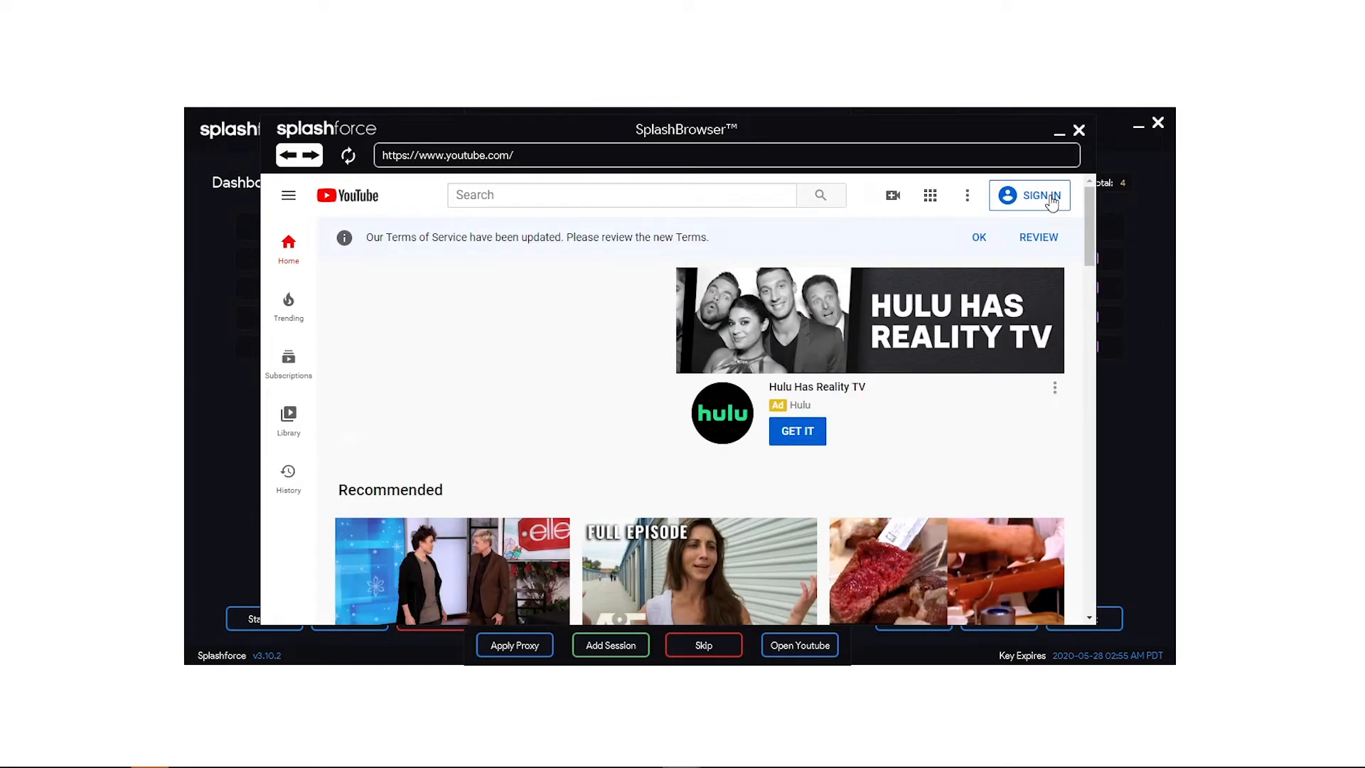
{"action": "left_click", "coordinate": [1030, 194]}
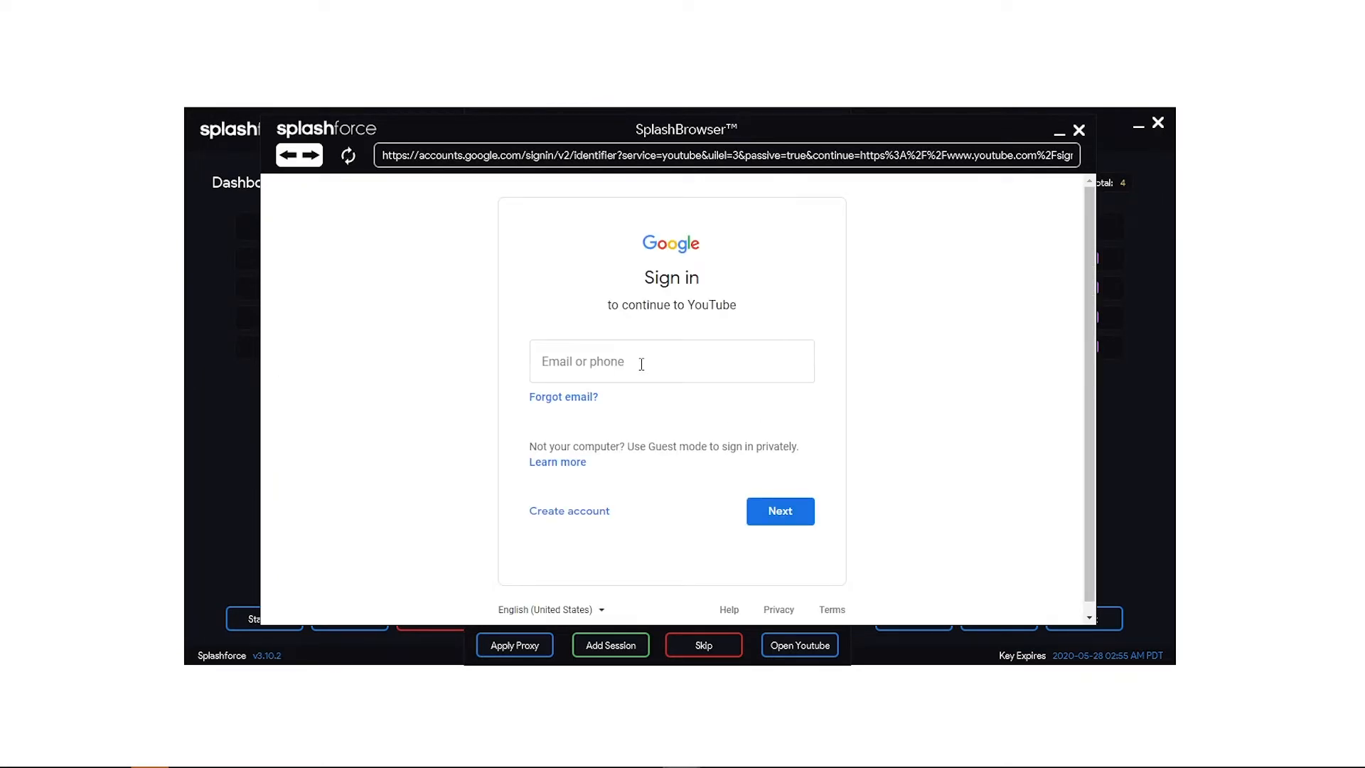
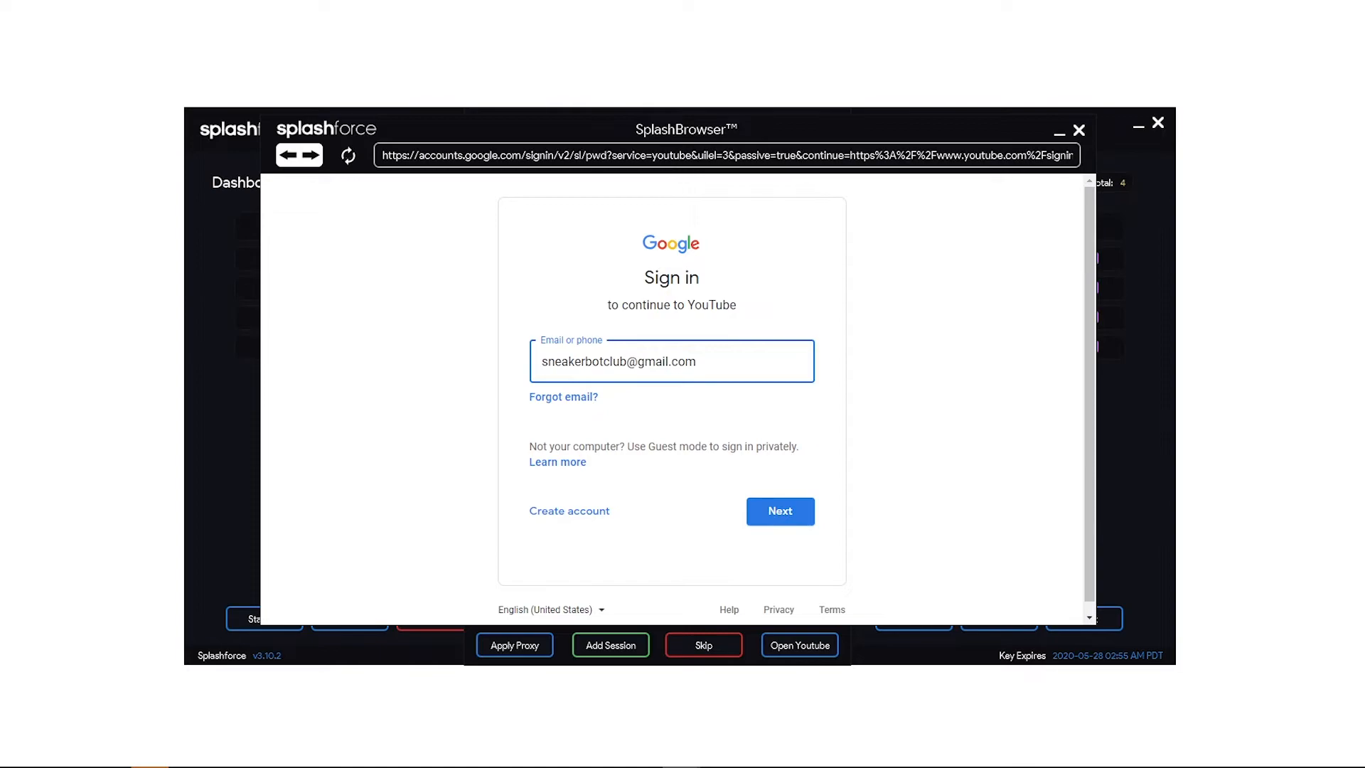
{"action": "left_click", "coordinate": [778, 511]}
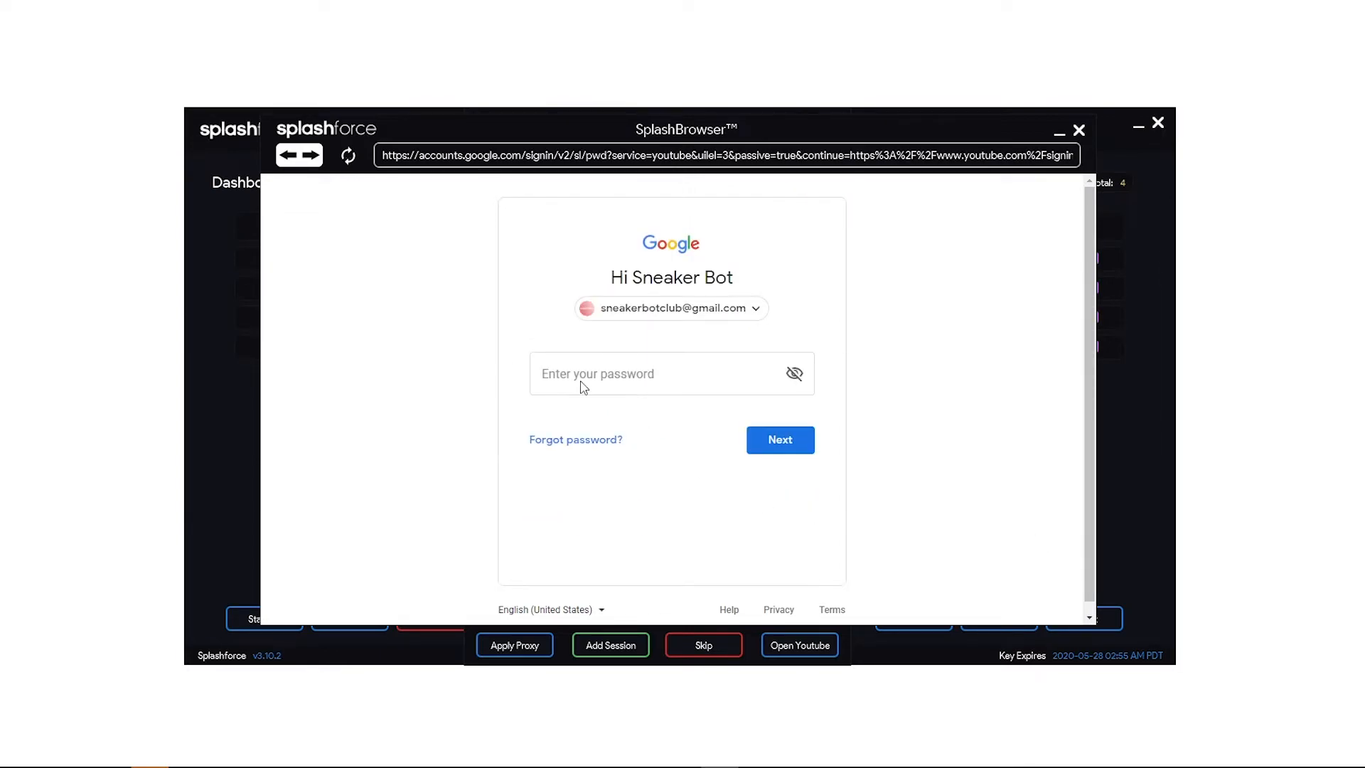
{"action": "left_click", "coordinate": [779, 440]}
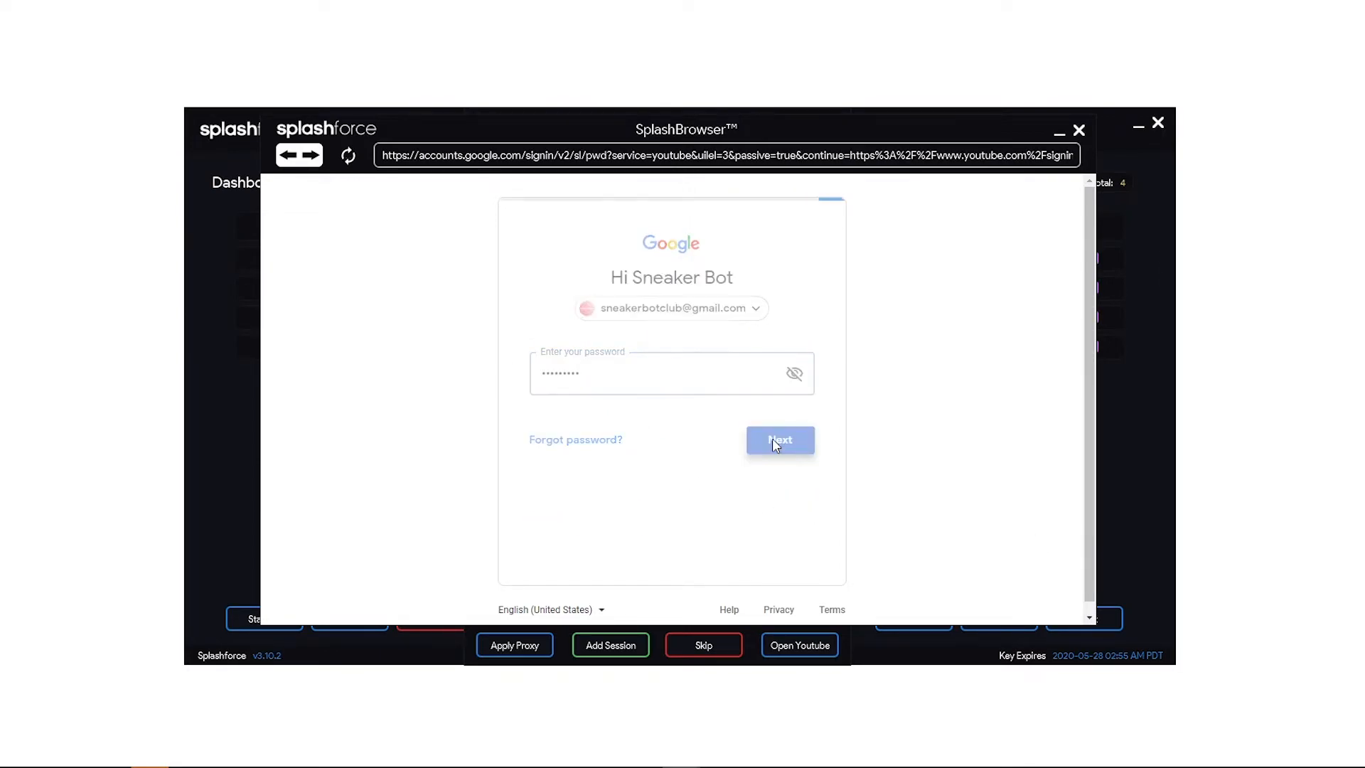
{"action": "left_click", "coordinate": [778, 439]}
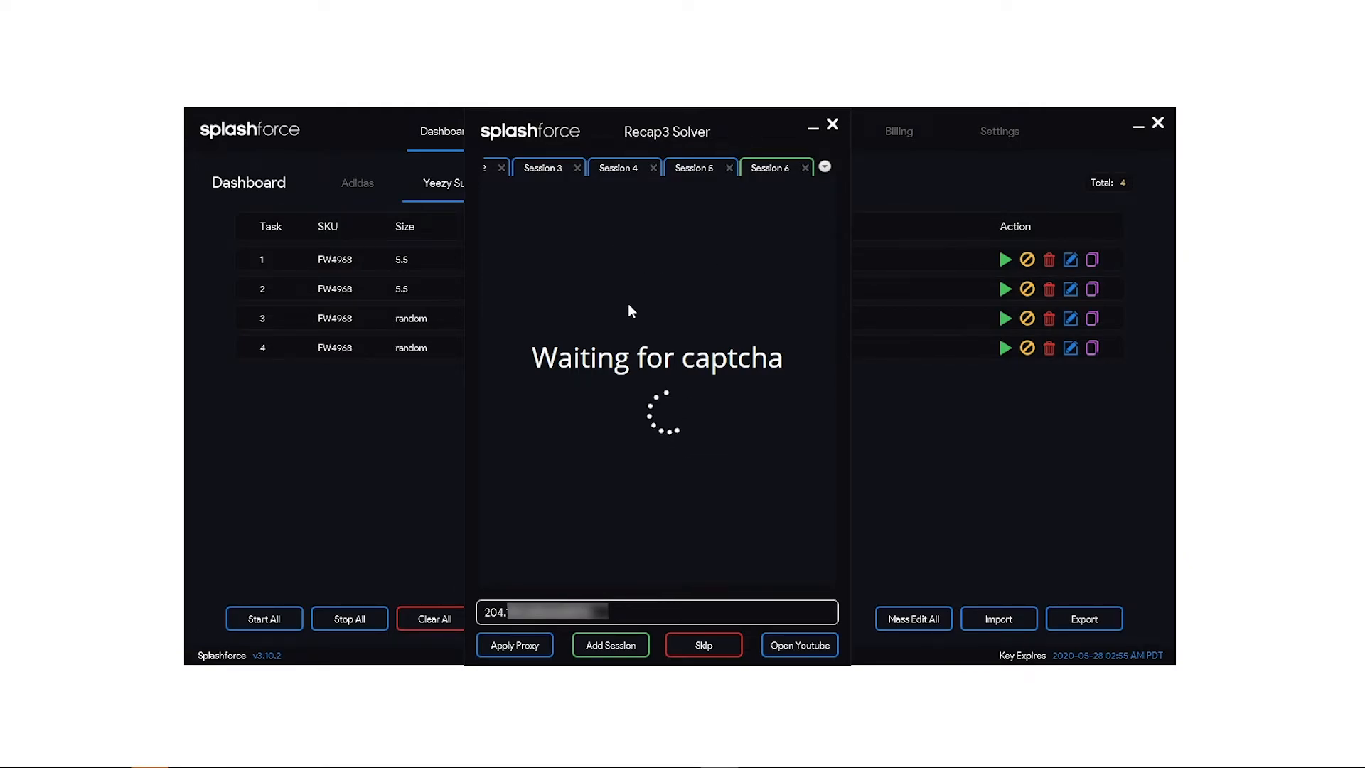
{"action": "left_click", "coordinate": [823, 166]}
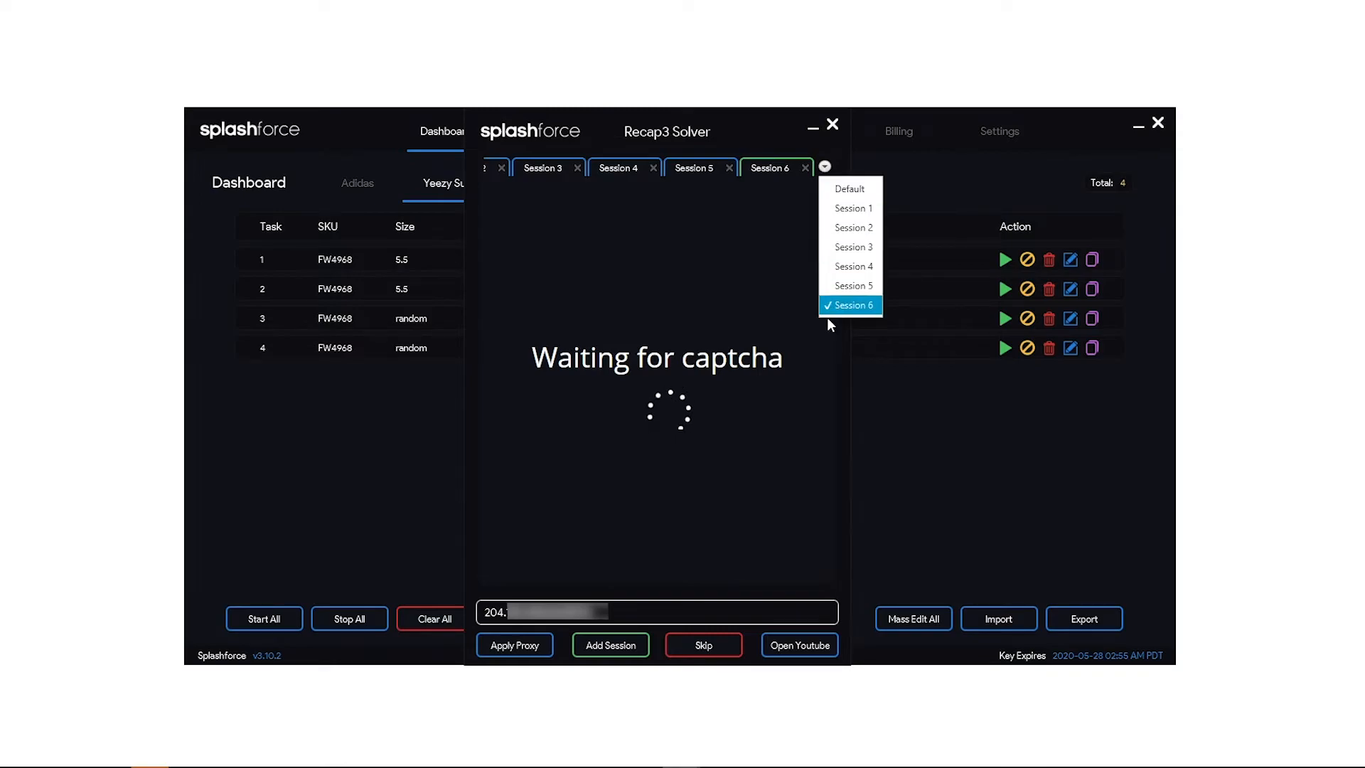
{"action": "mouse_move", "coordinate": [850, 247]}
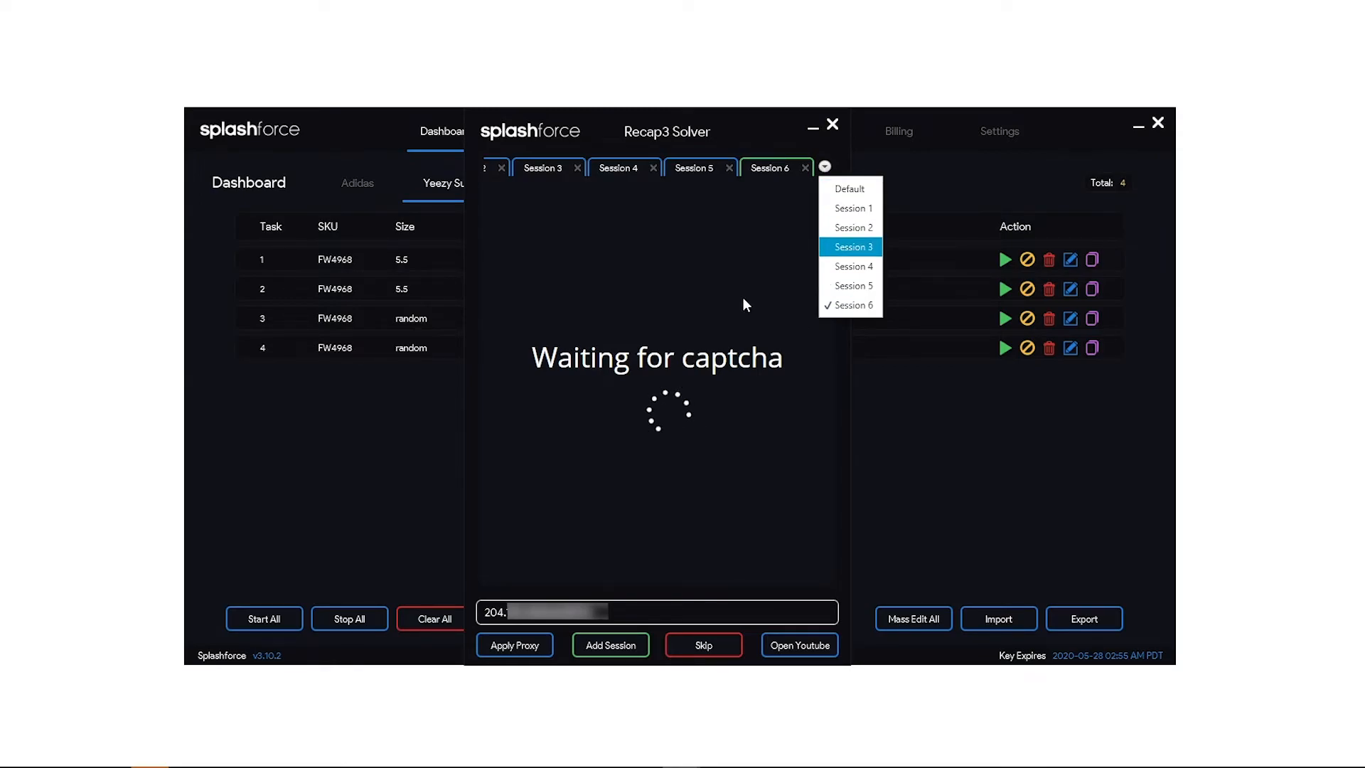
{"action": "mouse_move", "coordinate": [684, 295]}
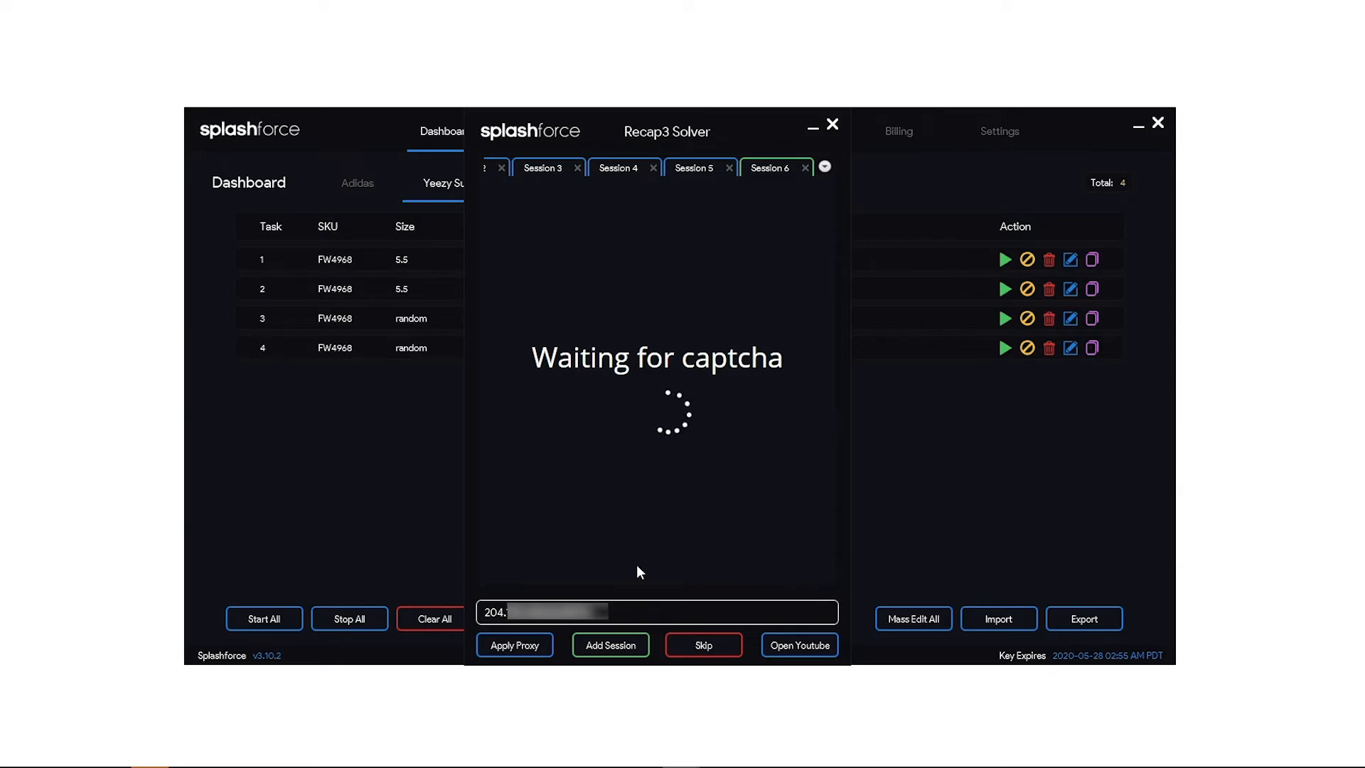
{"action": "mouse_move", "coordinate": [720, 575]}
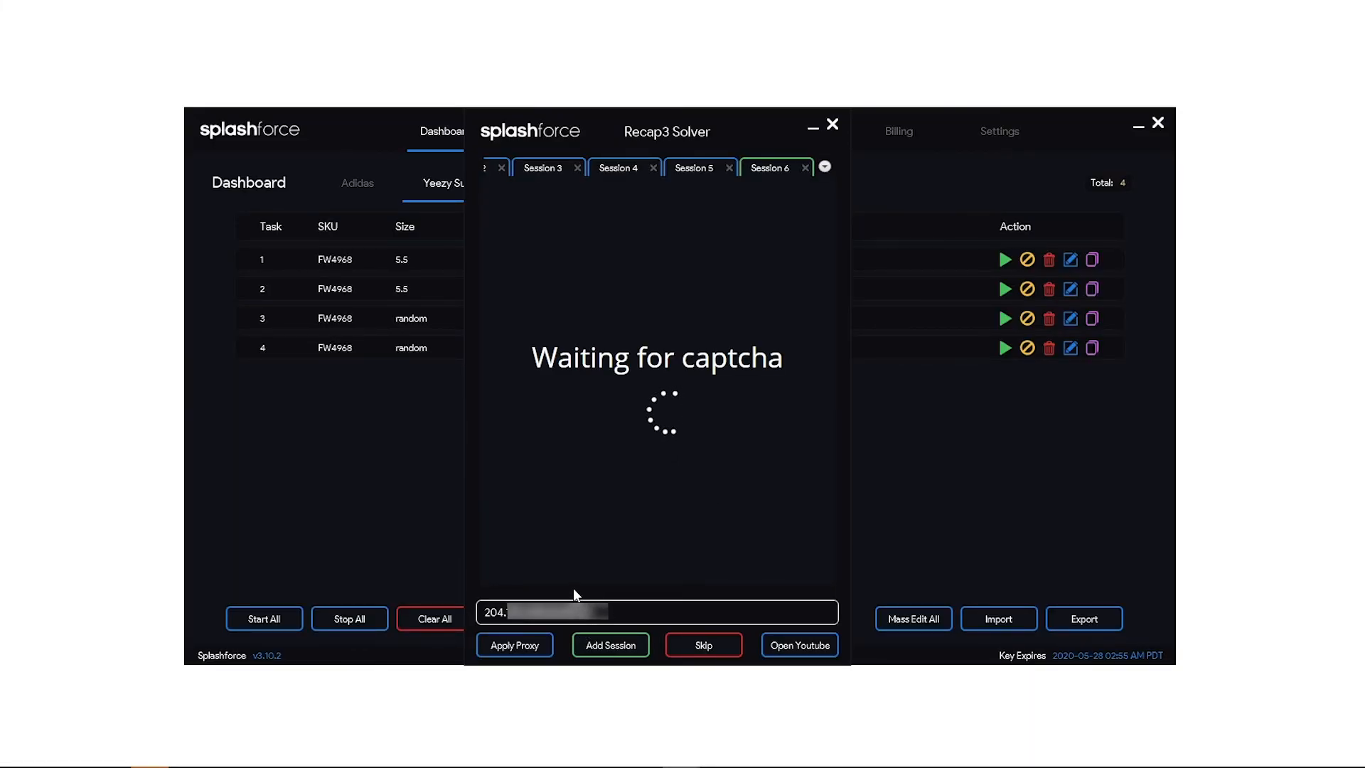
{"action": "mouse_move", "coordinate": [913, 186]}
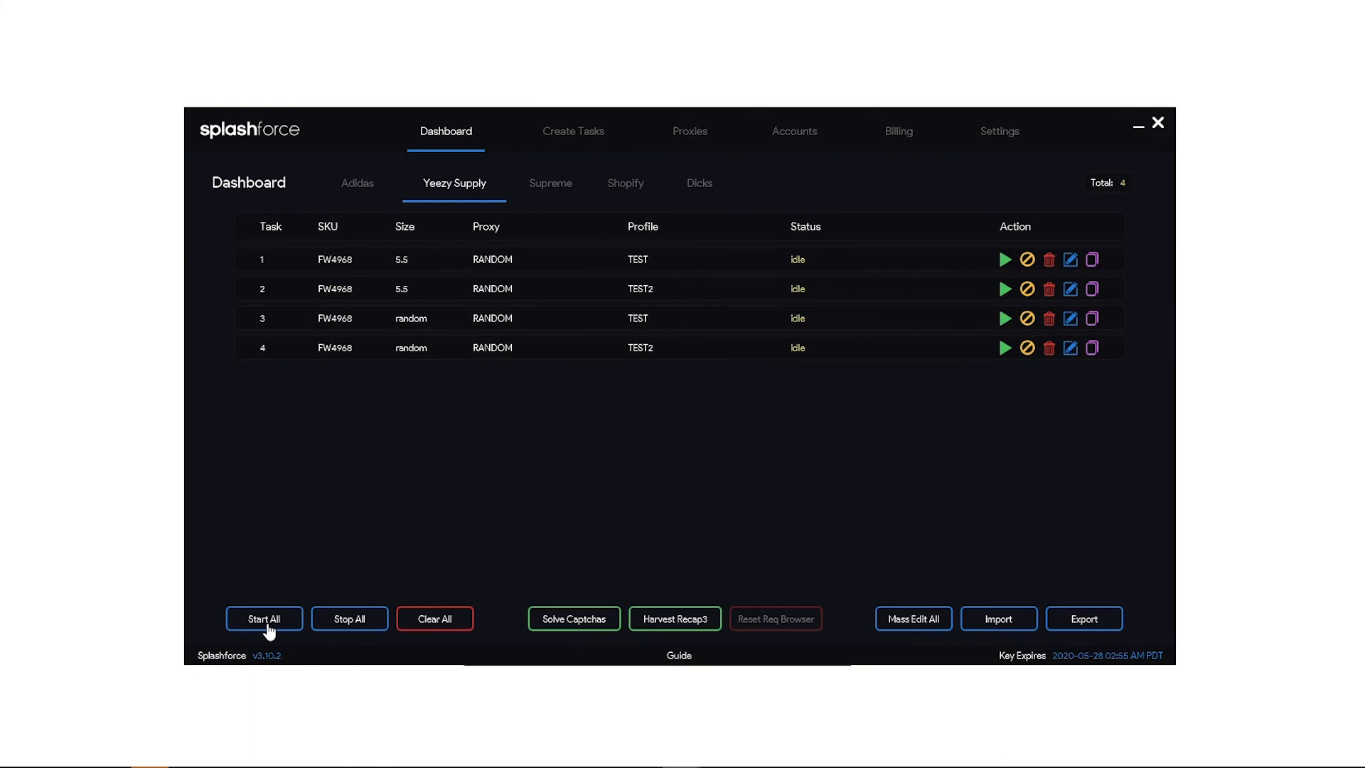
Step: Start all four Yeezy Supply tasks from the Dashboard, then Stop All after payment declines
{"action": "left_click", "coordinate": [264, 619]}
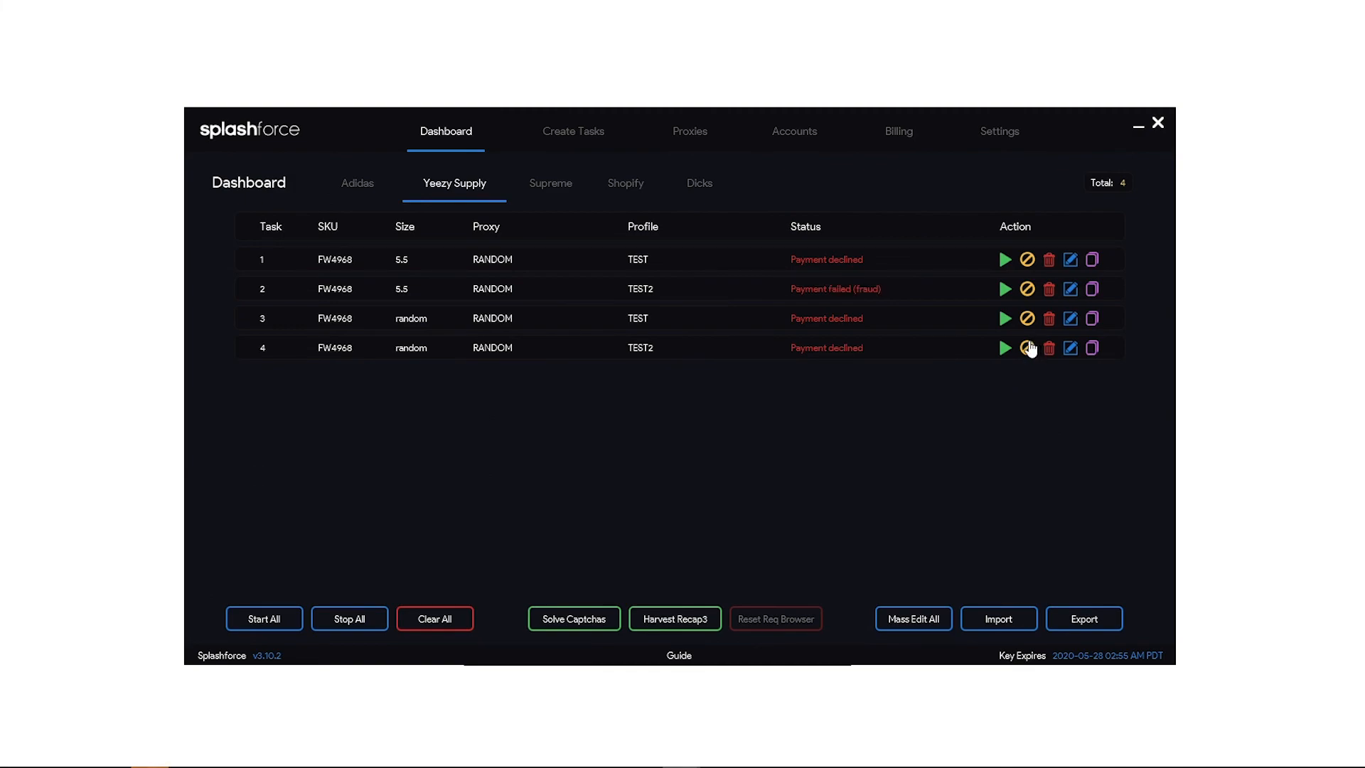
{"action": "left_click", "coordinate": [1027, 348]}
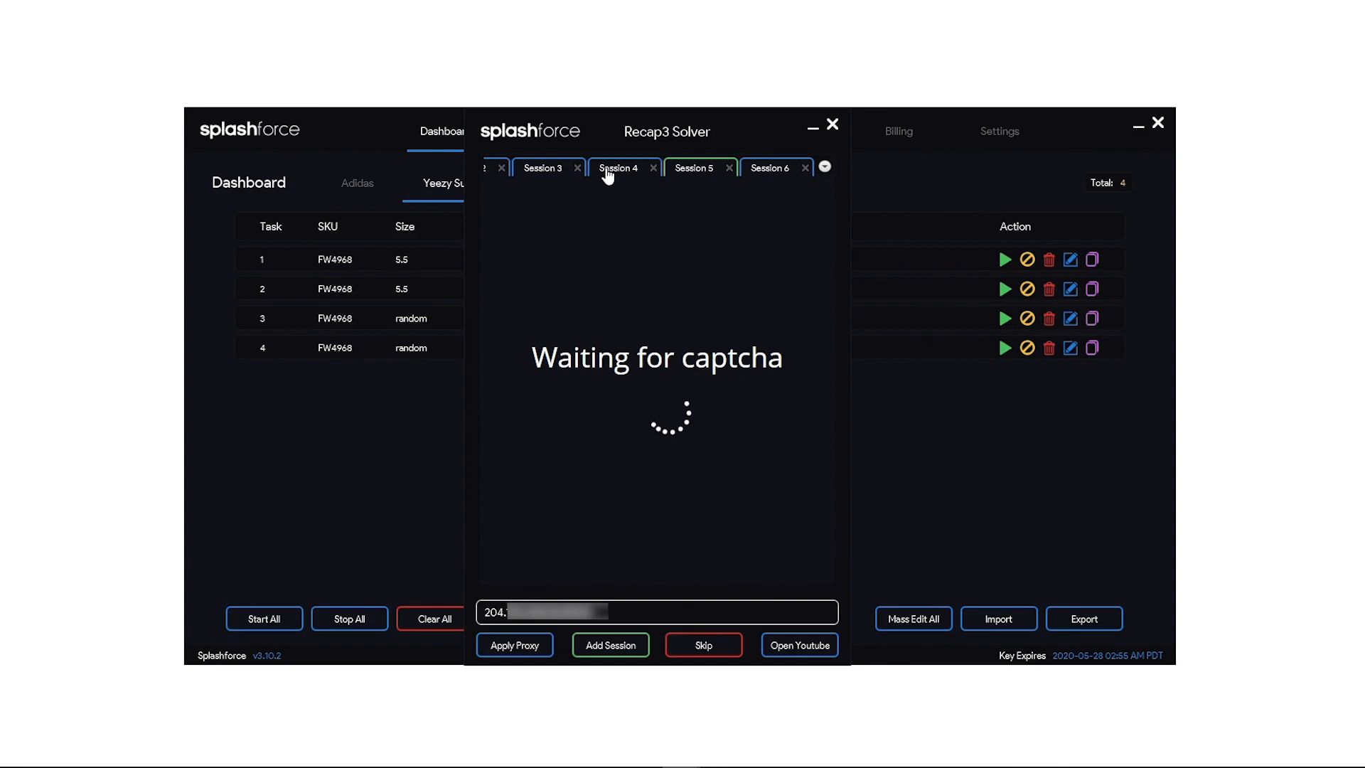
{"action": "left_click", "coordinate": [832, 124]}
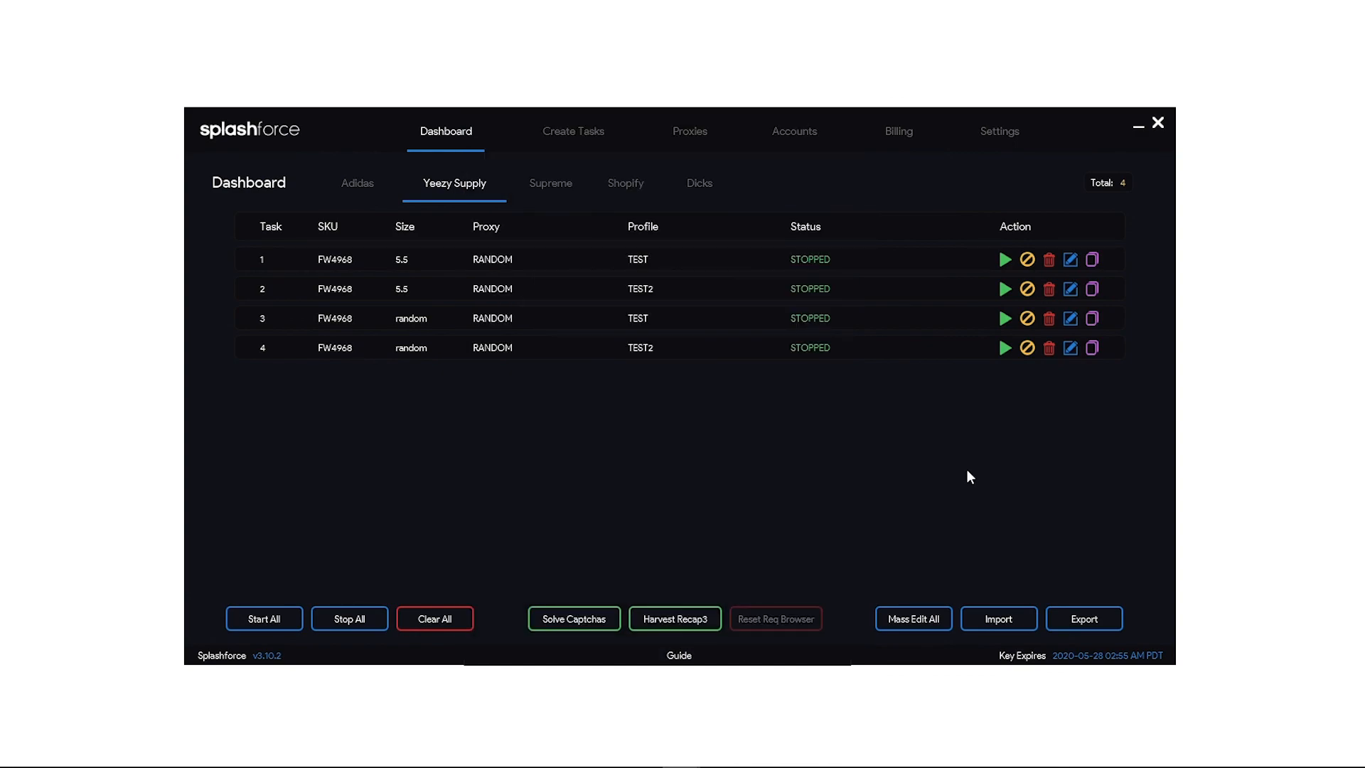